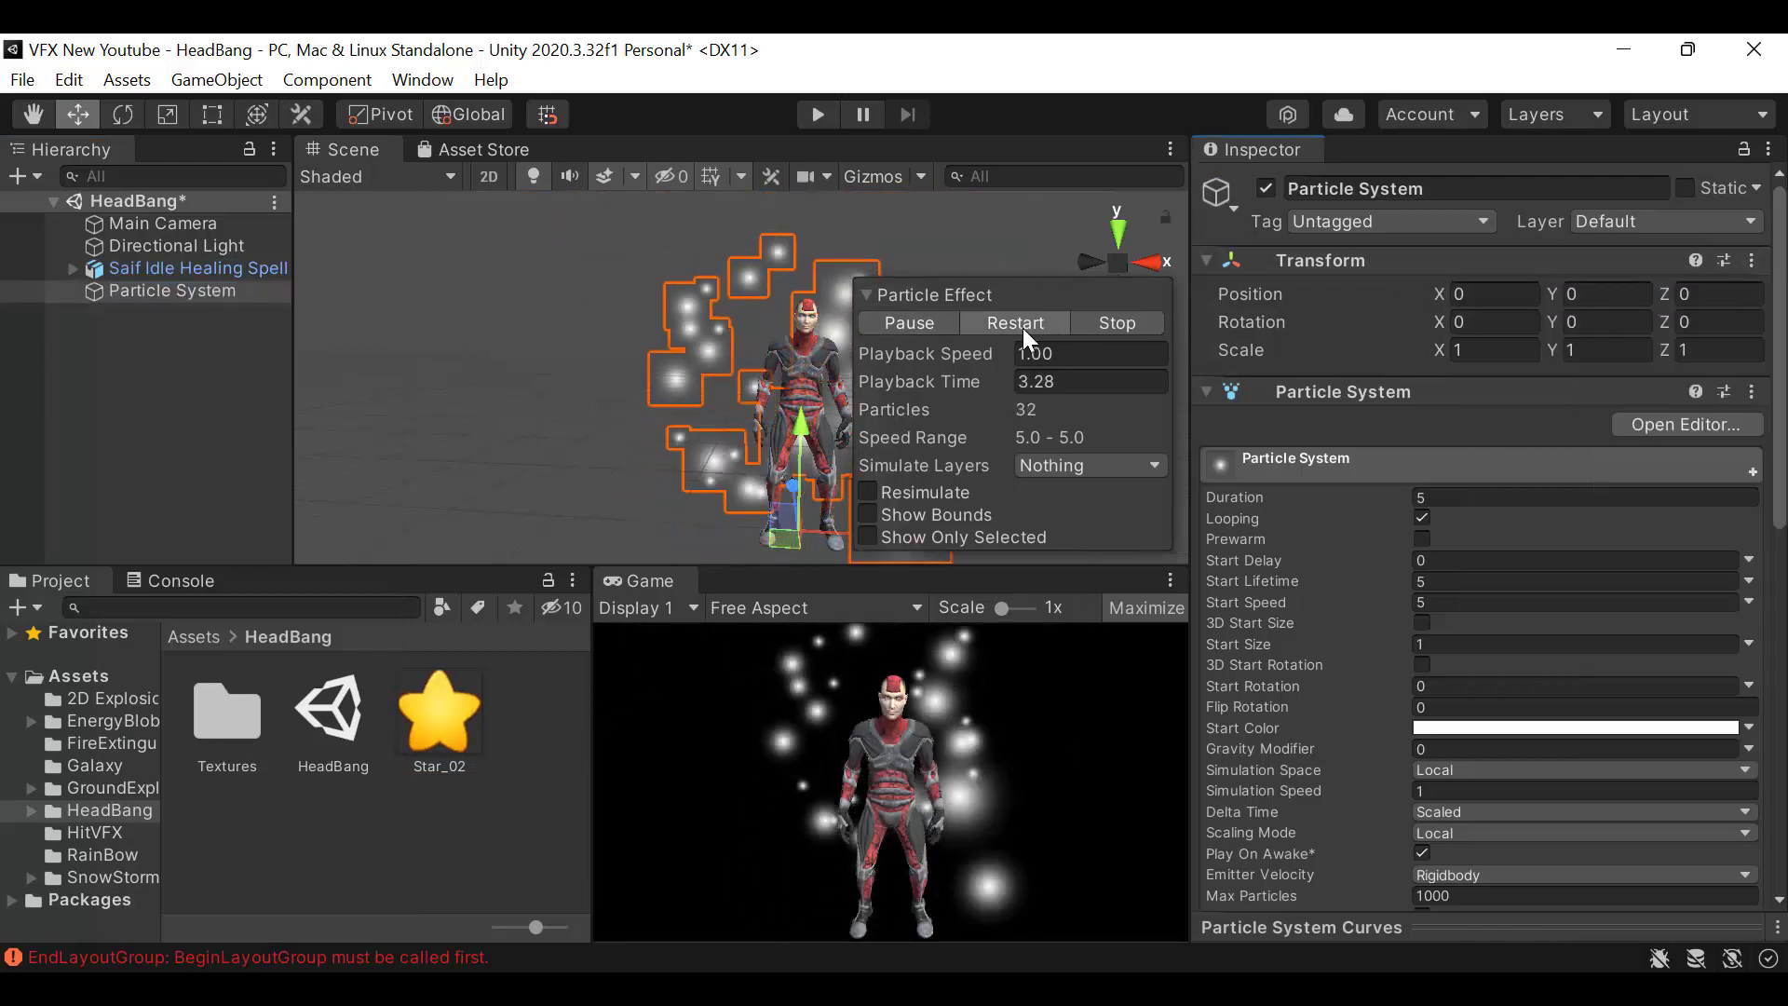
# Restart the HeadBangStars_VFX preview at Y 1.6 and reveal the particle modules
pyautogui.click(904, 322)
pyautogui.write('HeadBangStars_VFX')
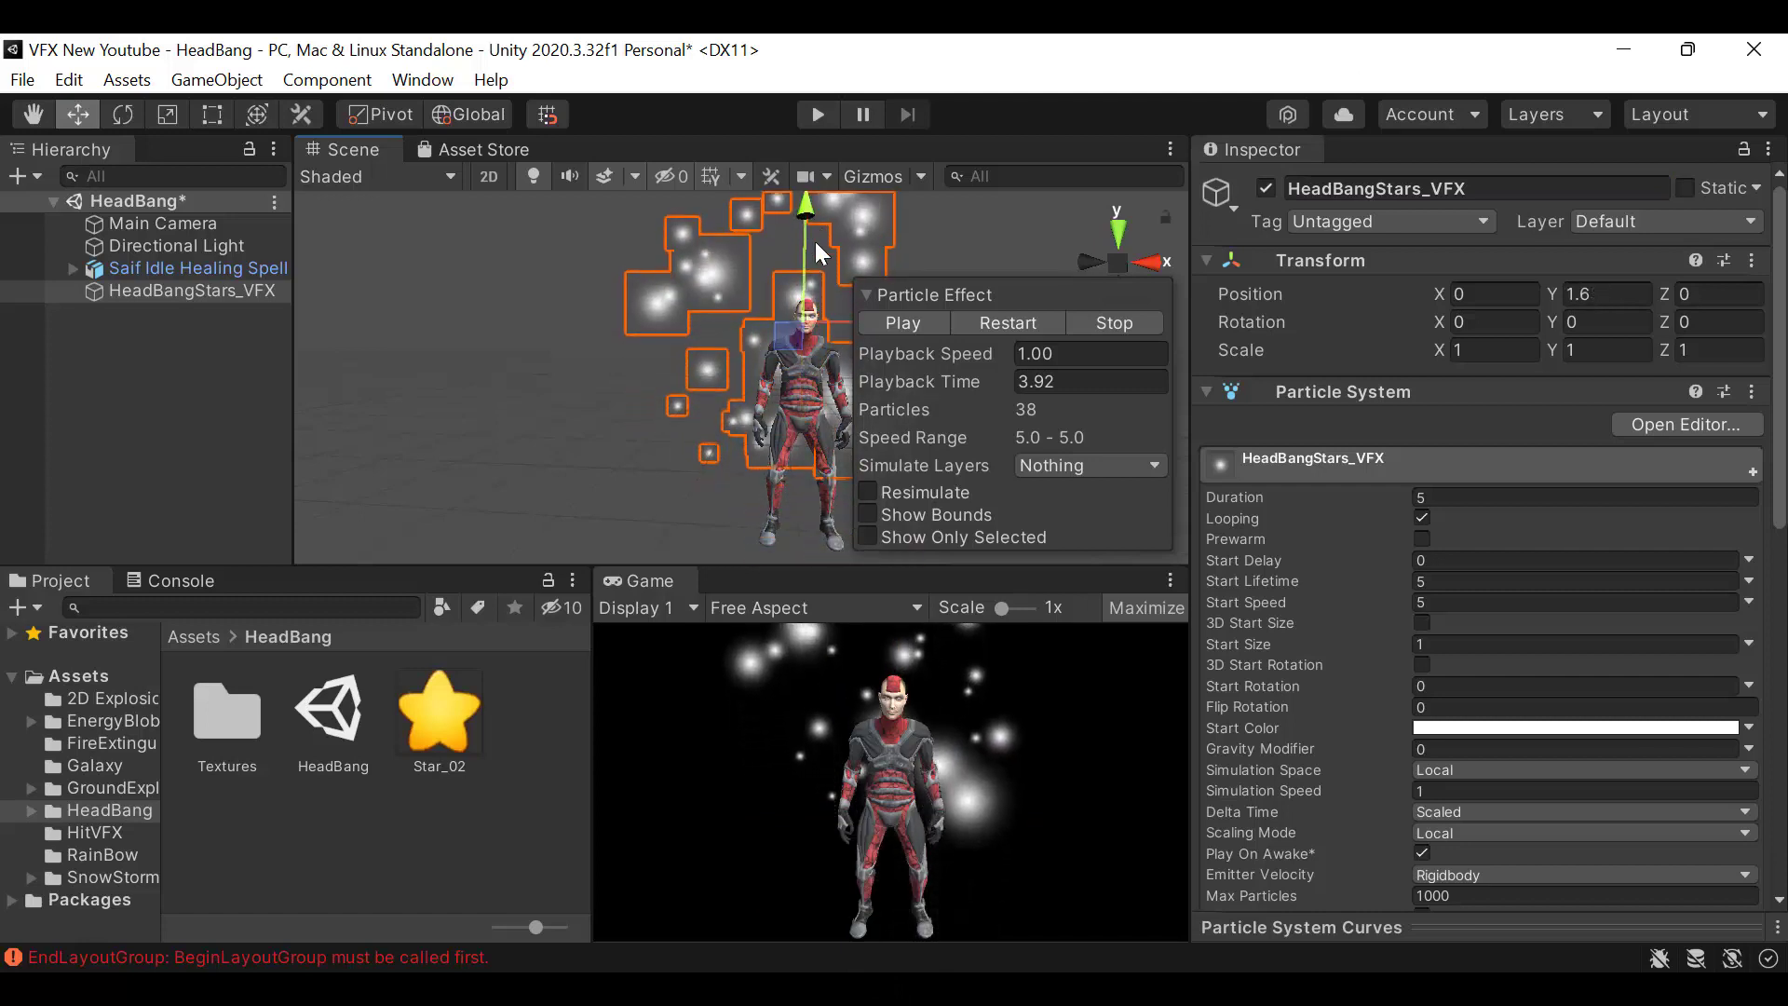
pyautogui.scroll(-3)
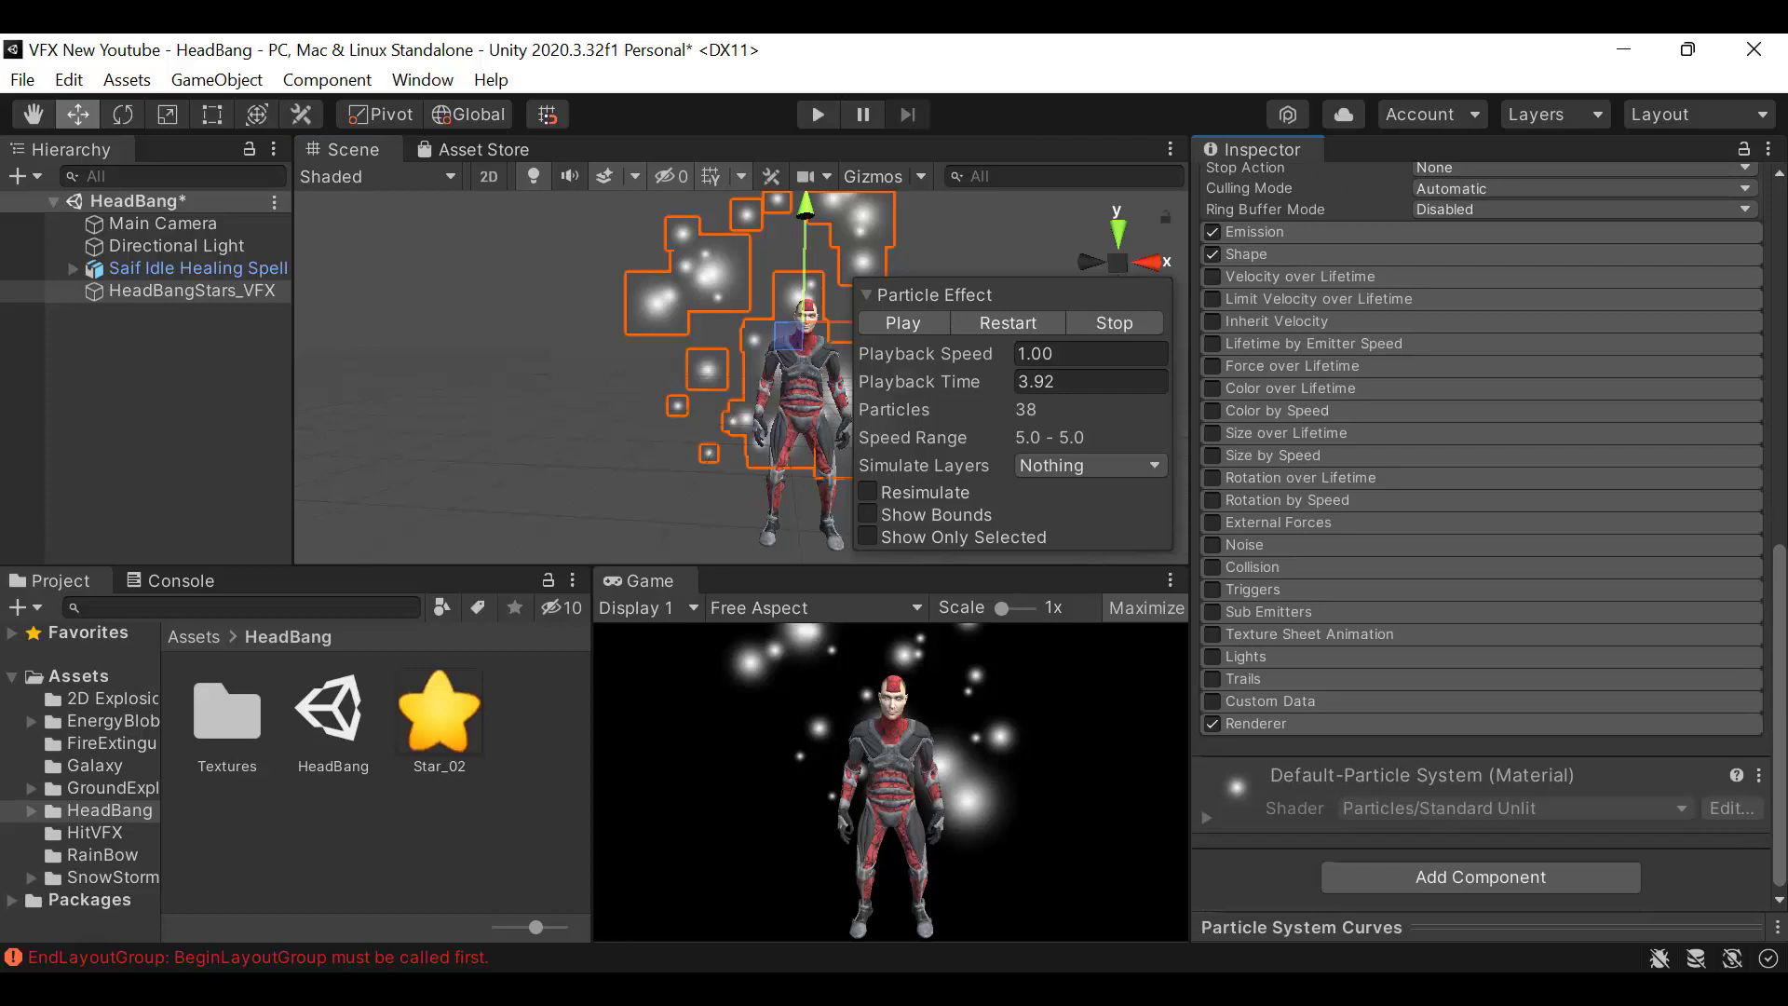
pyautogui.moveTo(567, 689)
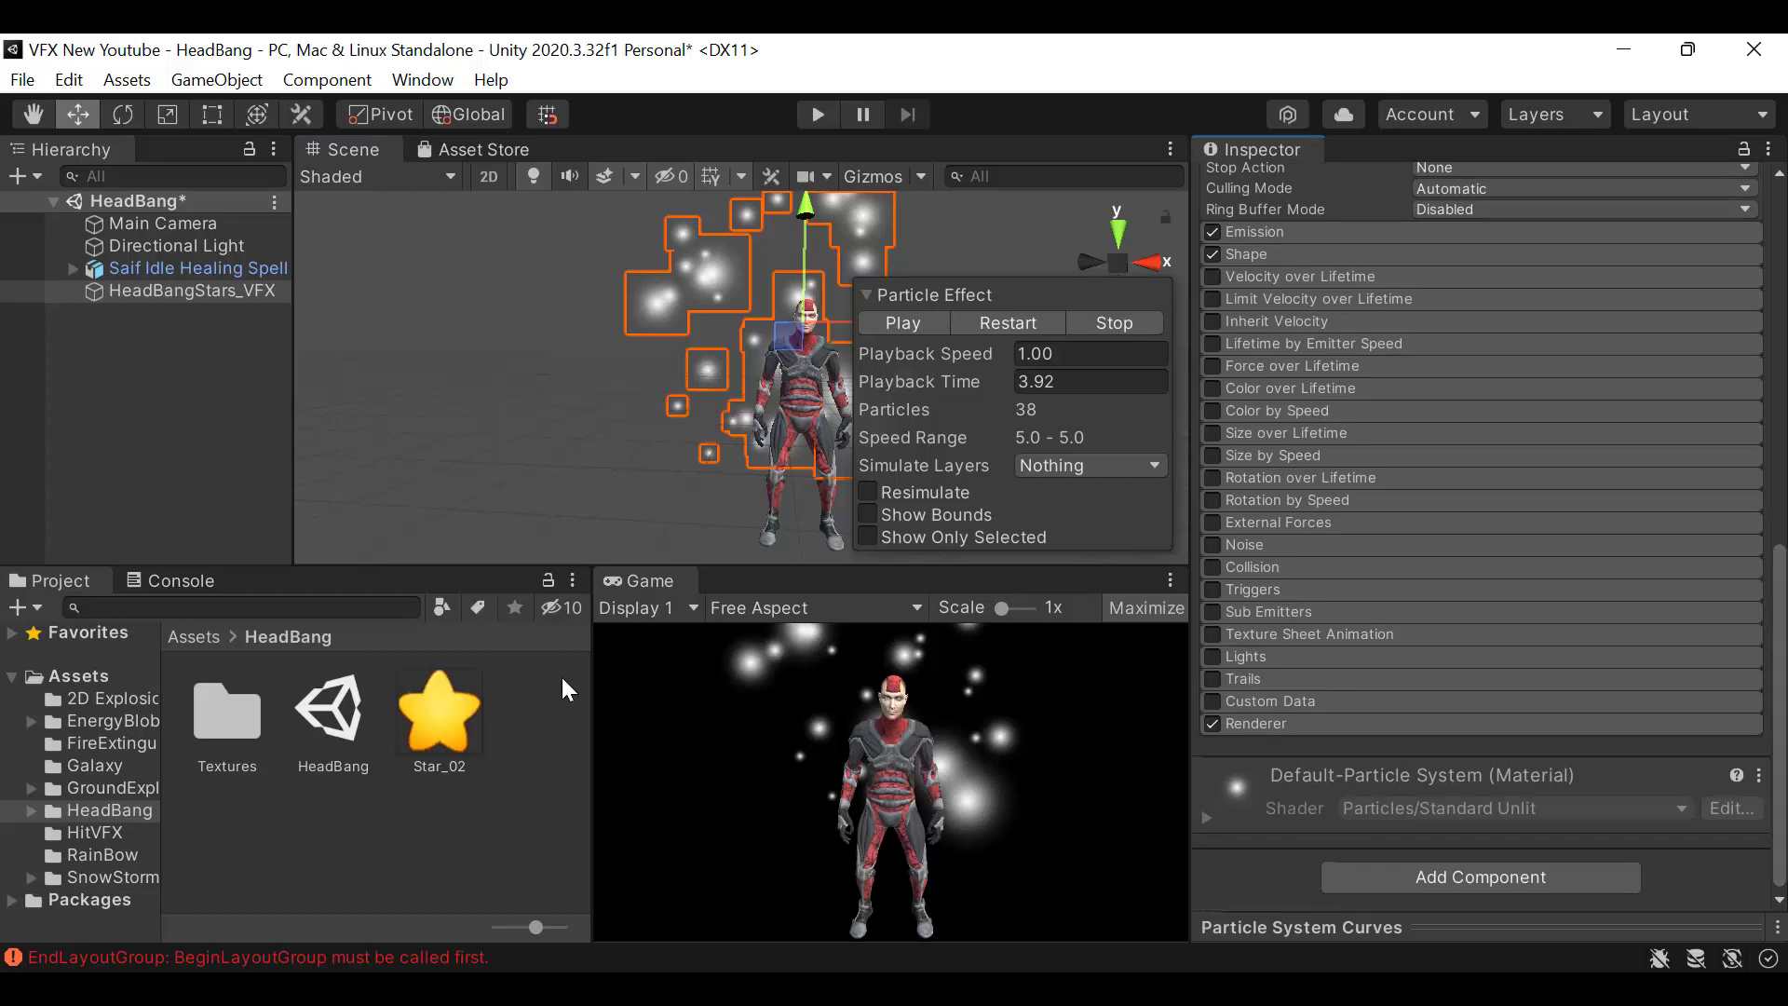
# Create a new material named Star_Mat next to the Star_02 texture in the HeadBang folder
pyautogui.click(438, 712)
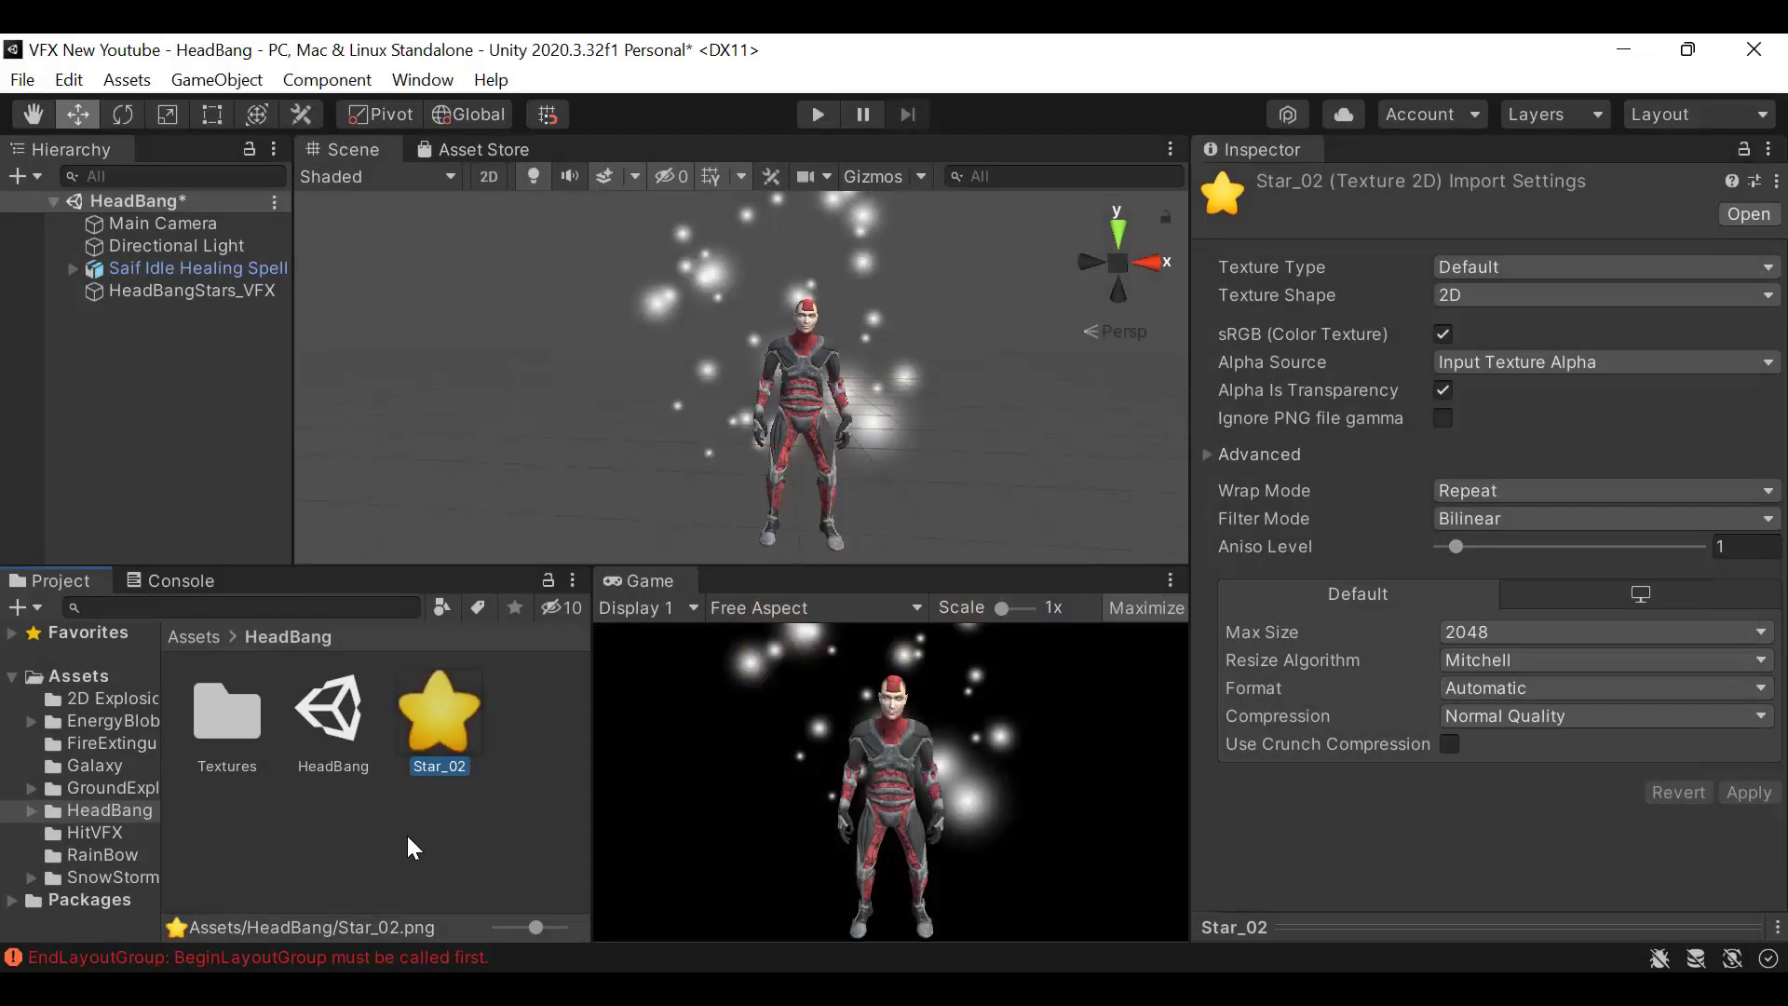
pyautogui.rightClick(412, 846)
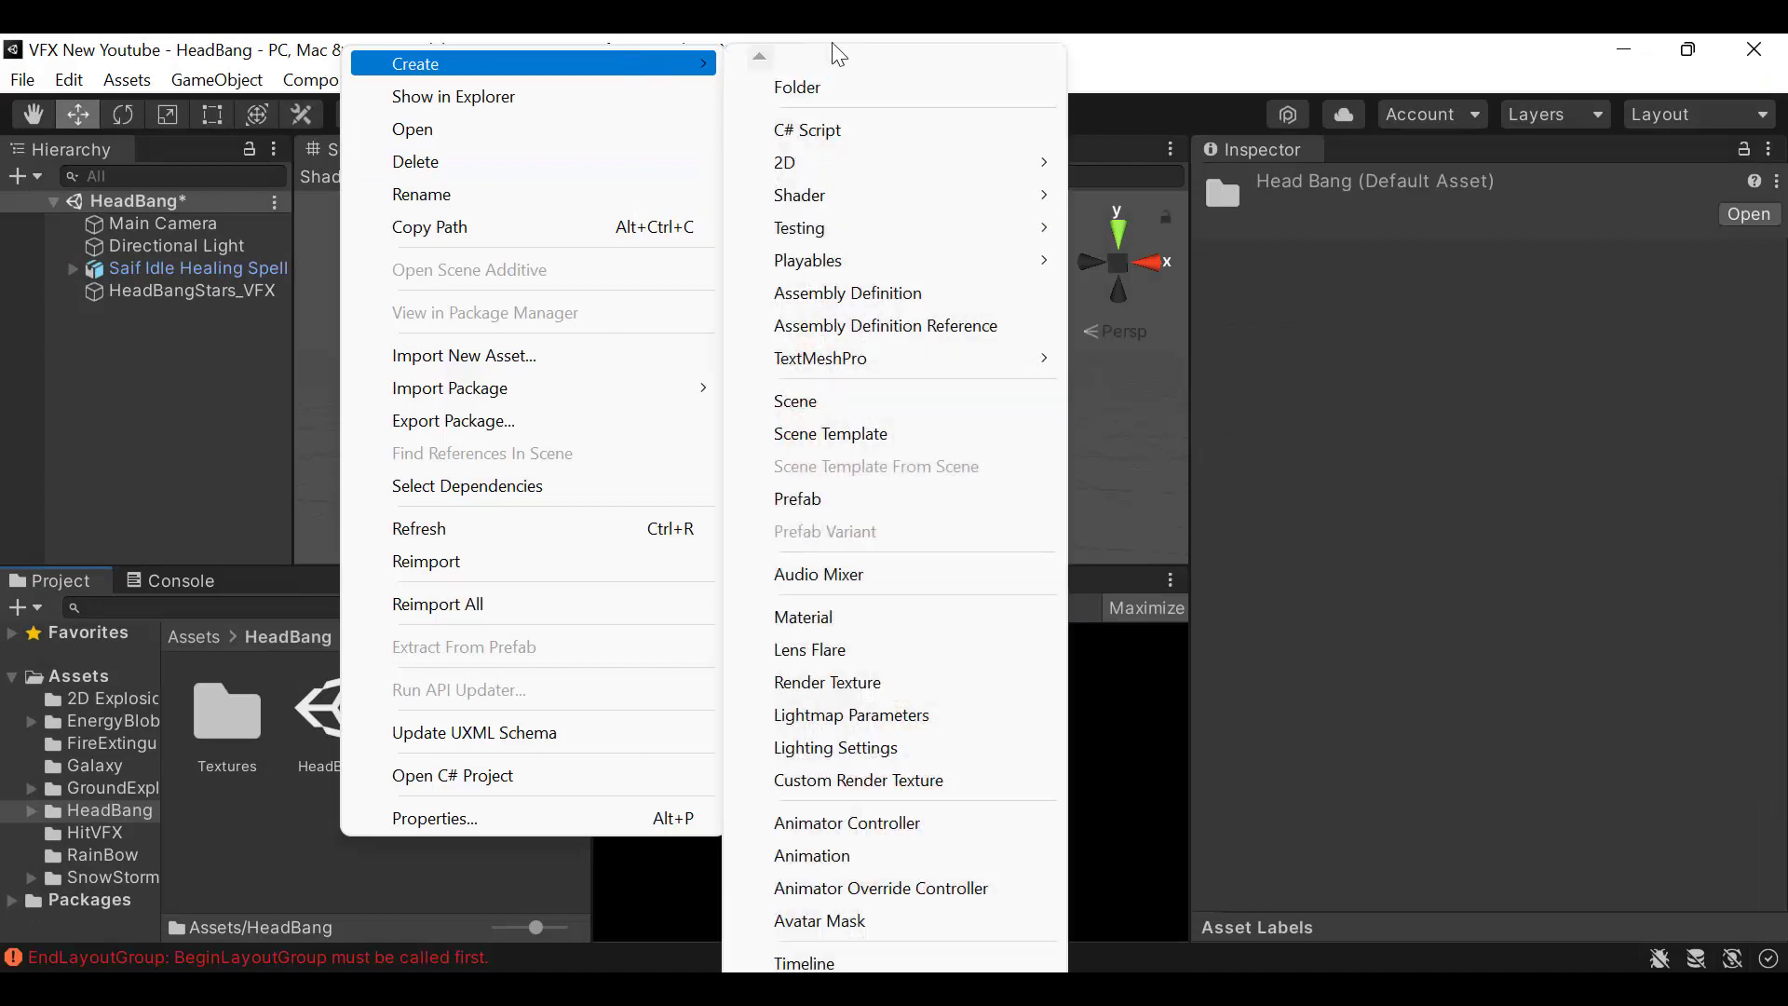
pyautogui.click(803, 618)
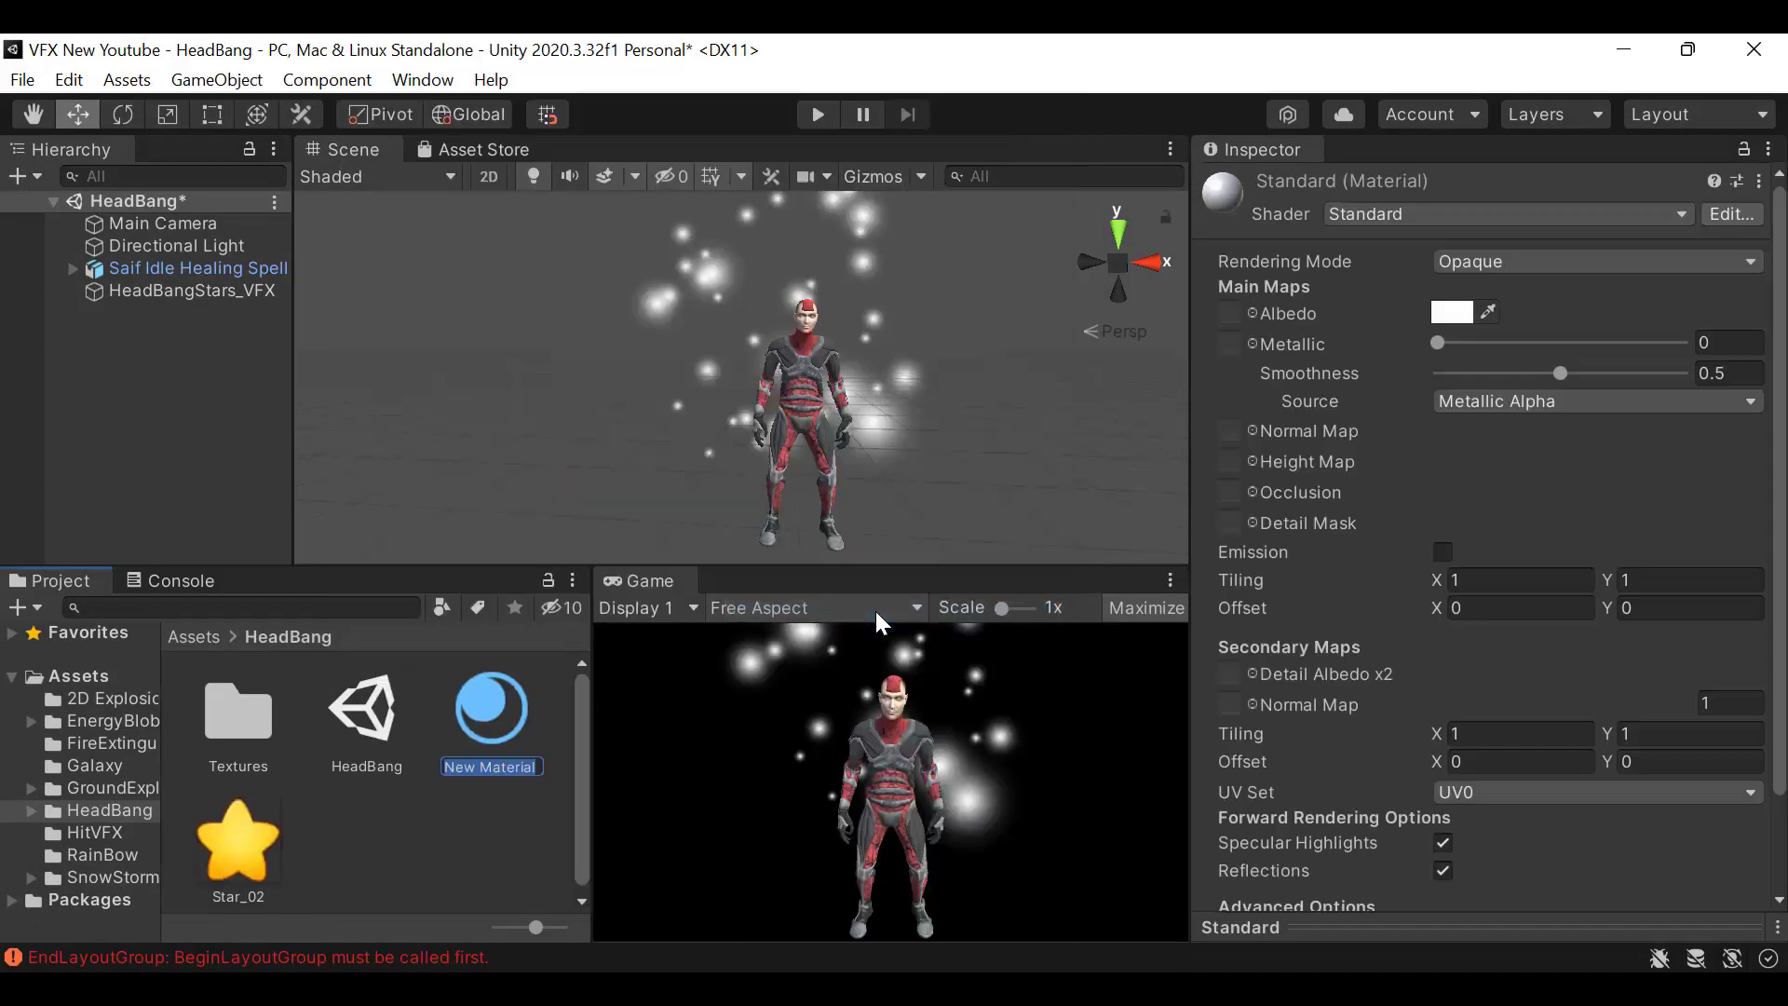
pyautogui.write('Star_M')
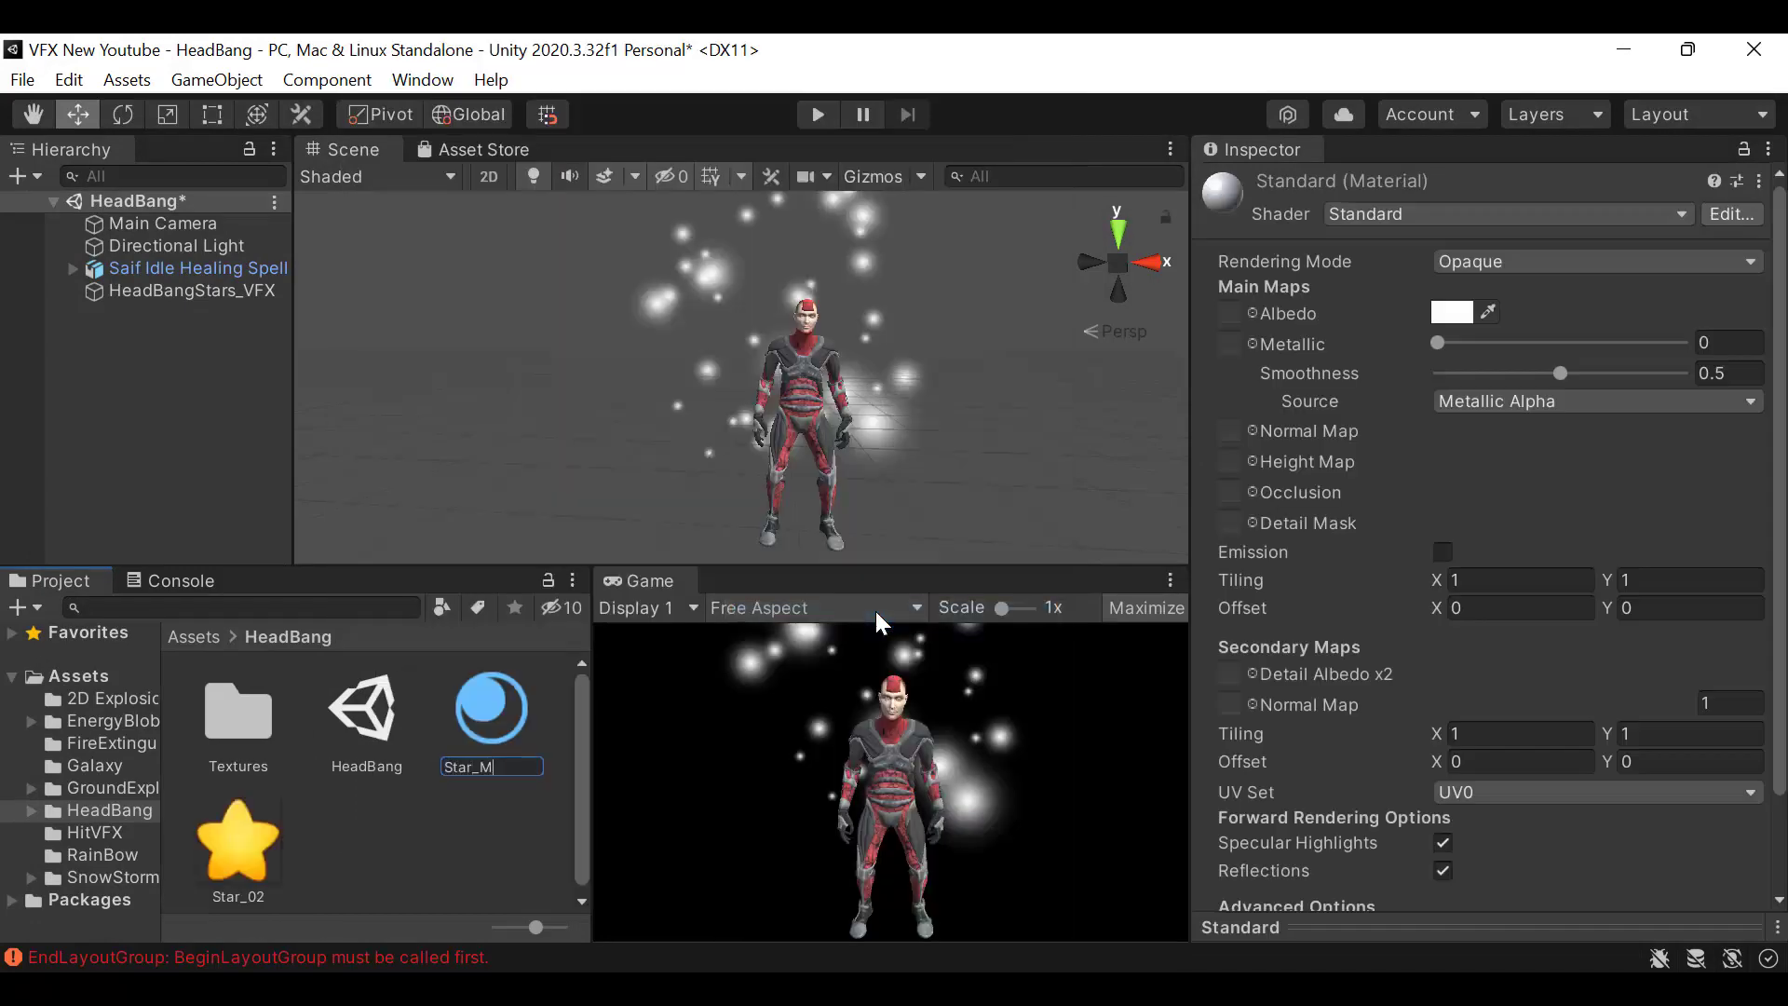
pyautogui.write('at')
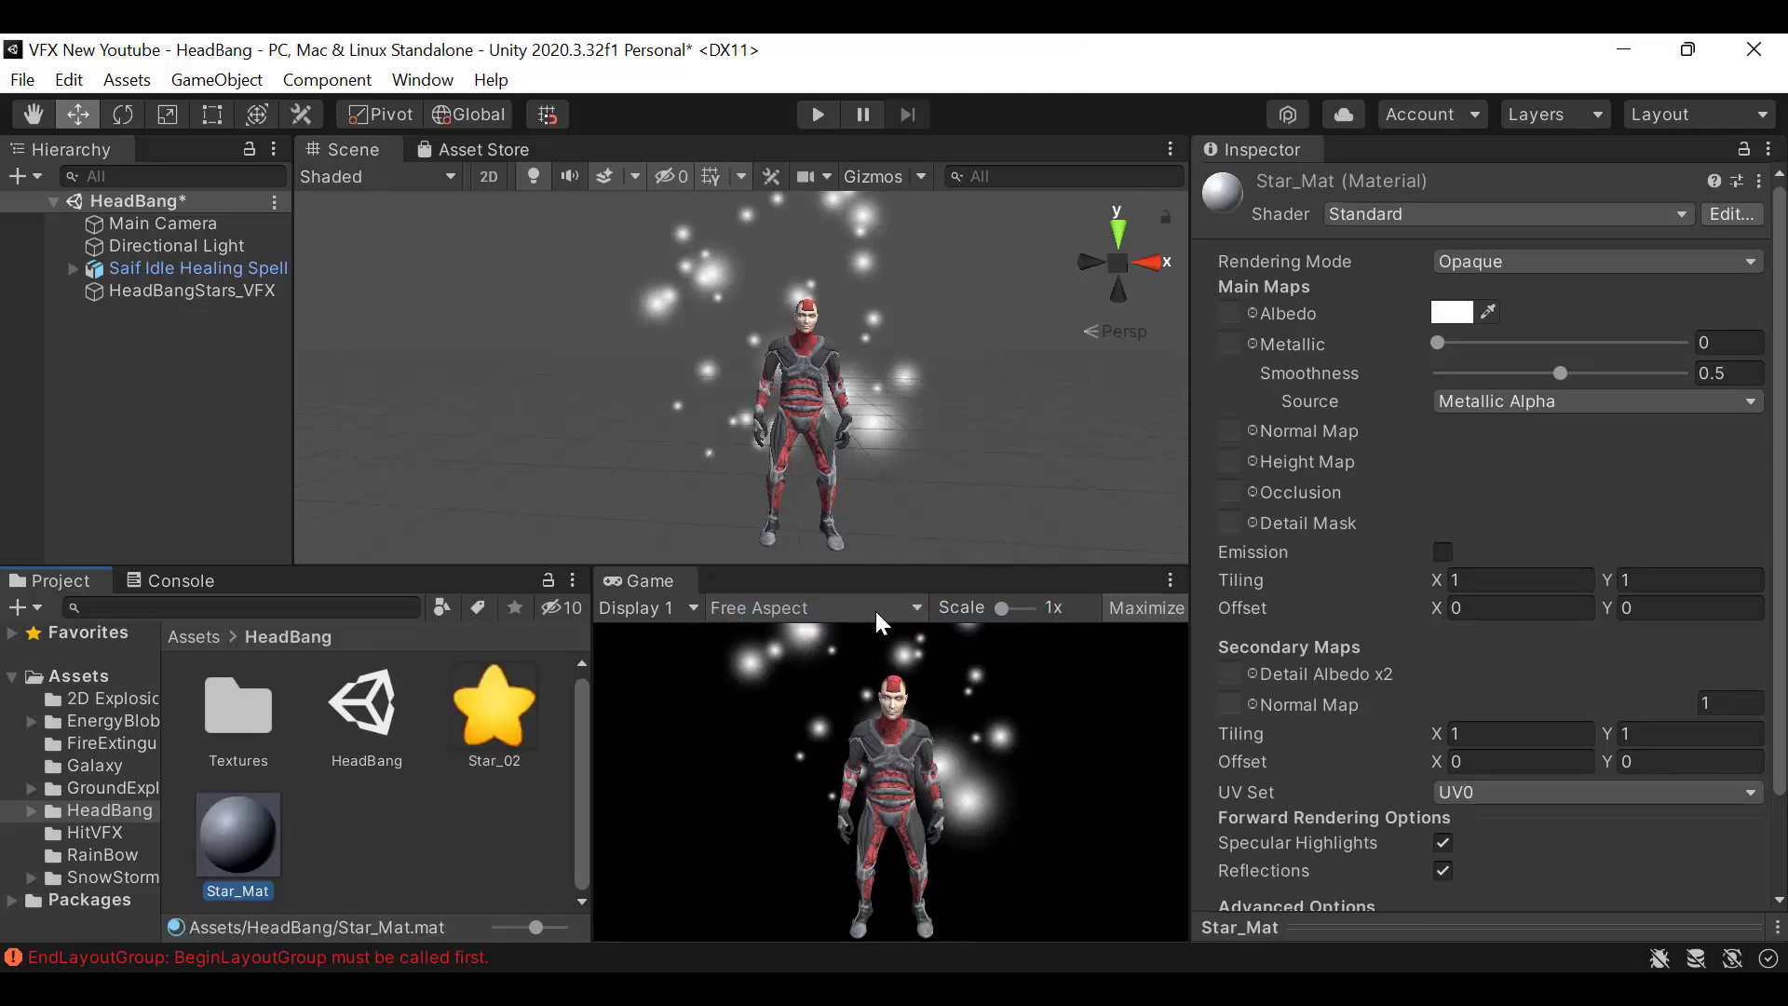
# Give Star_Mat the Legacy Shaders/Particles/Additive shader
pyautogui.click(1507, 214)
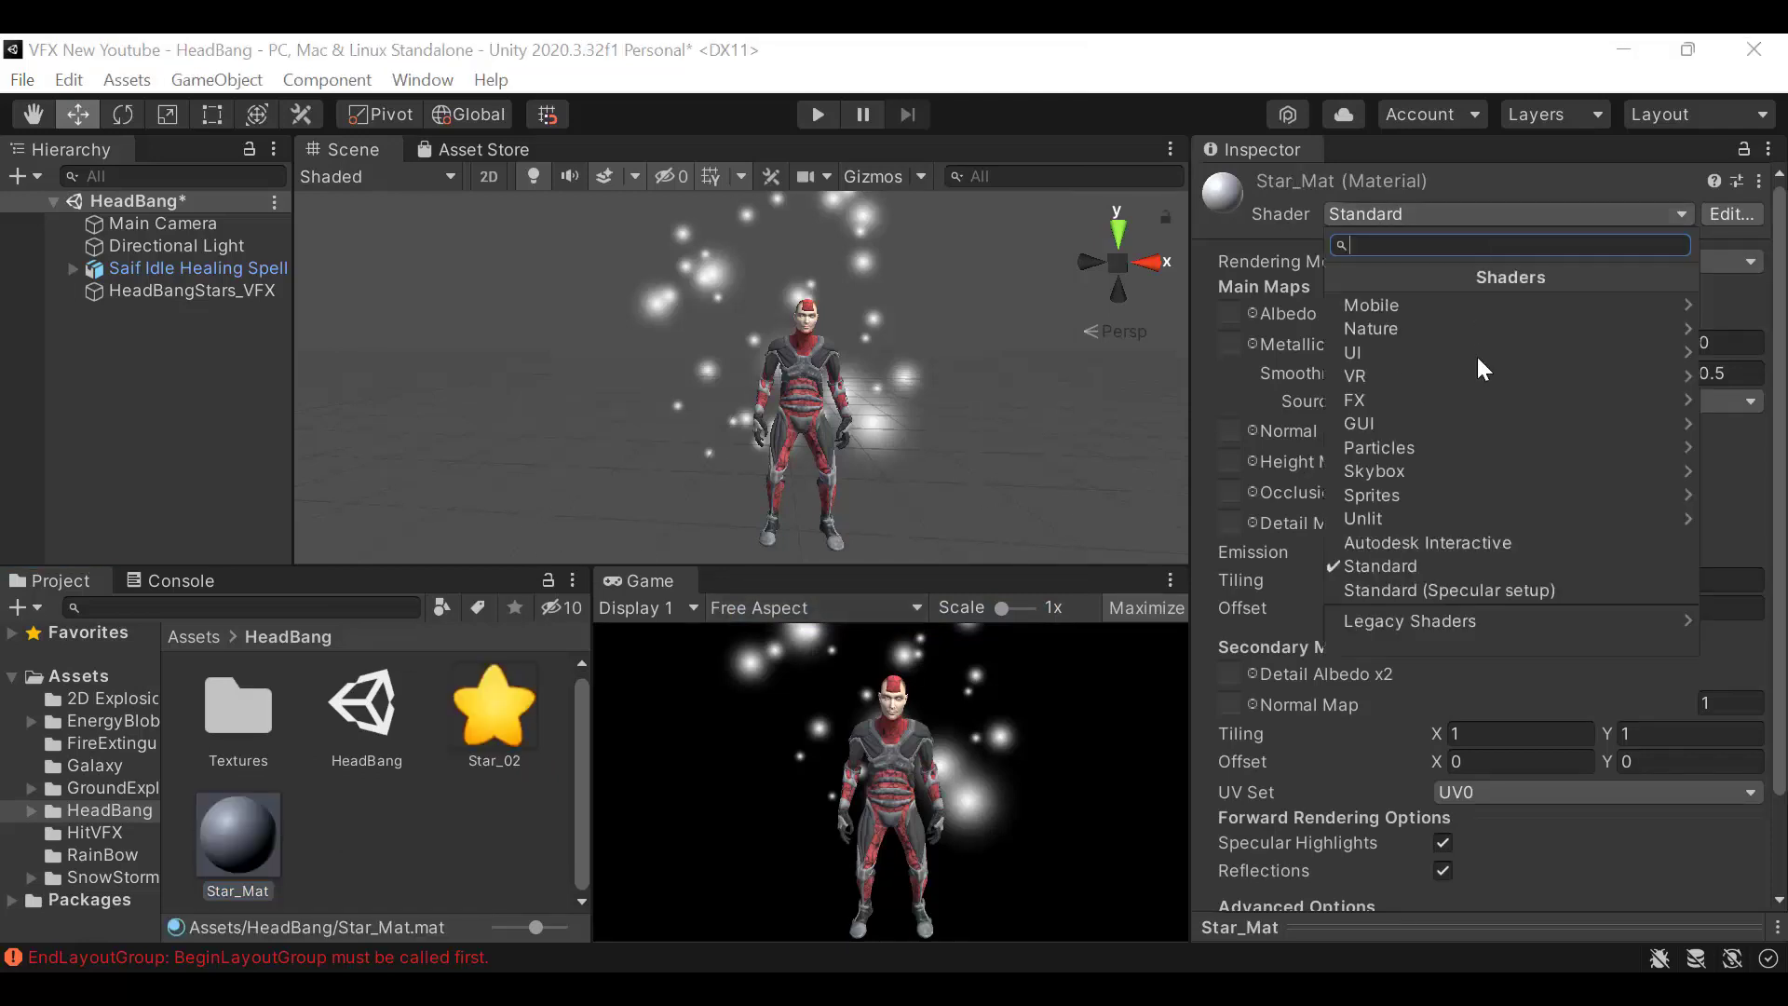
pyautogui.click(1408, 622)
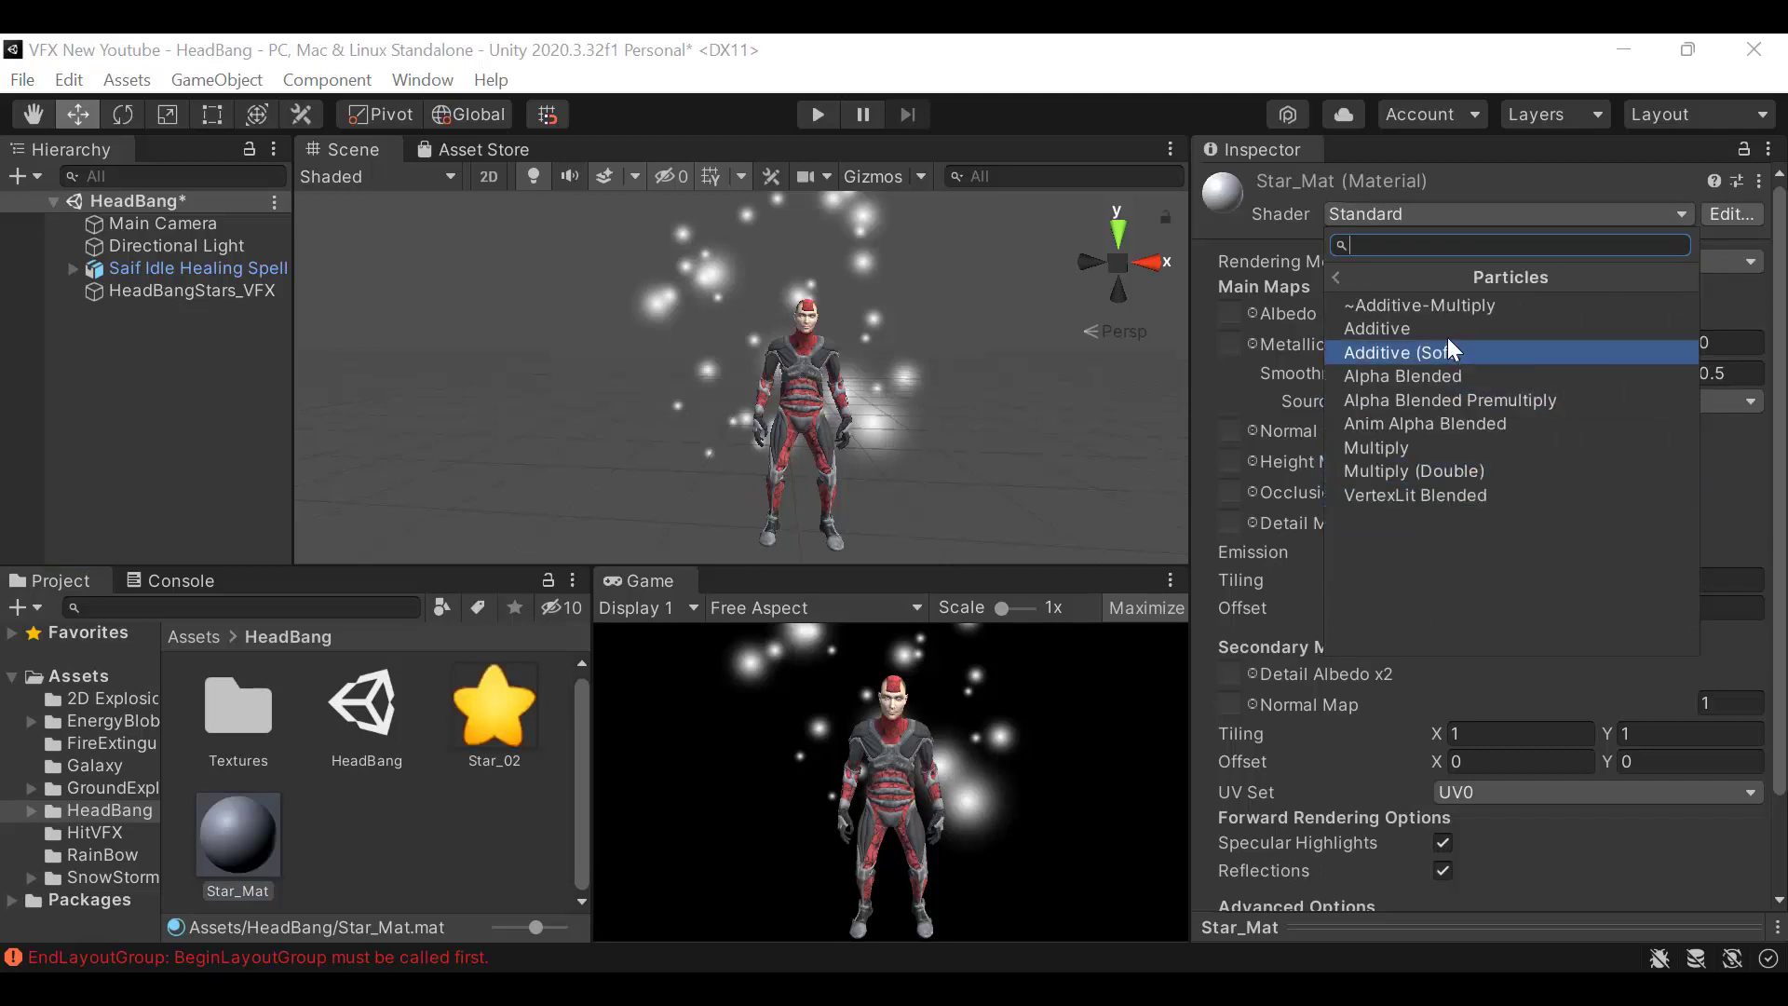
pyautogui.click(1375, 328)
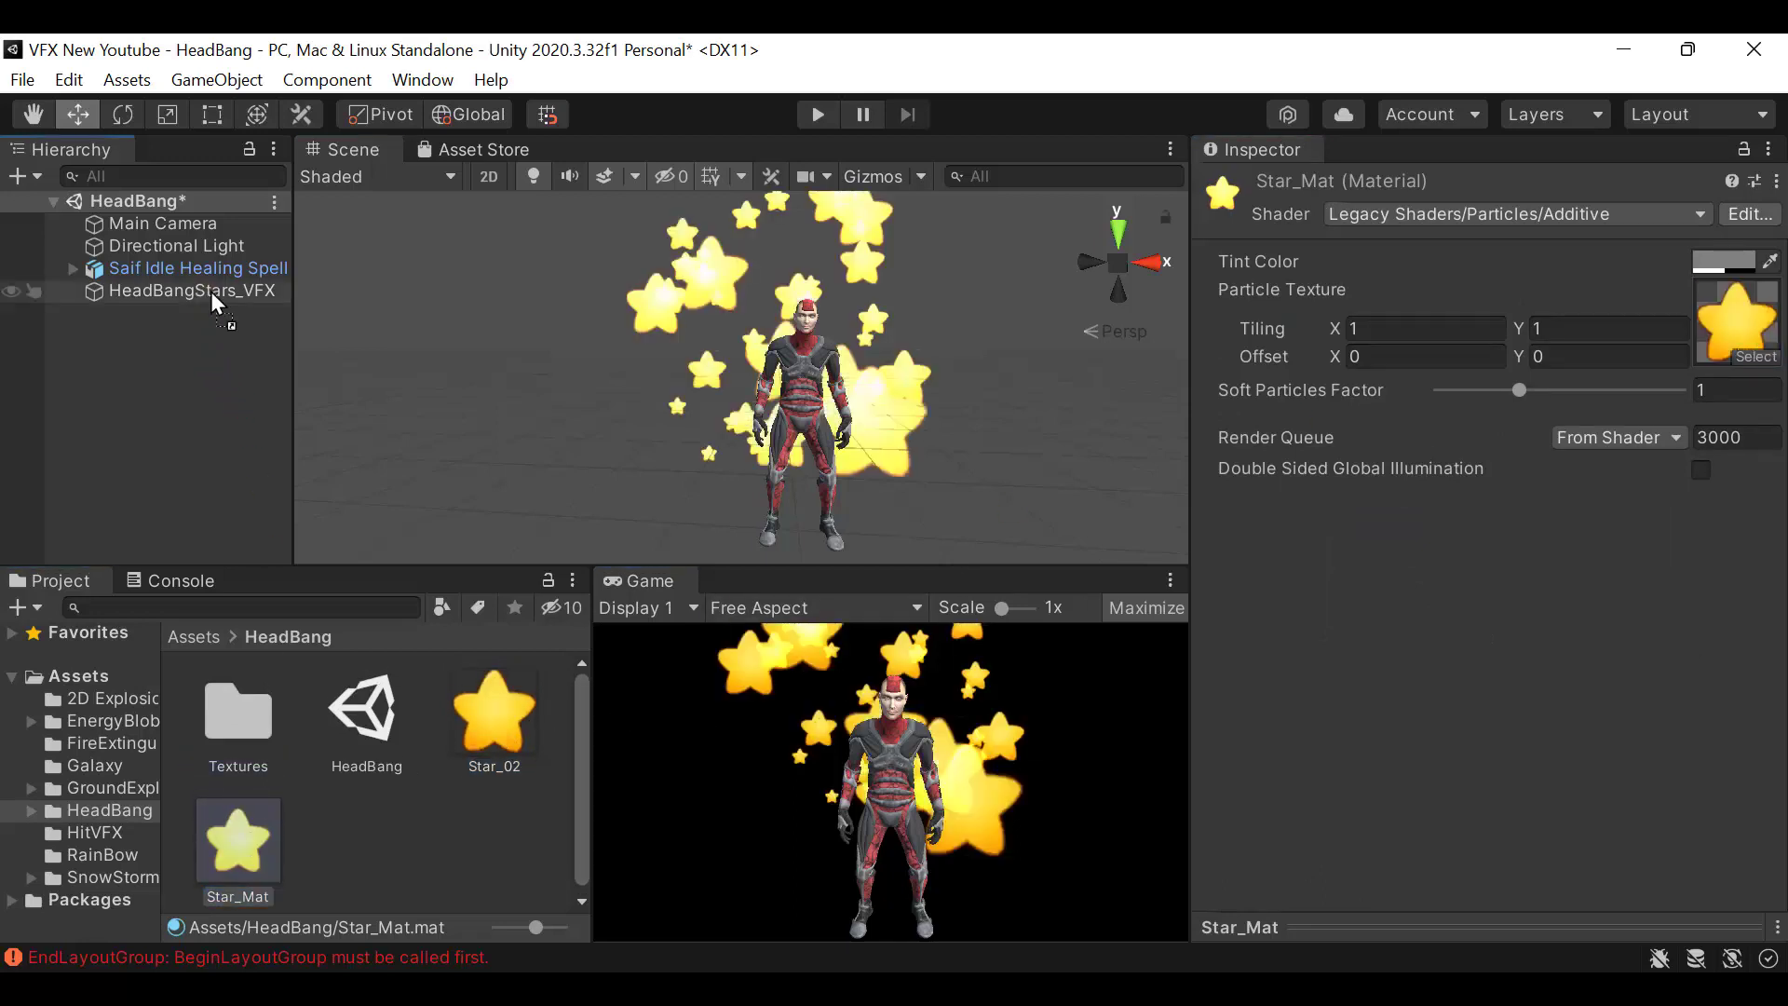
# Set HeadBangStars_VFX to a 1-second duration with looping disabled, then reach the Shape module
pyautogui.click(177, 291)
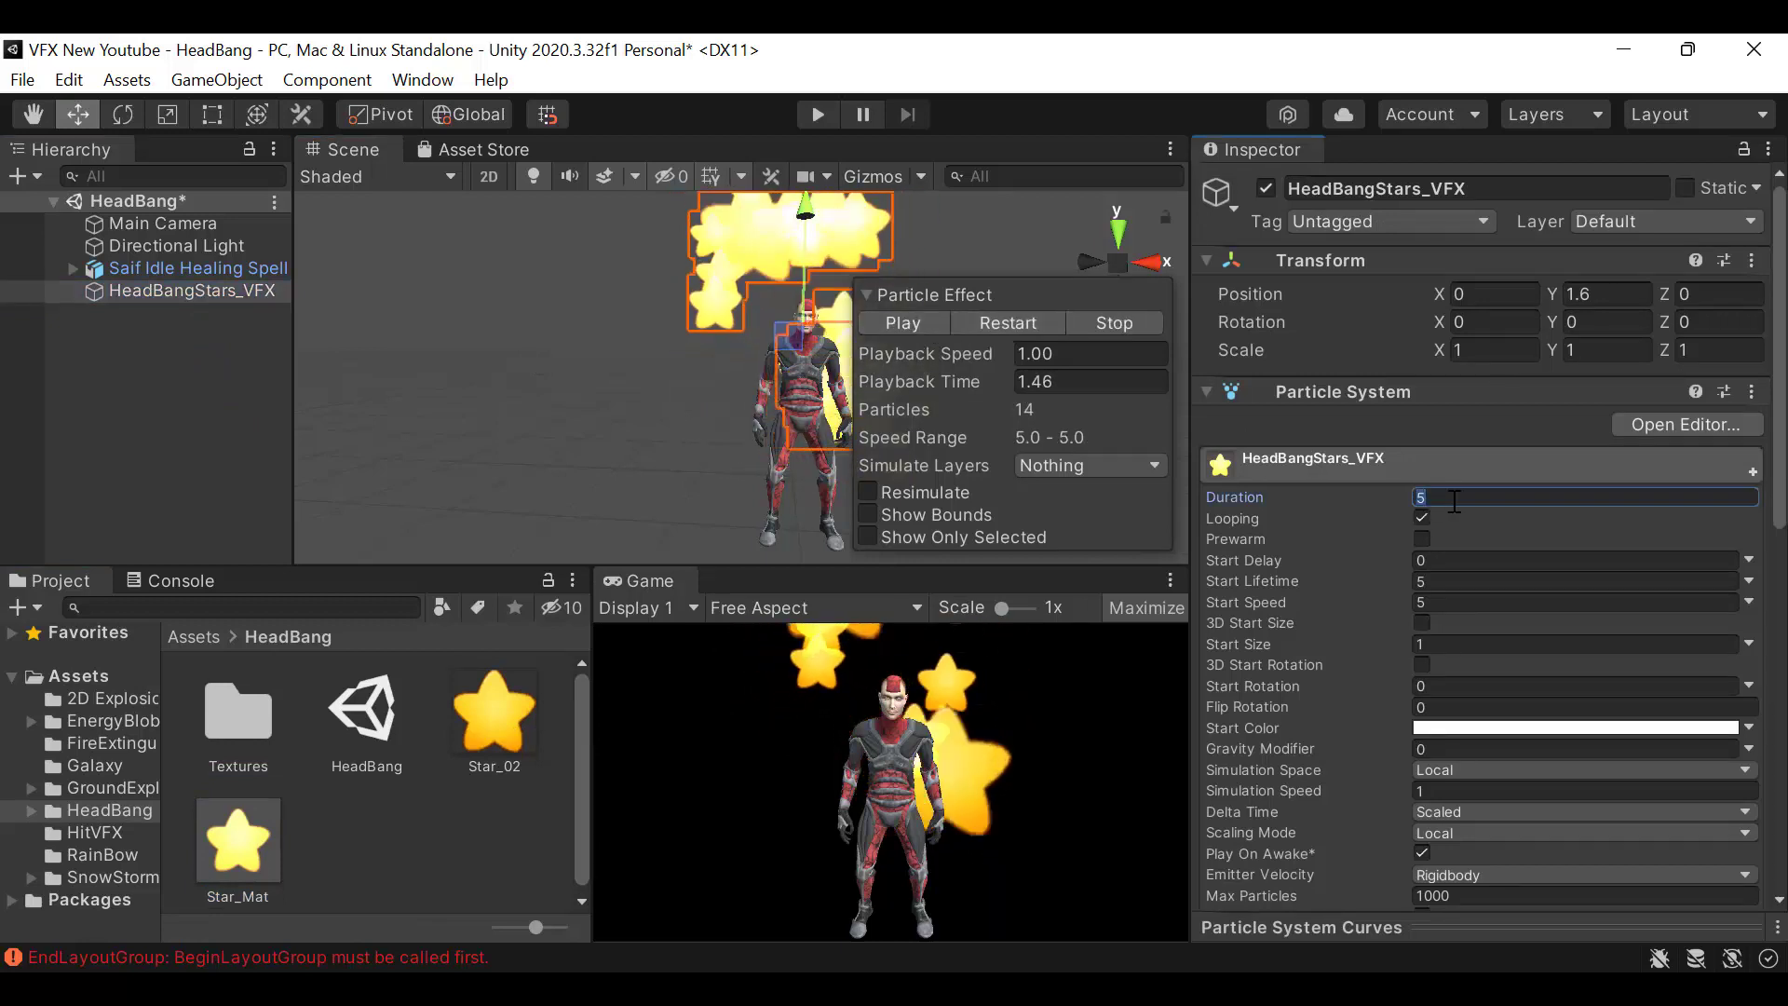
pyautogui.write('1')
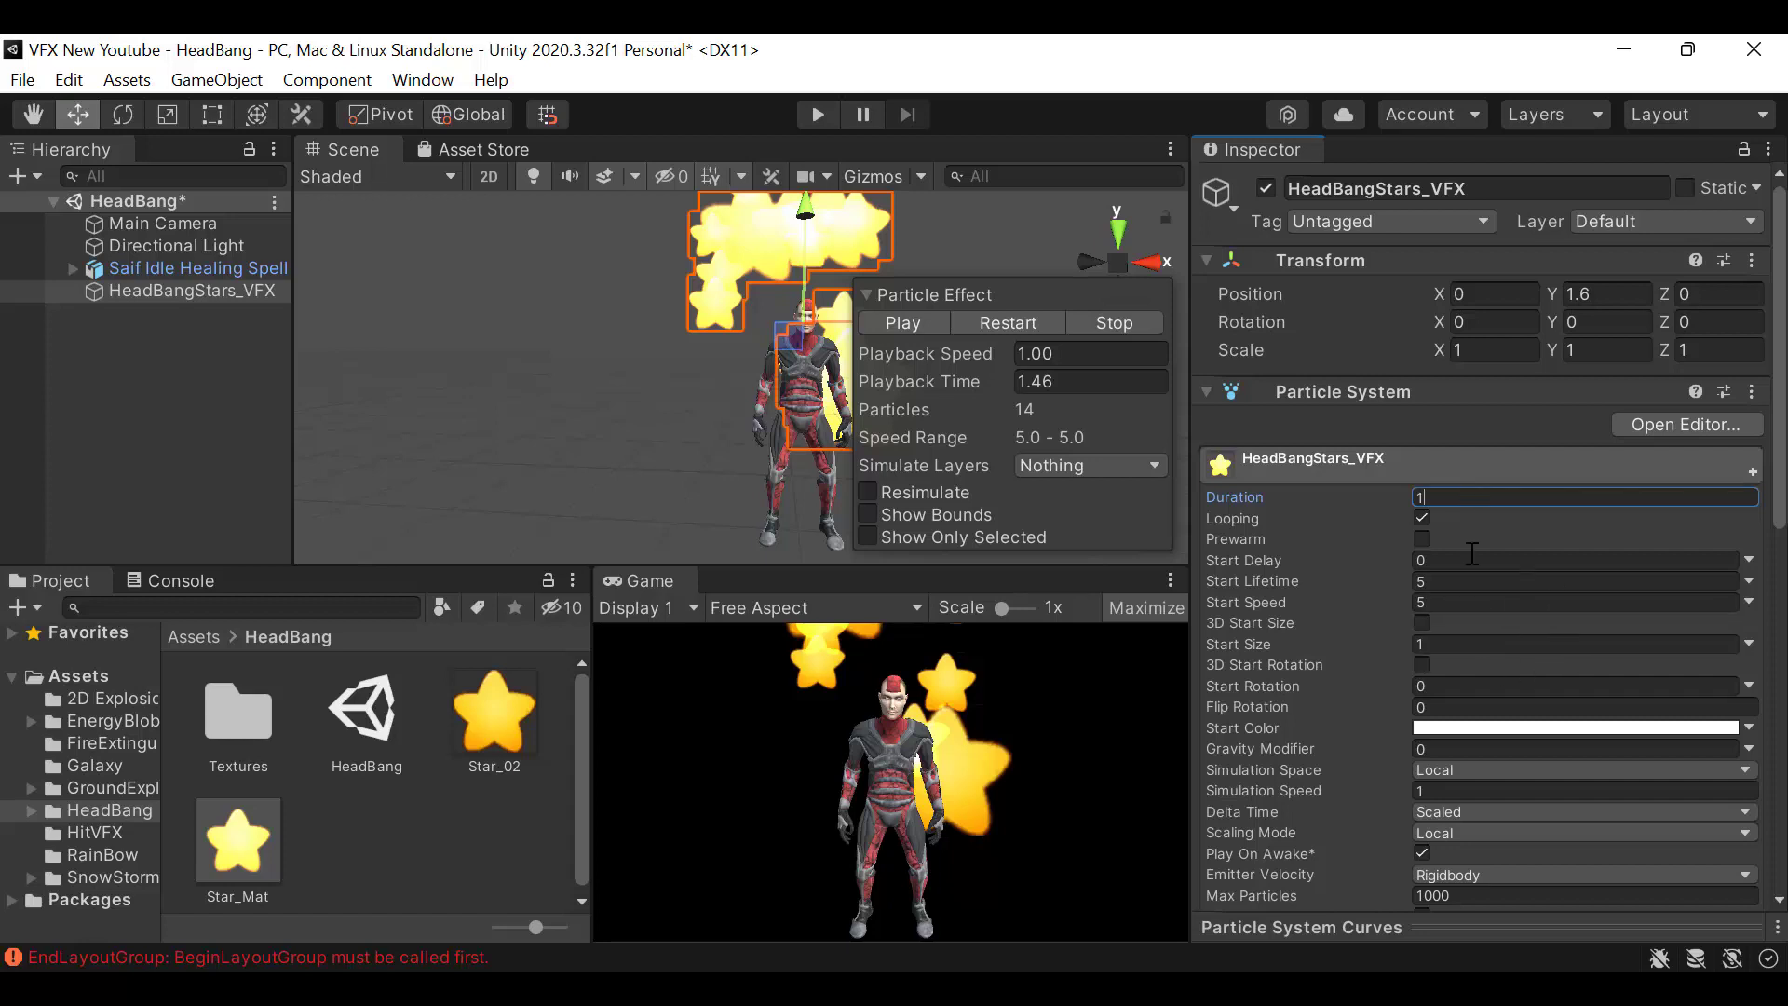
pyautogui.click(902, 323)
pyautogui.write('0.')
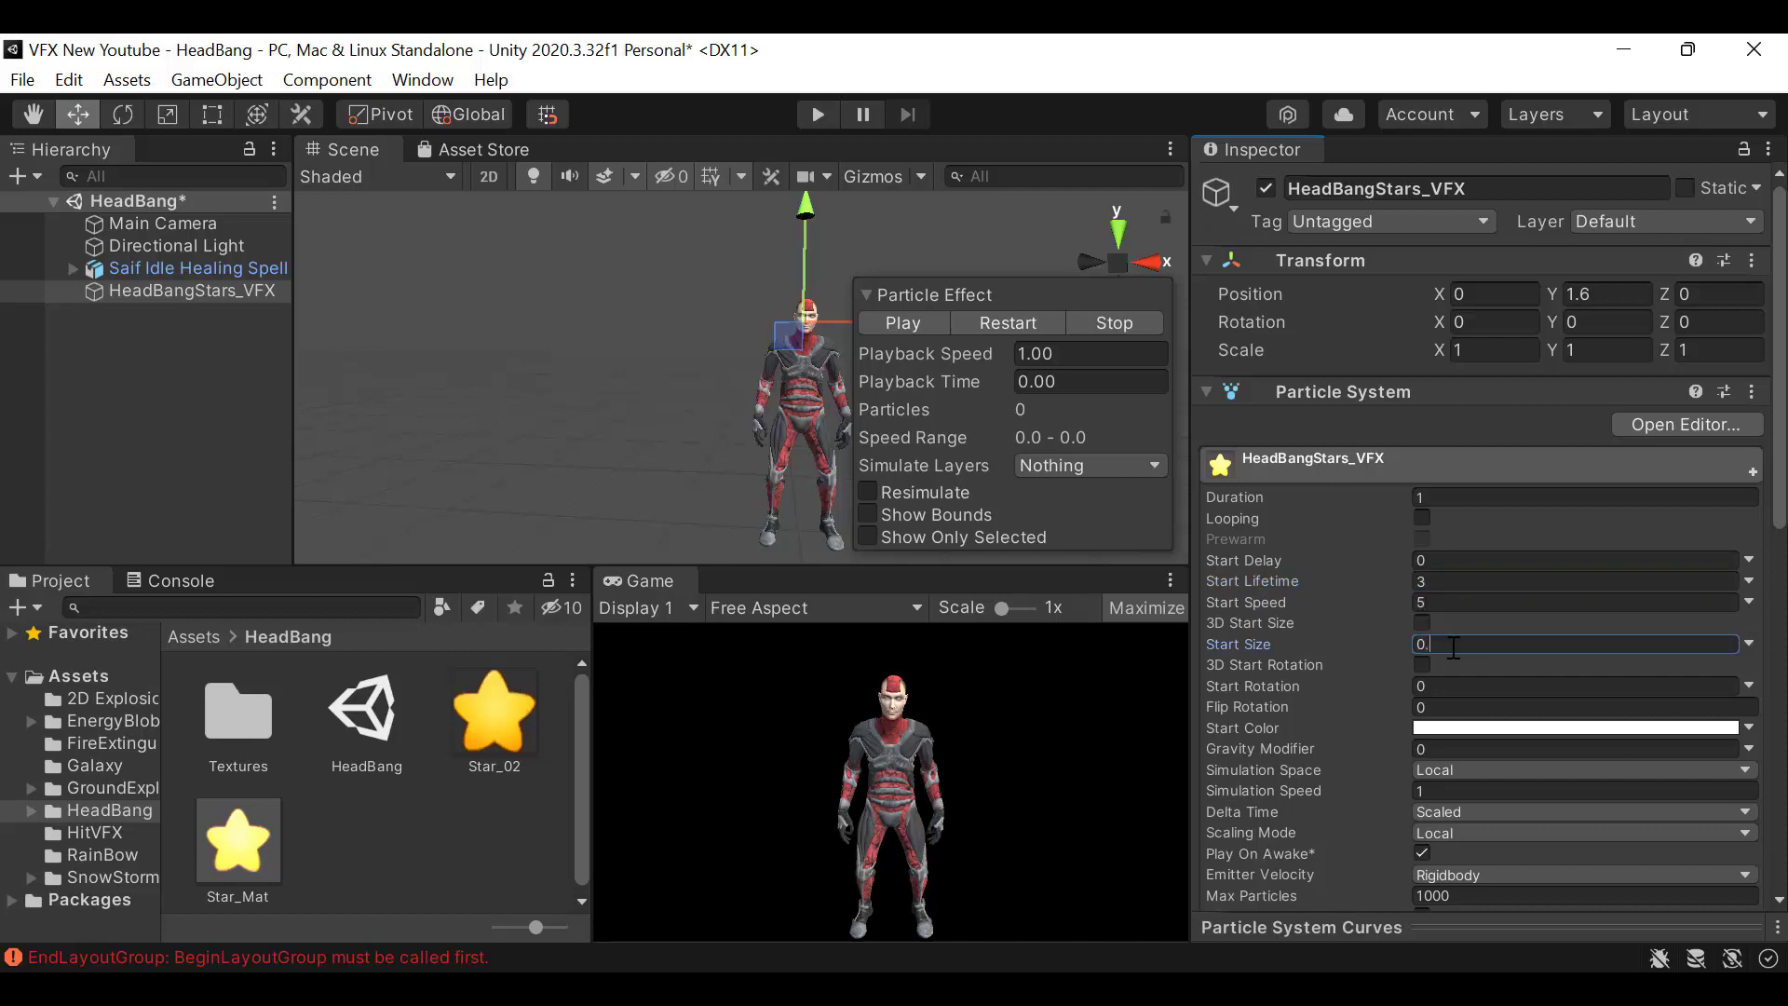
pyautogui.scroll(-3)
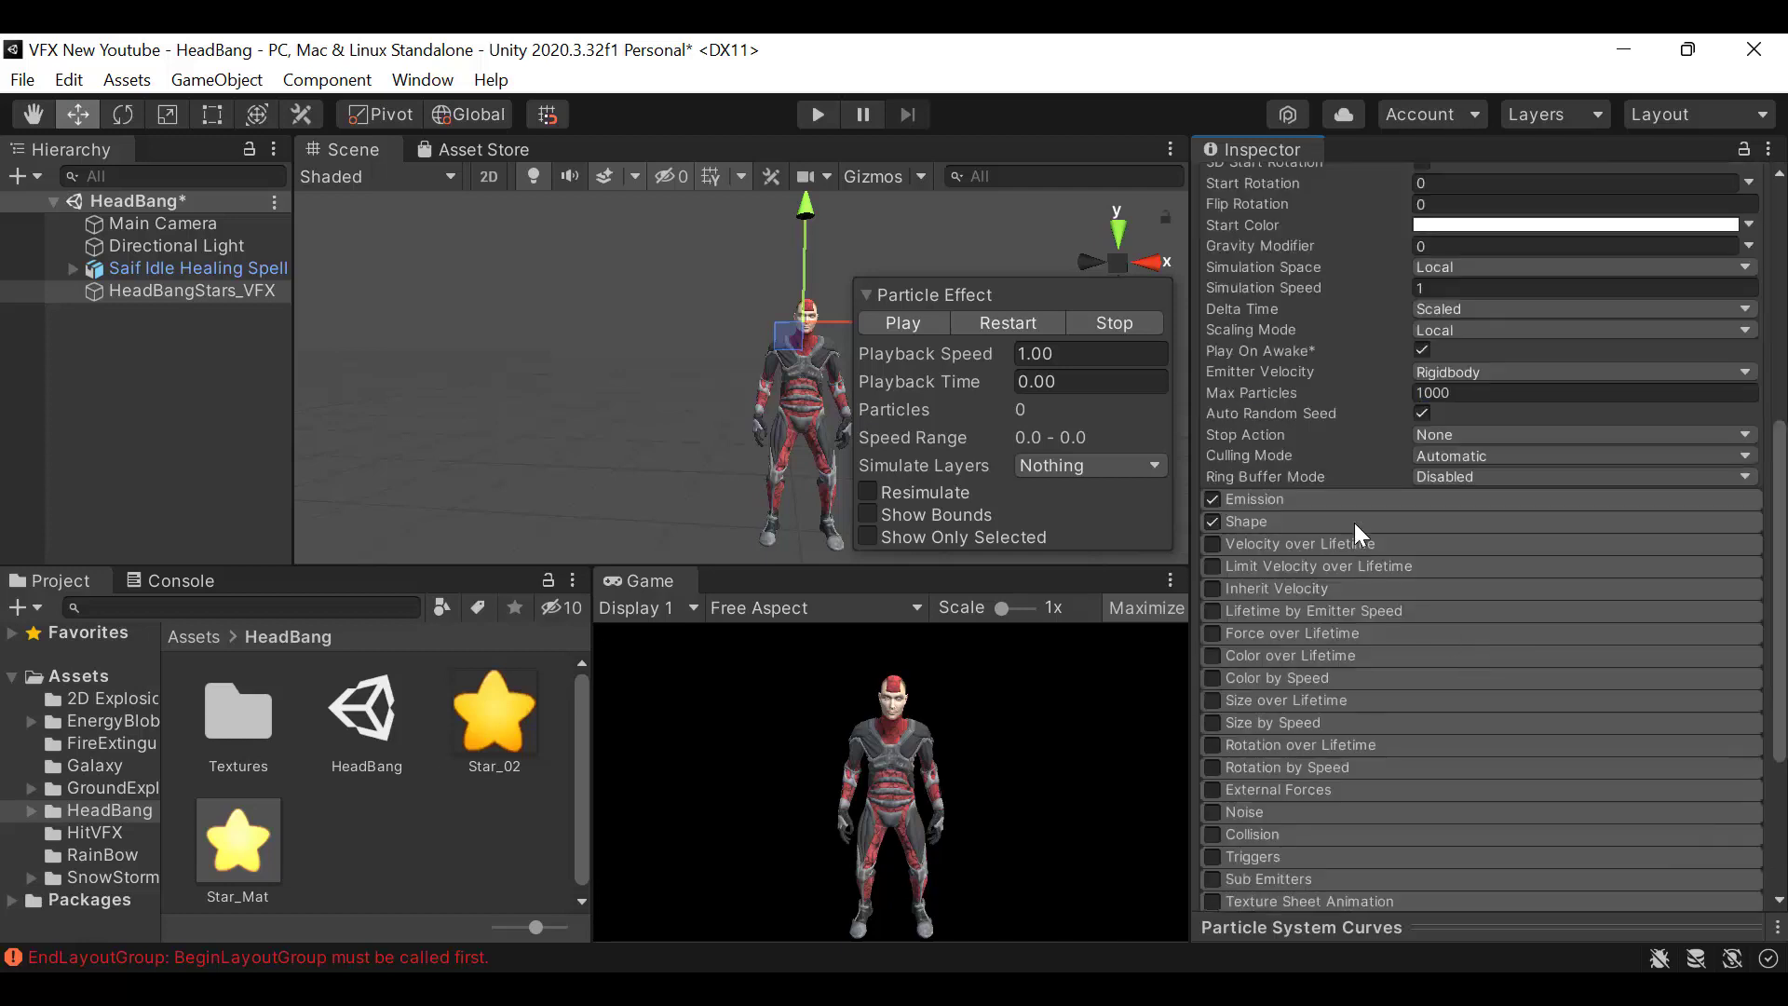
pyautogui.click(1252, 499)
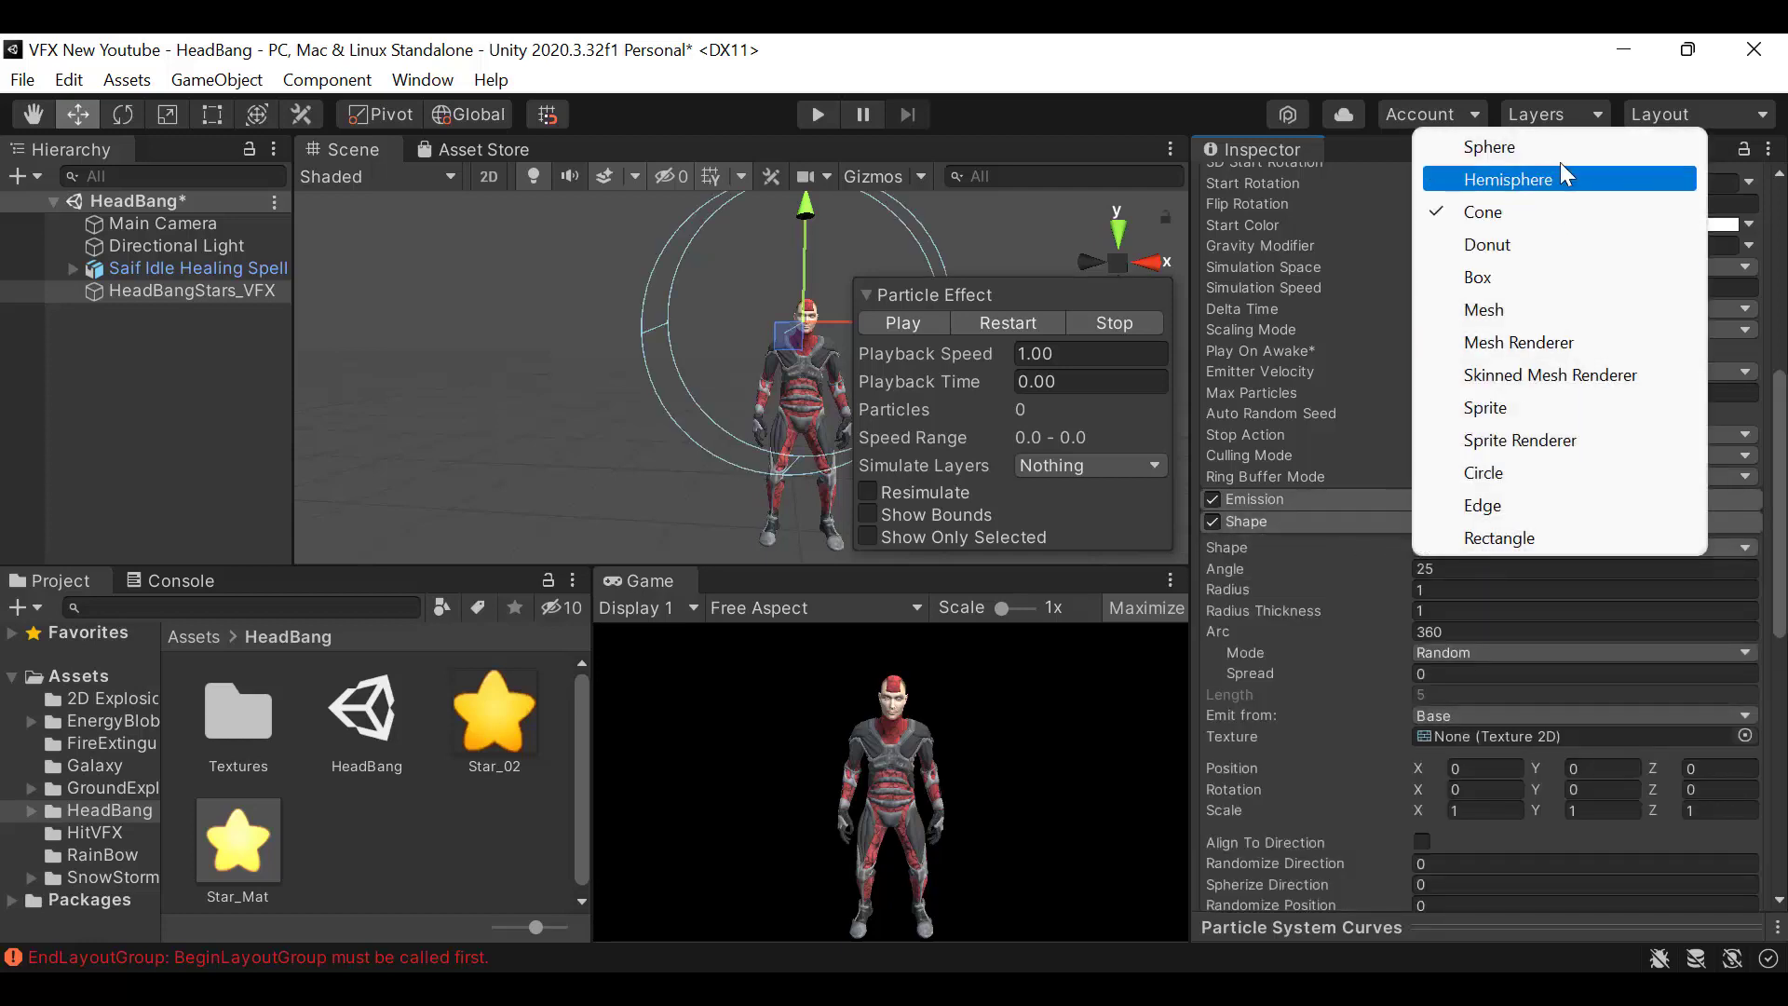
# Emit the stars from a Circle shape rotated 90 degrees on X
pyautogui.click(1482, 473)
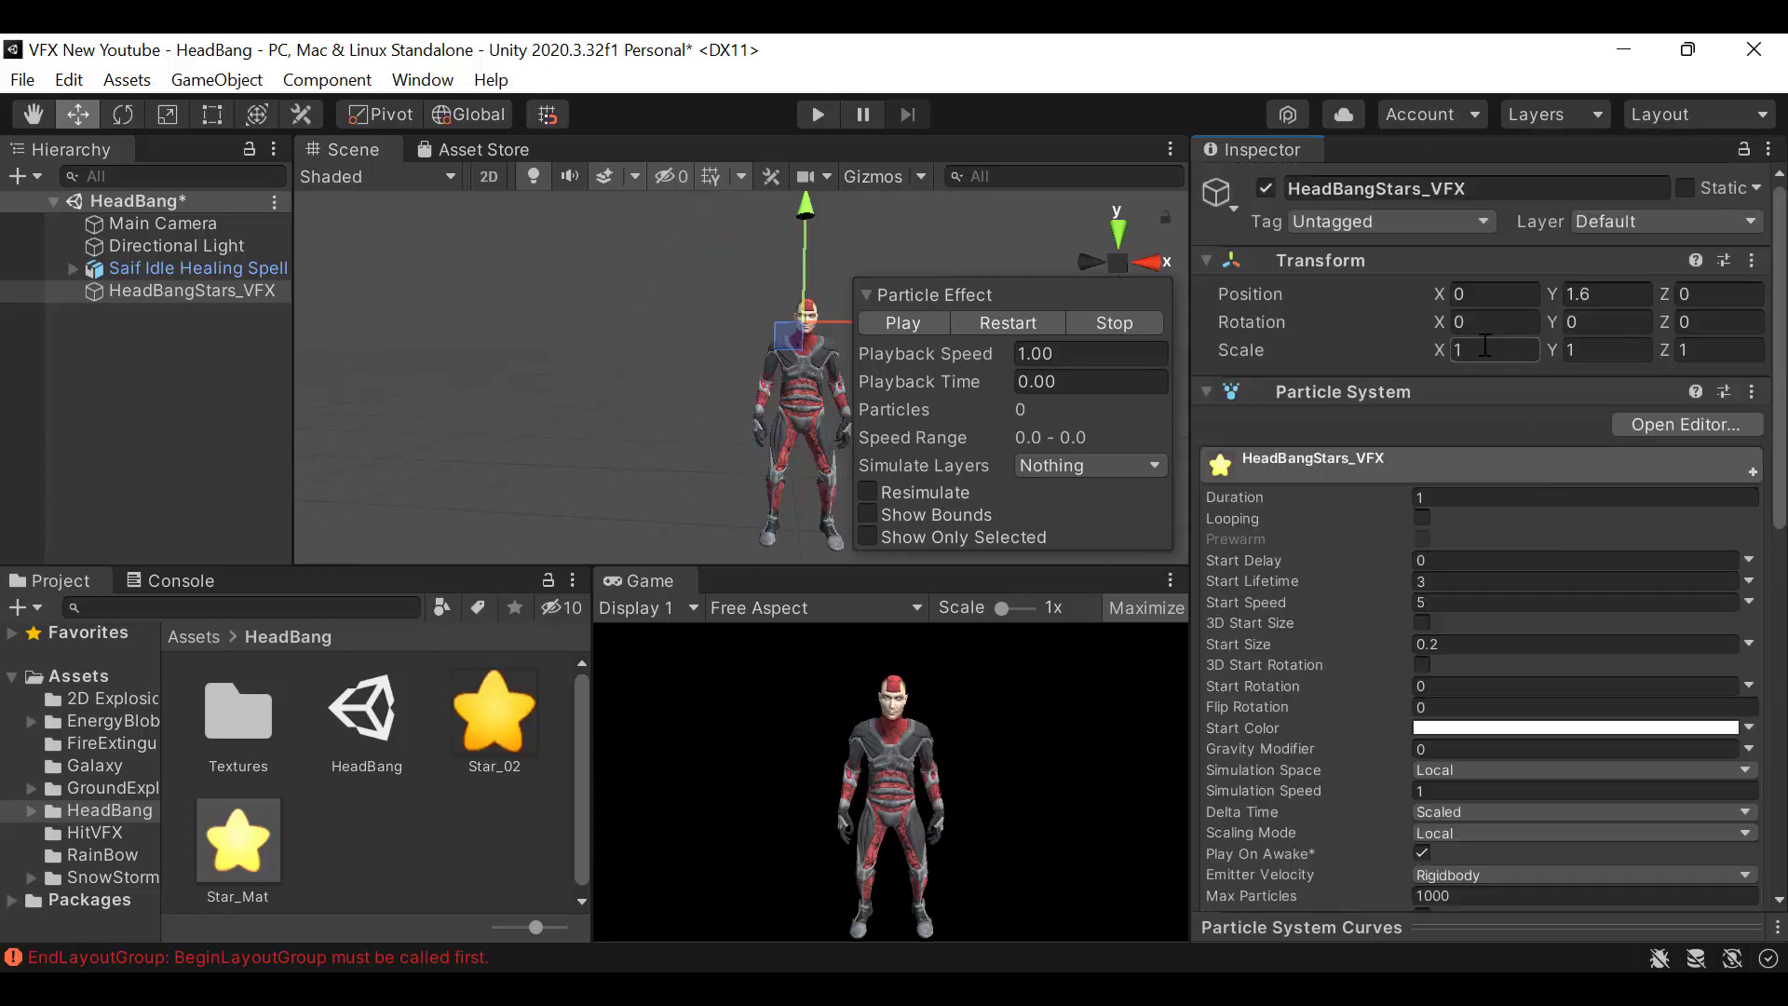
pyautogui.write('90')
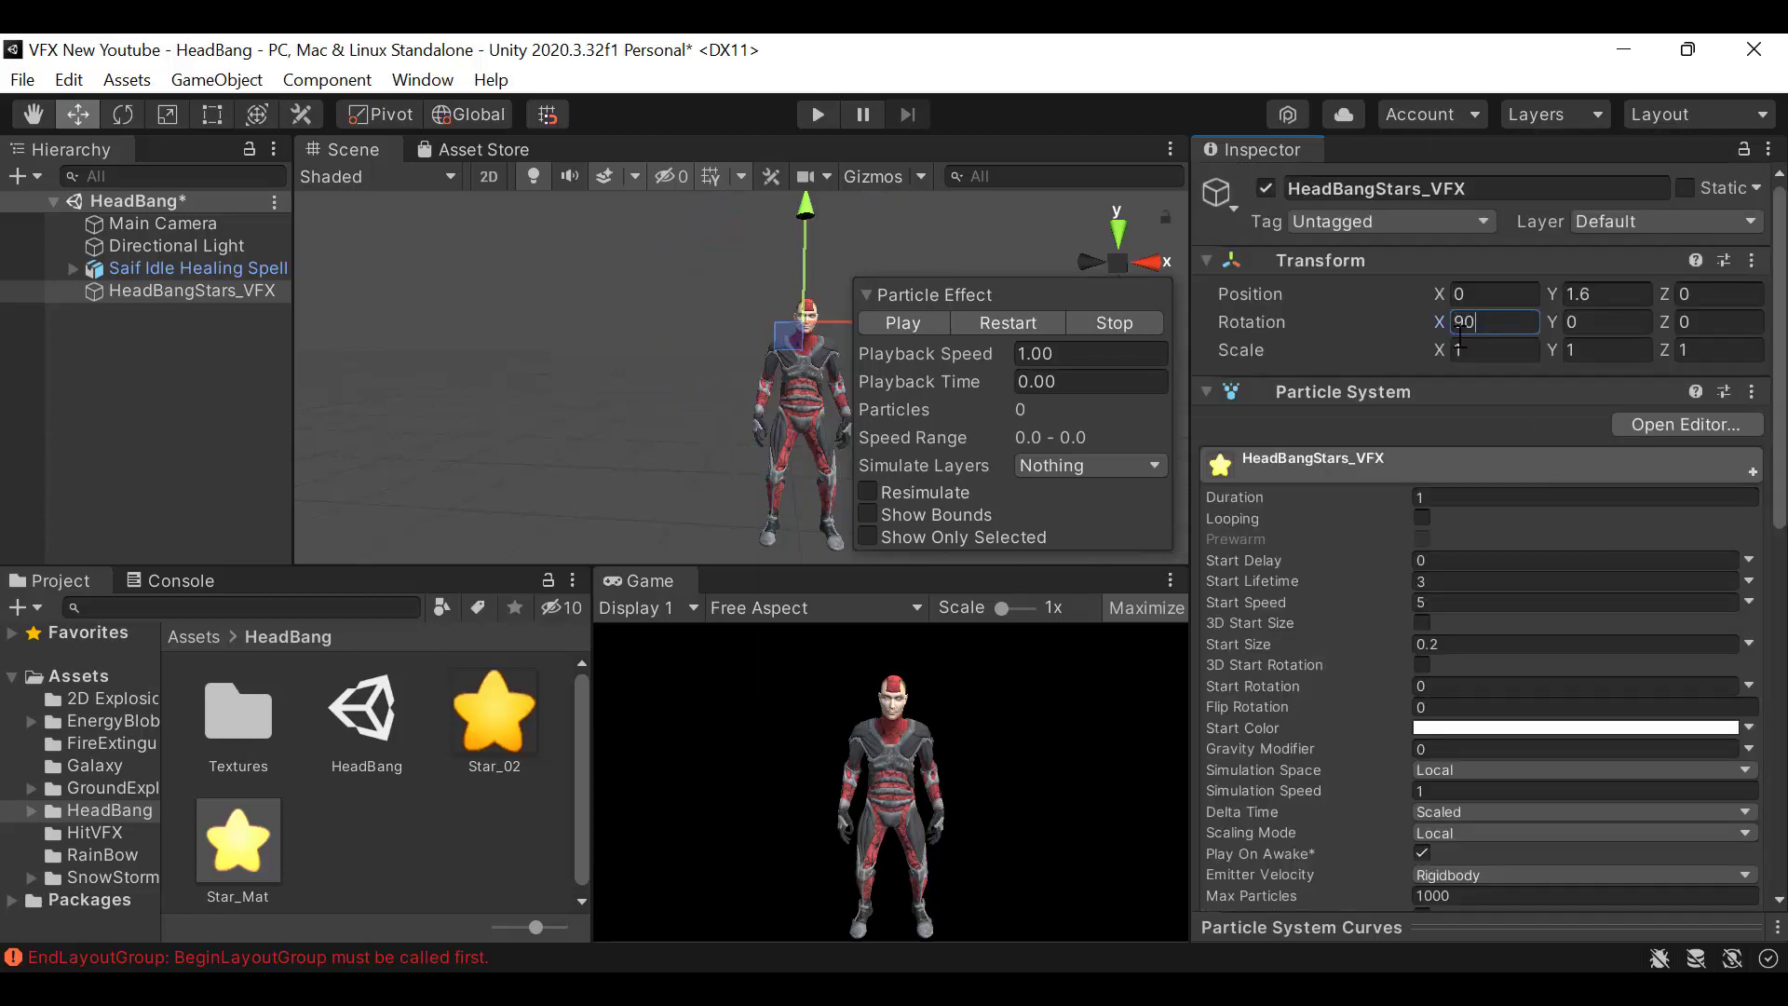
pyautogui.click(902, 323)
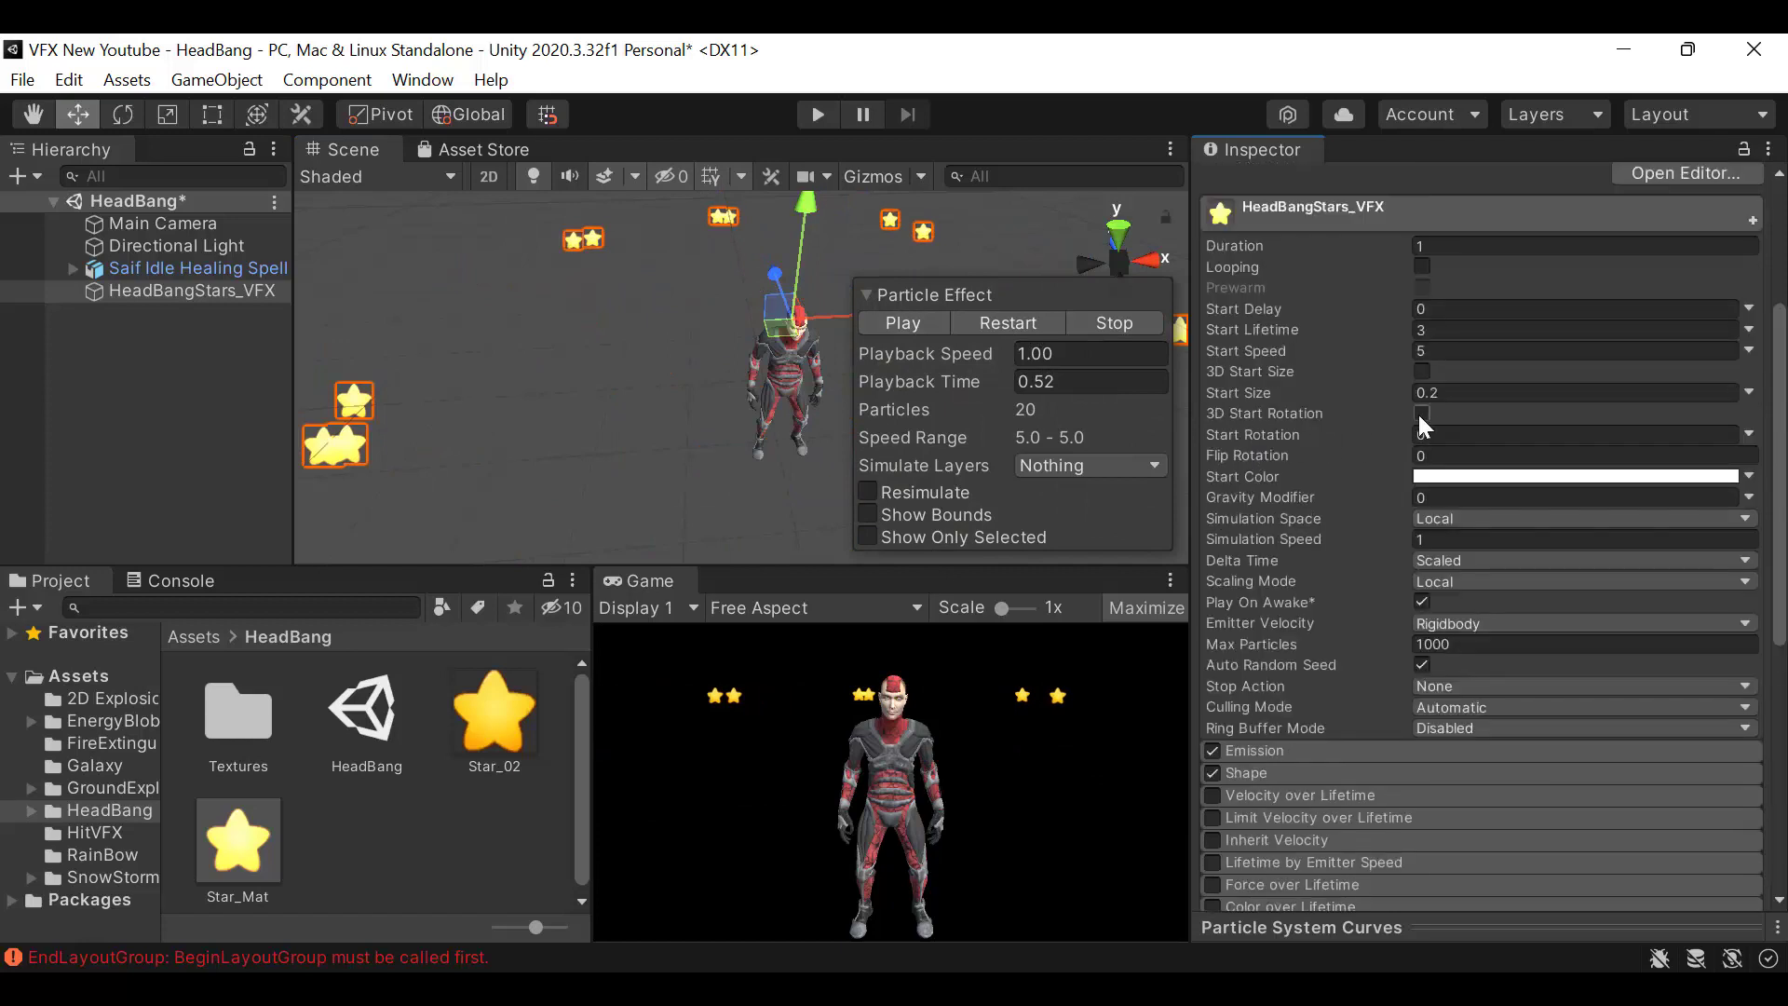
# Enable 3D Start Rotation and give the stars a start rotation of 5 on each axis
pyautogui.click(1422, 412)
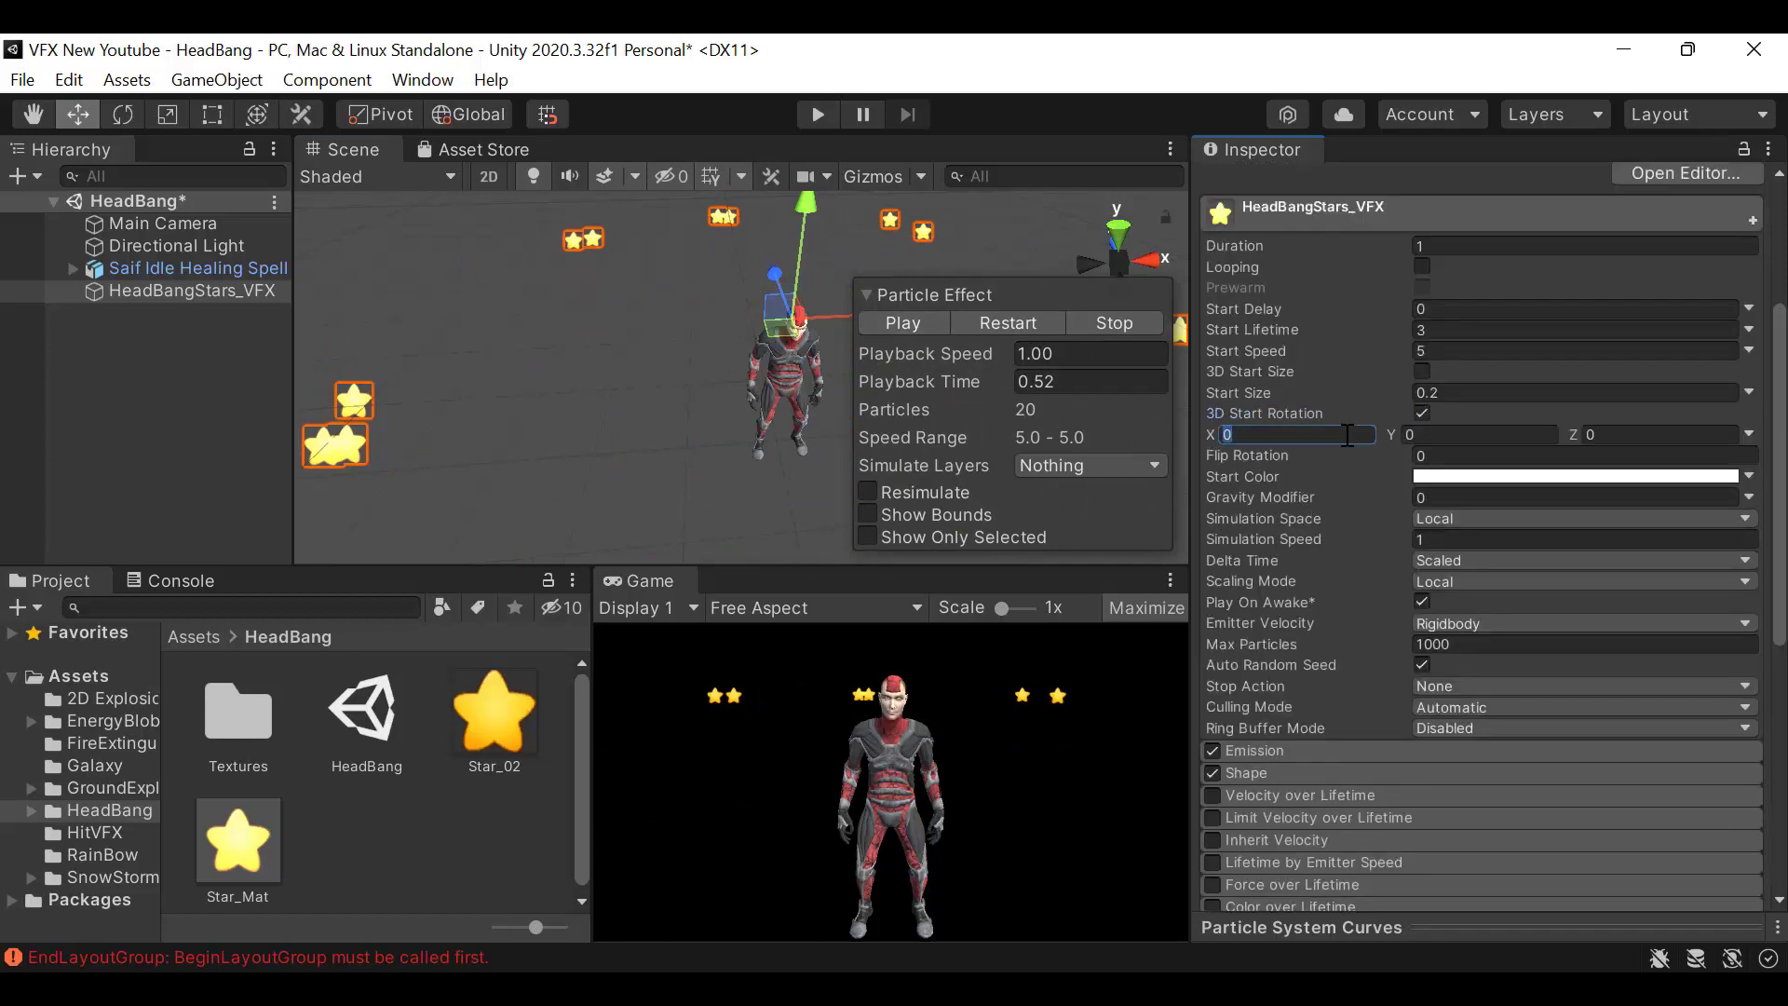
pyautogui.write('5')
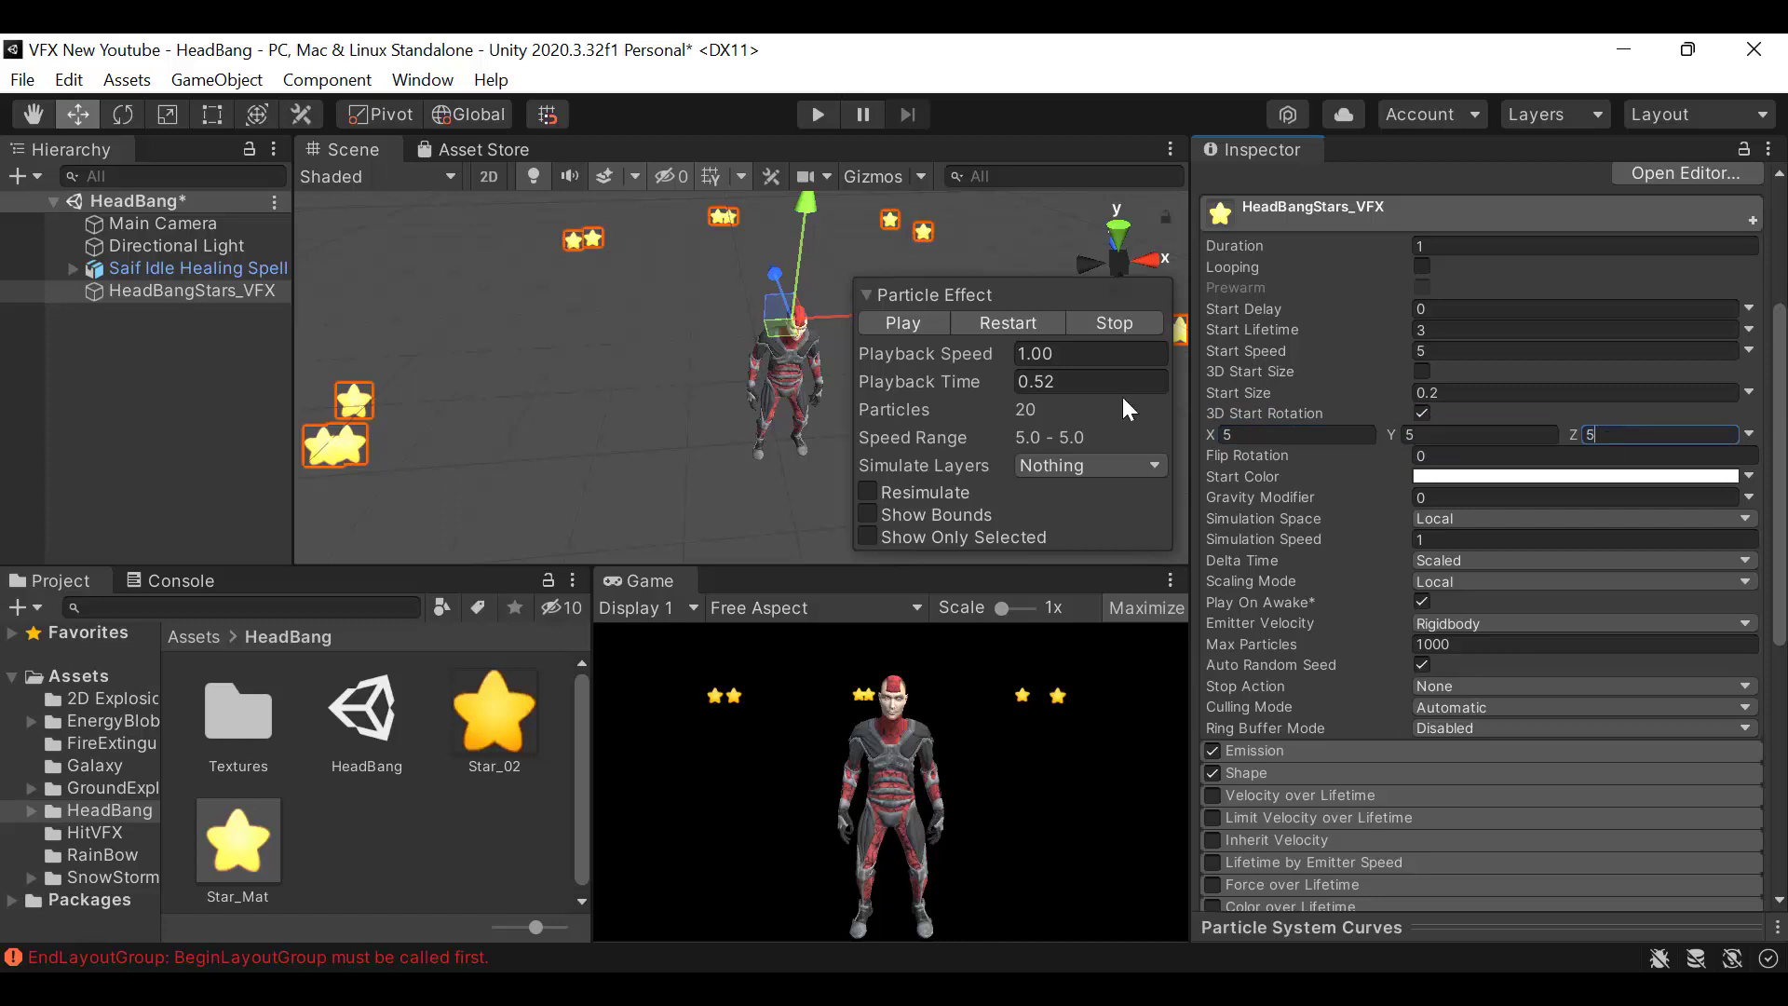
pyautogui.click(903, 323)
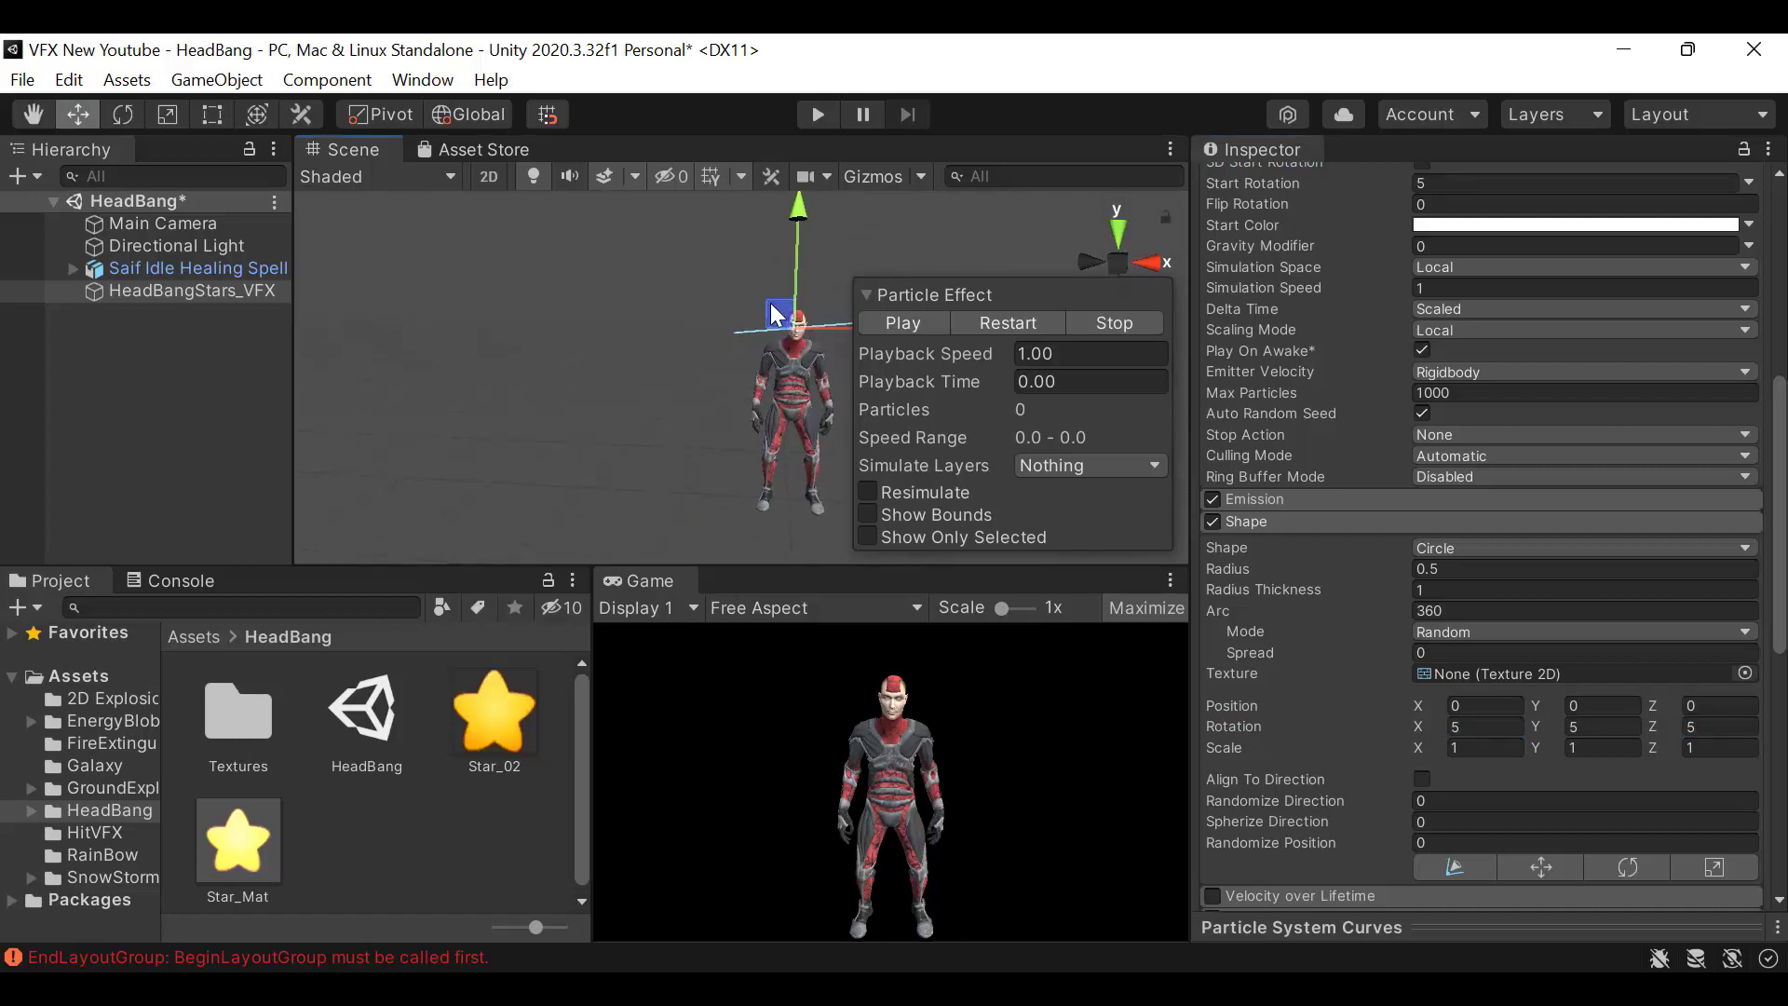
# Replay the star ring and review the Emission burst settings
pyautogui.click(903, 323)
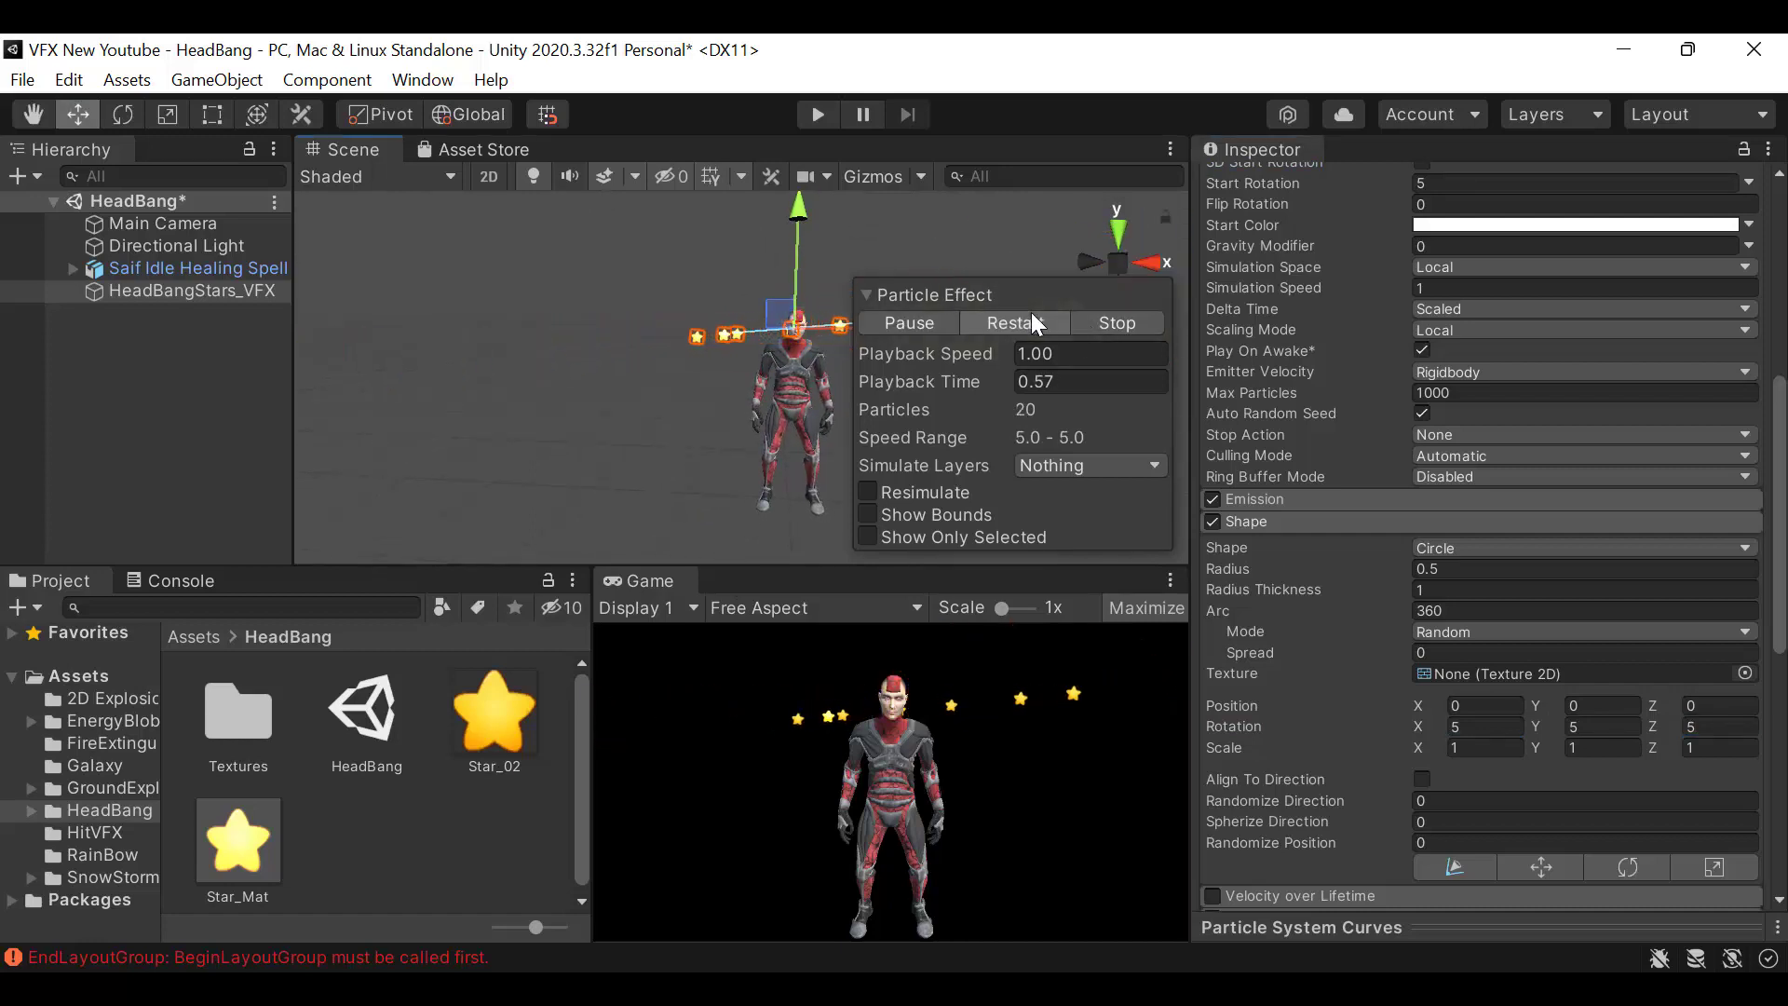
pyautogui.click(907, 323)
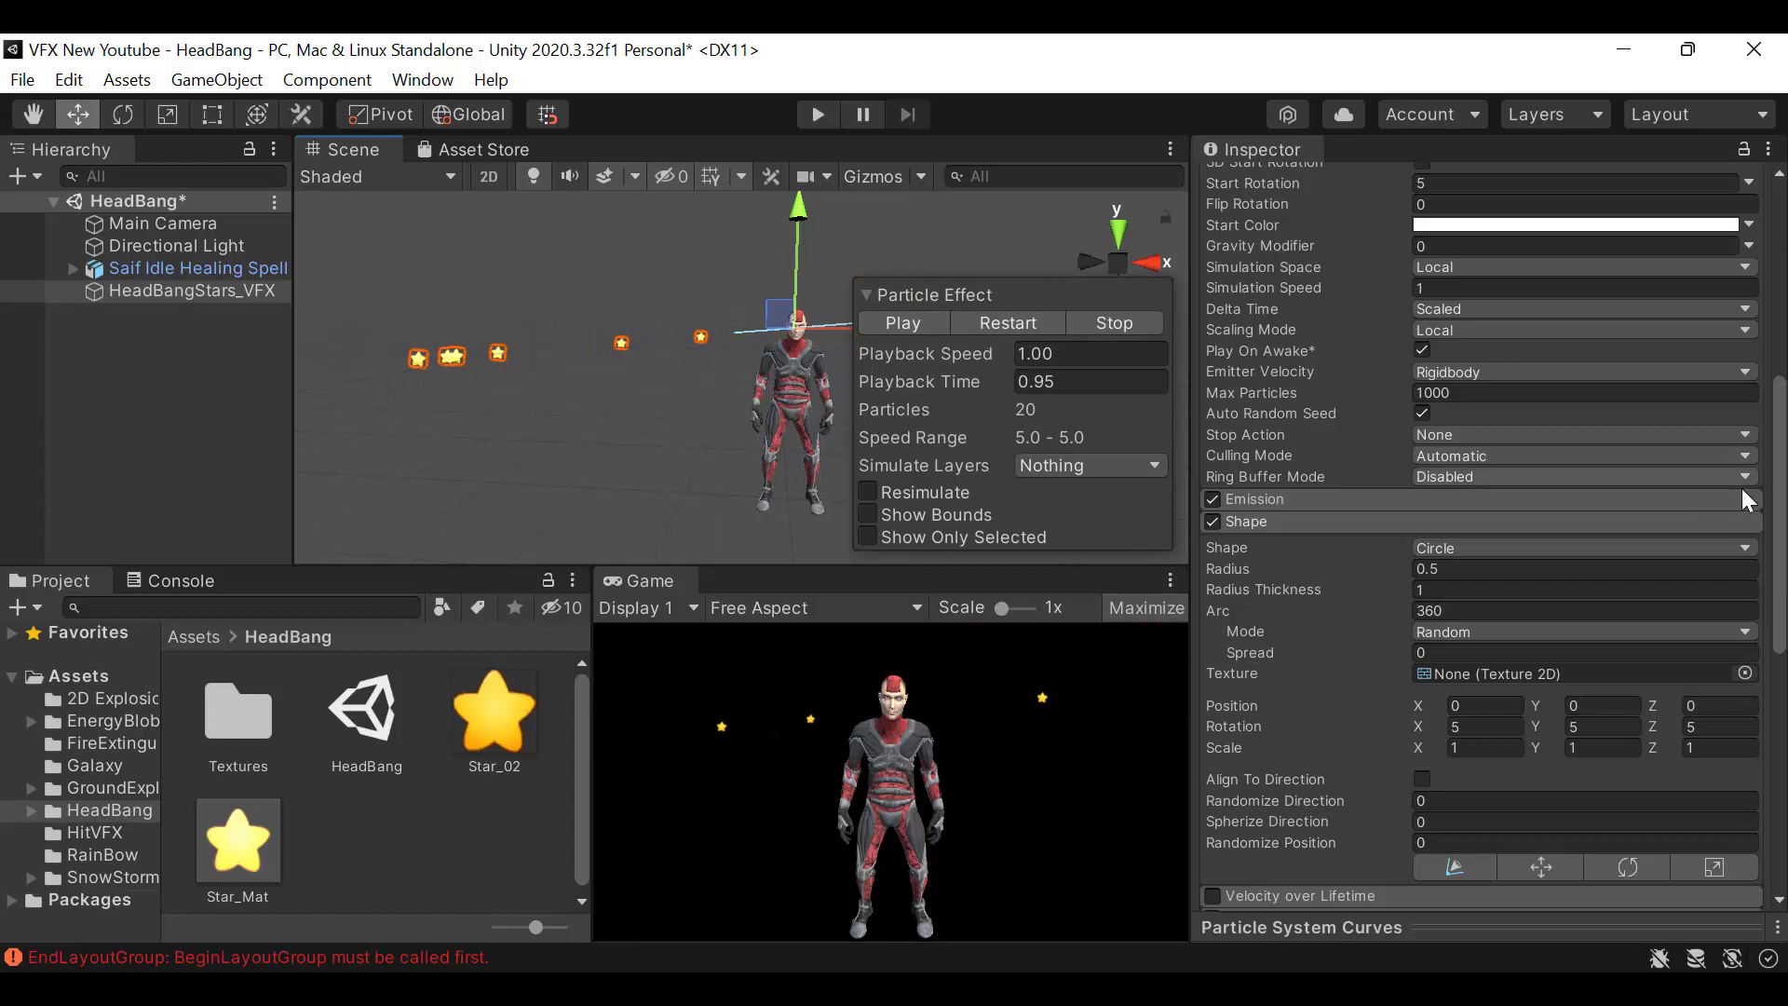
pyautogui.click(1245, 499)
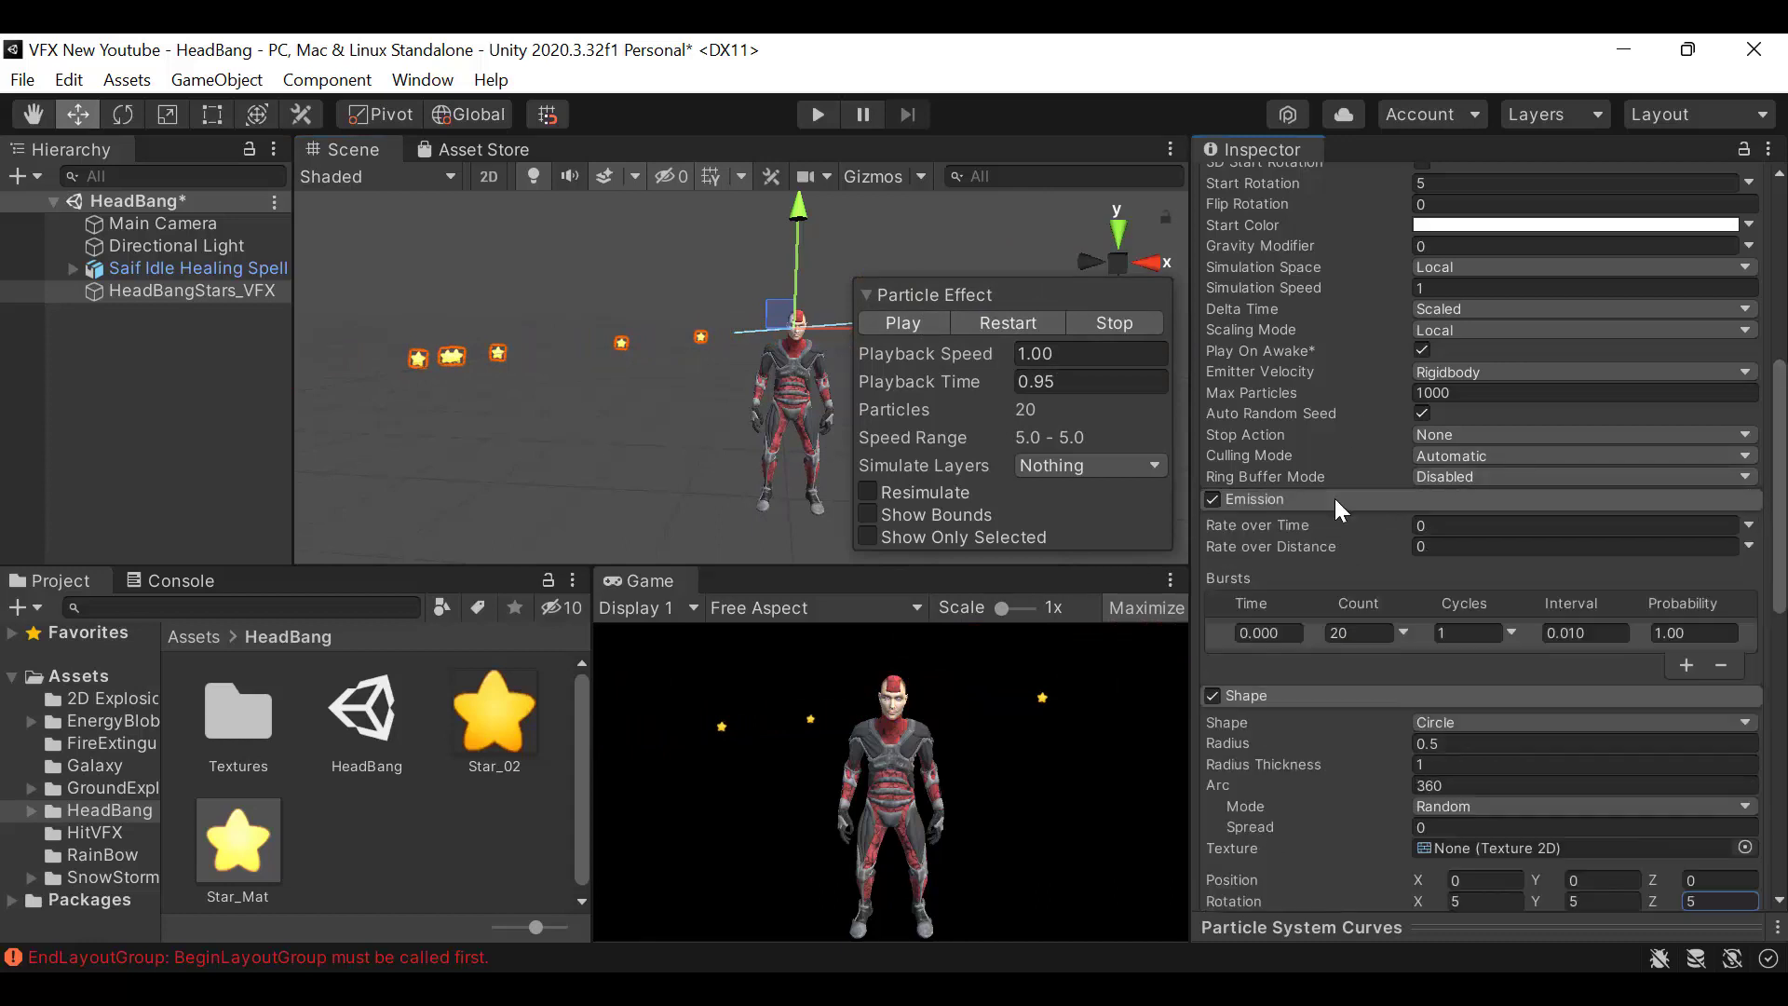
pyautogui.click(1254, 500)
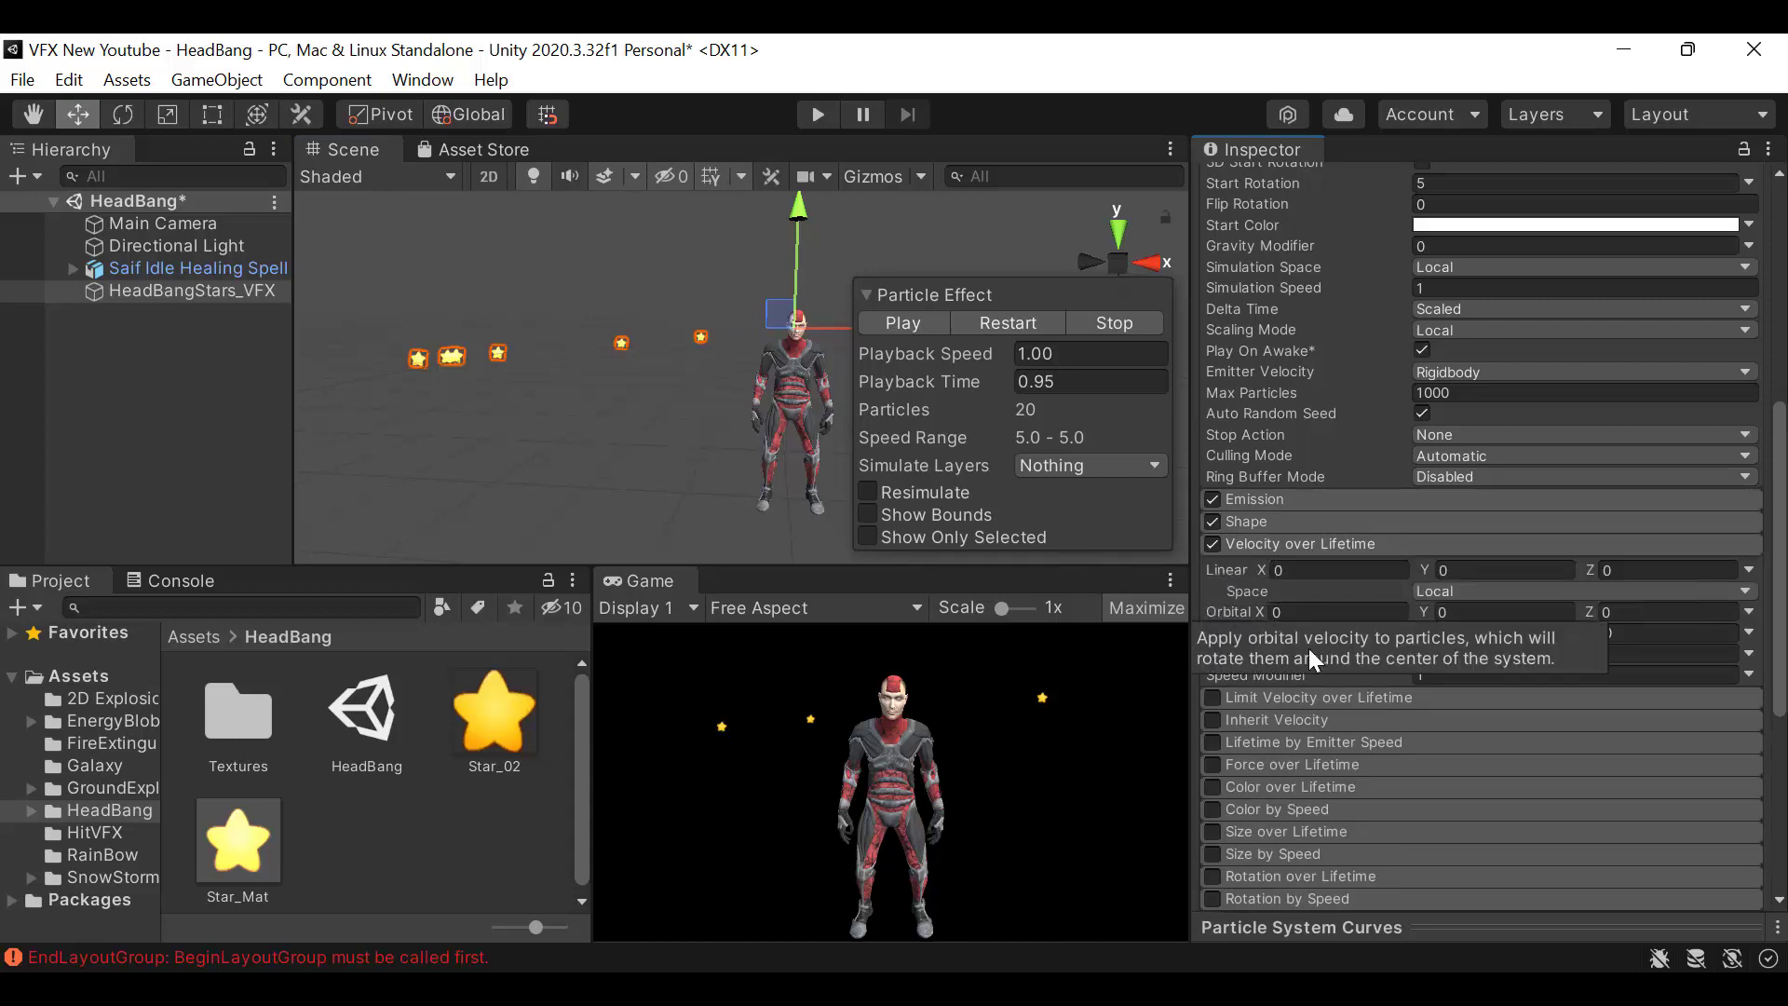
# Give Velocity over Lifetime an Orbital Z of -5 and replay the orbiting stars
pyautogui.click(1631, 612)
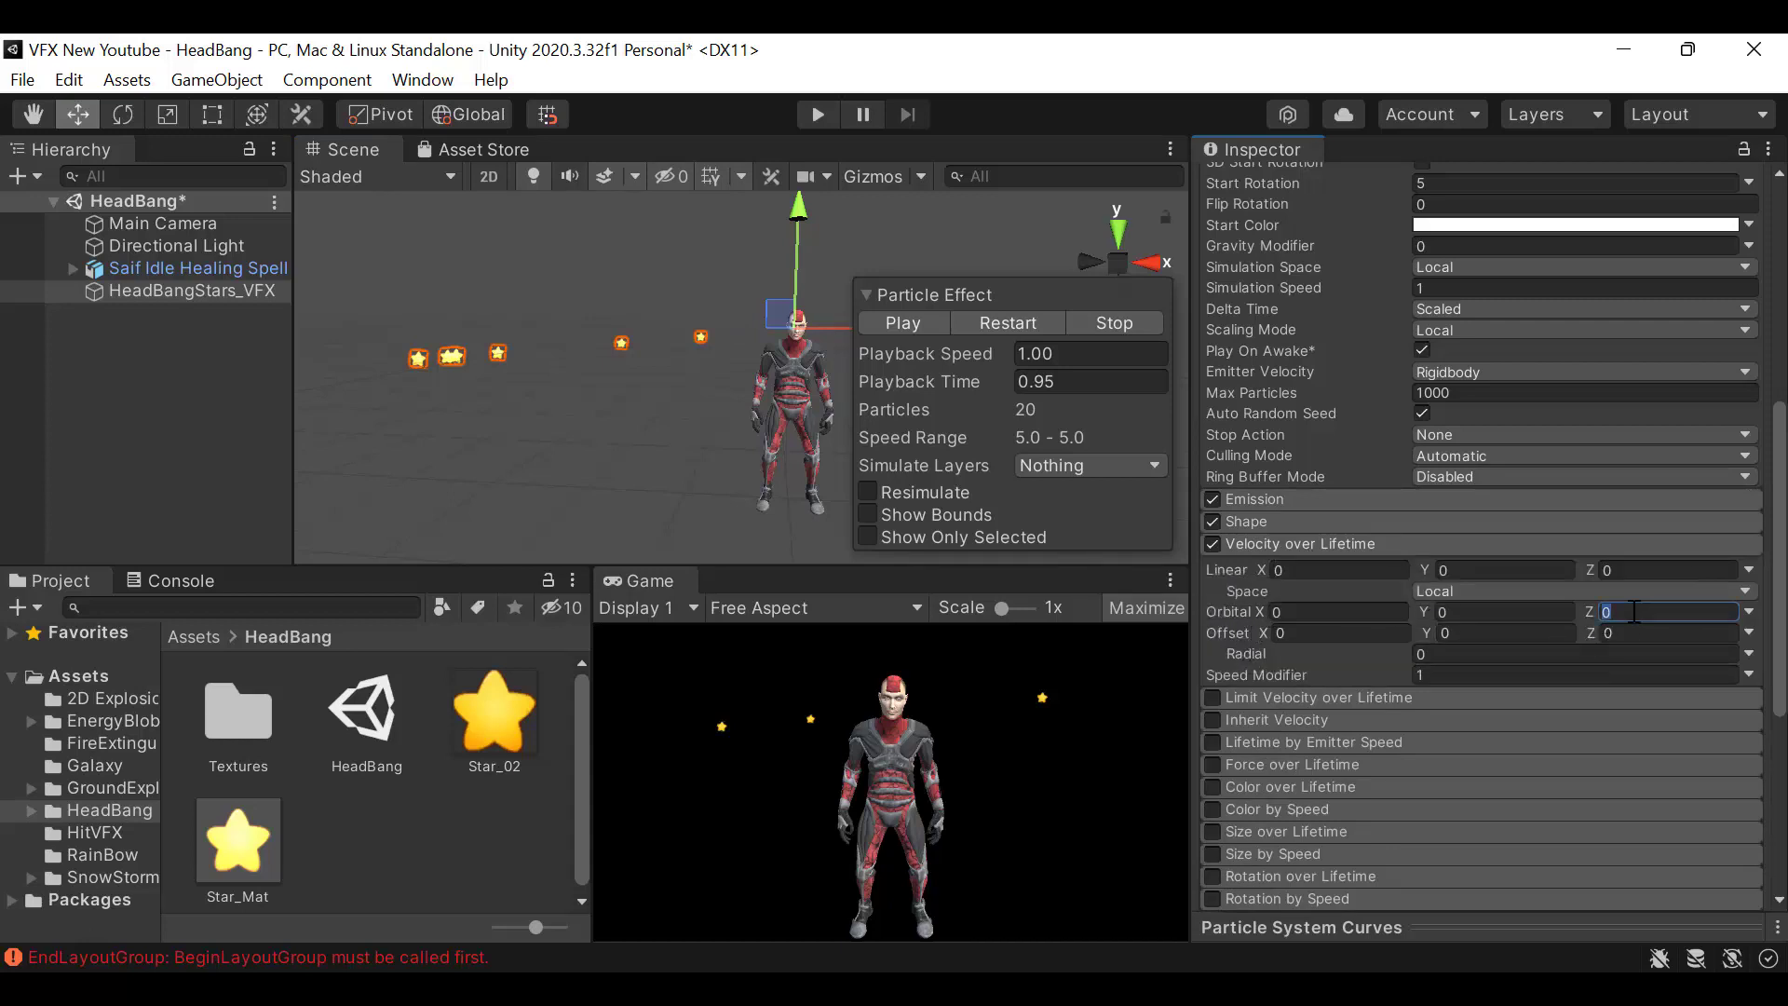
pyautogui.write('-5')
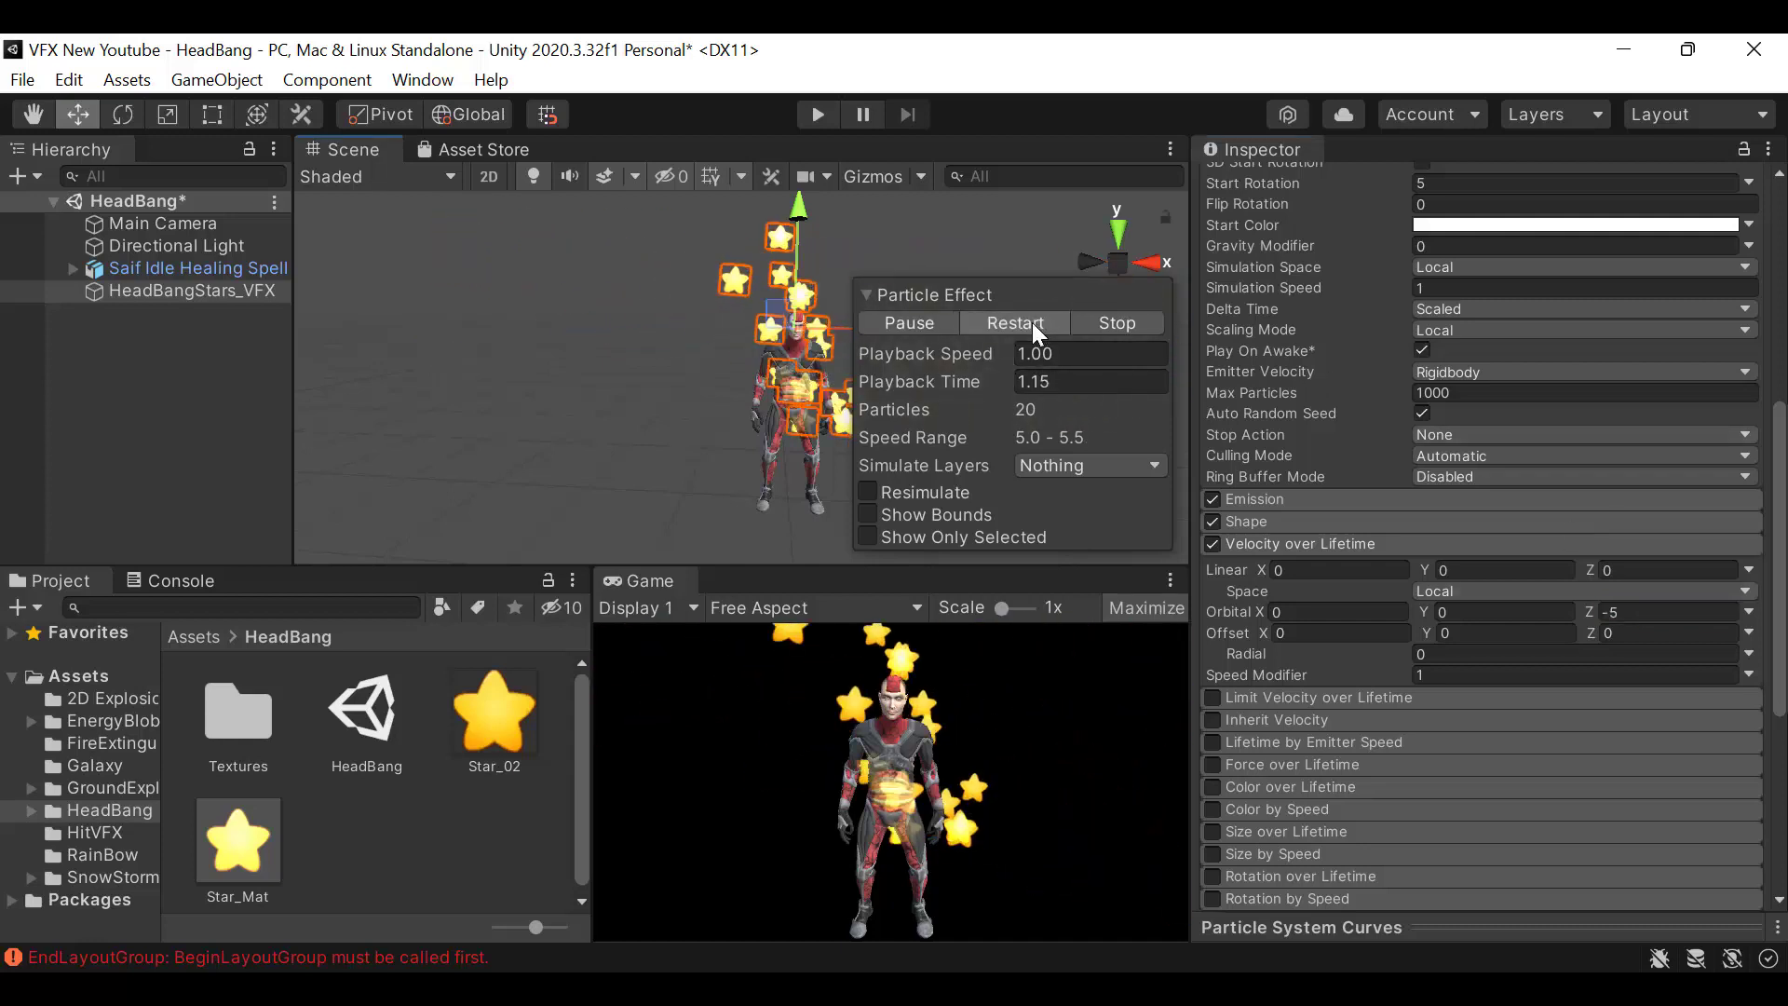
pyautogui.click(1117, 322)
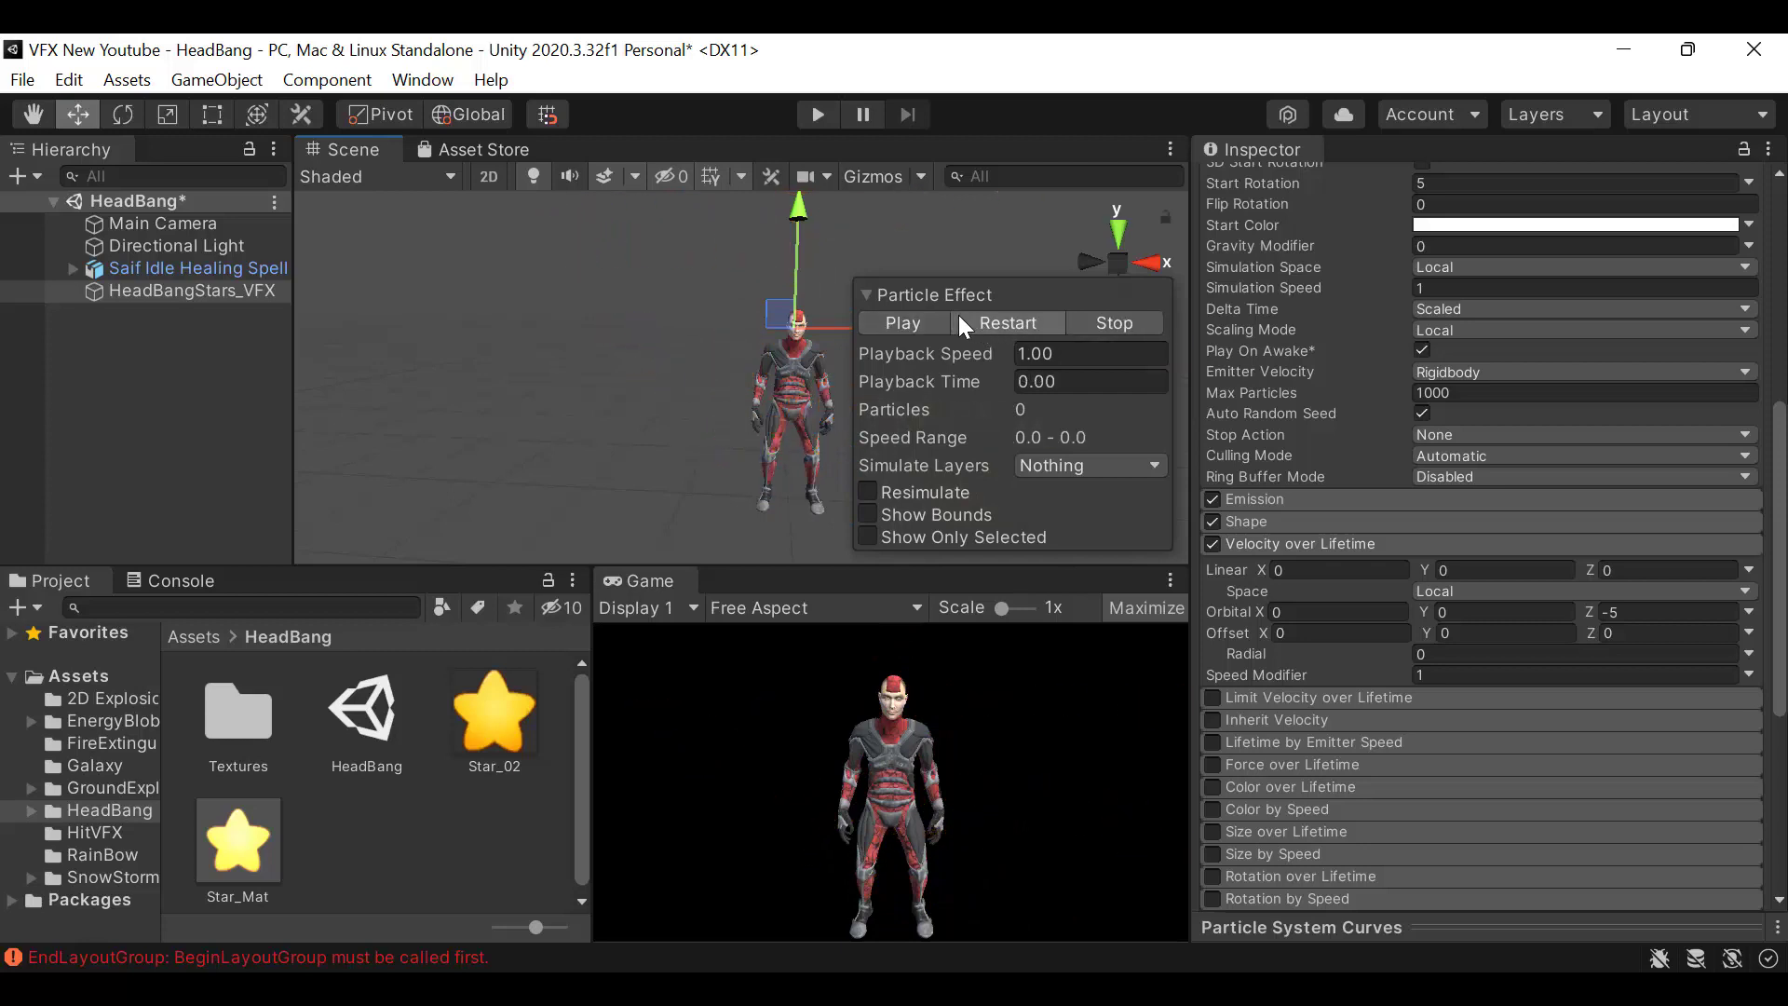
pyautogui.moveTo(1003, 339)
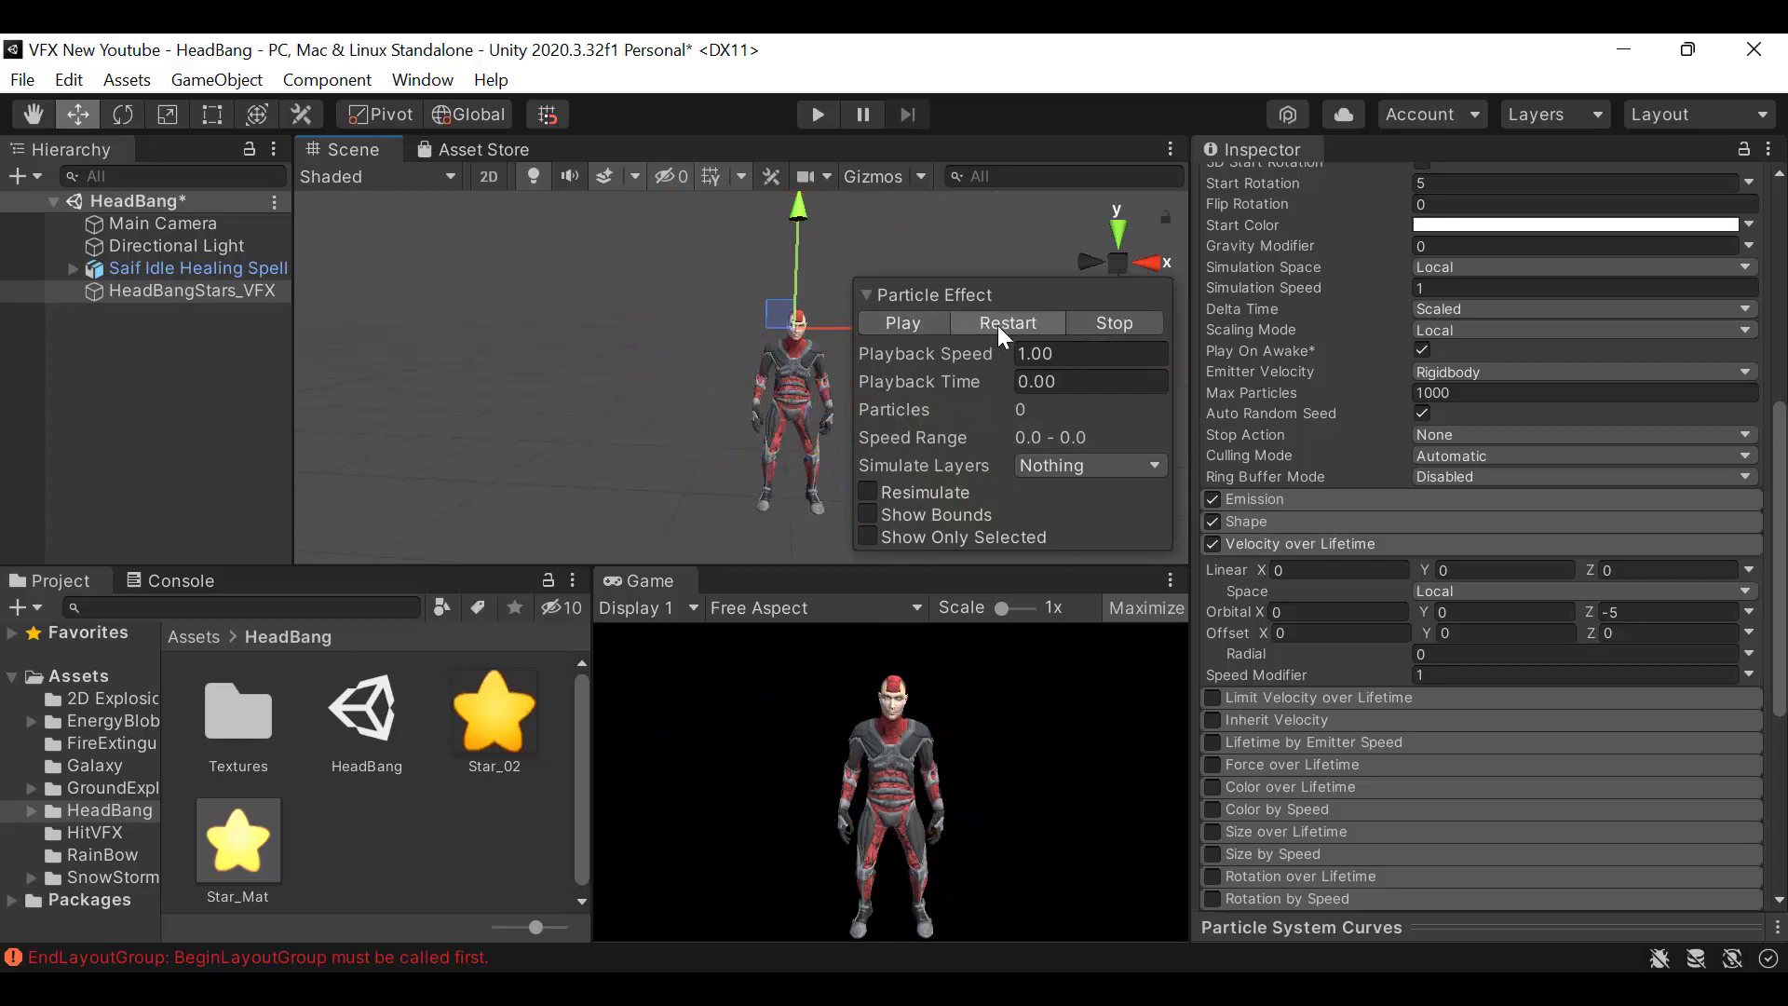
pyautogui.click(903, 323)
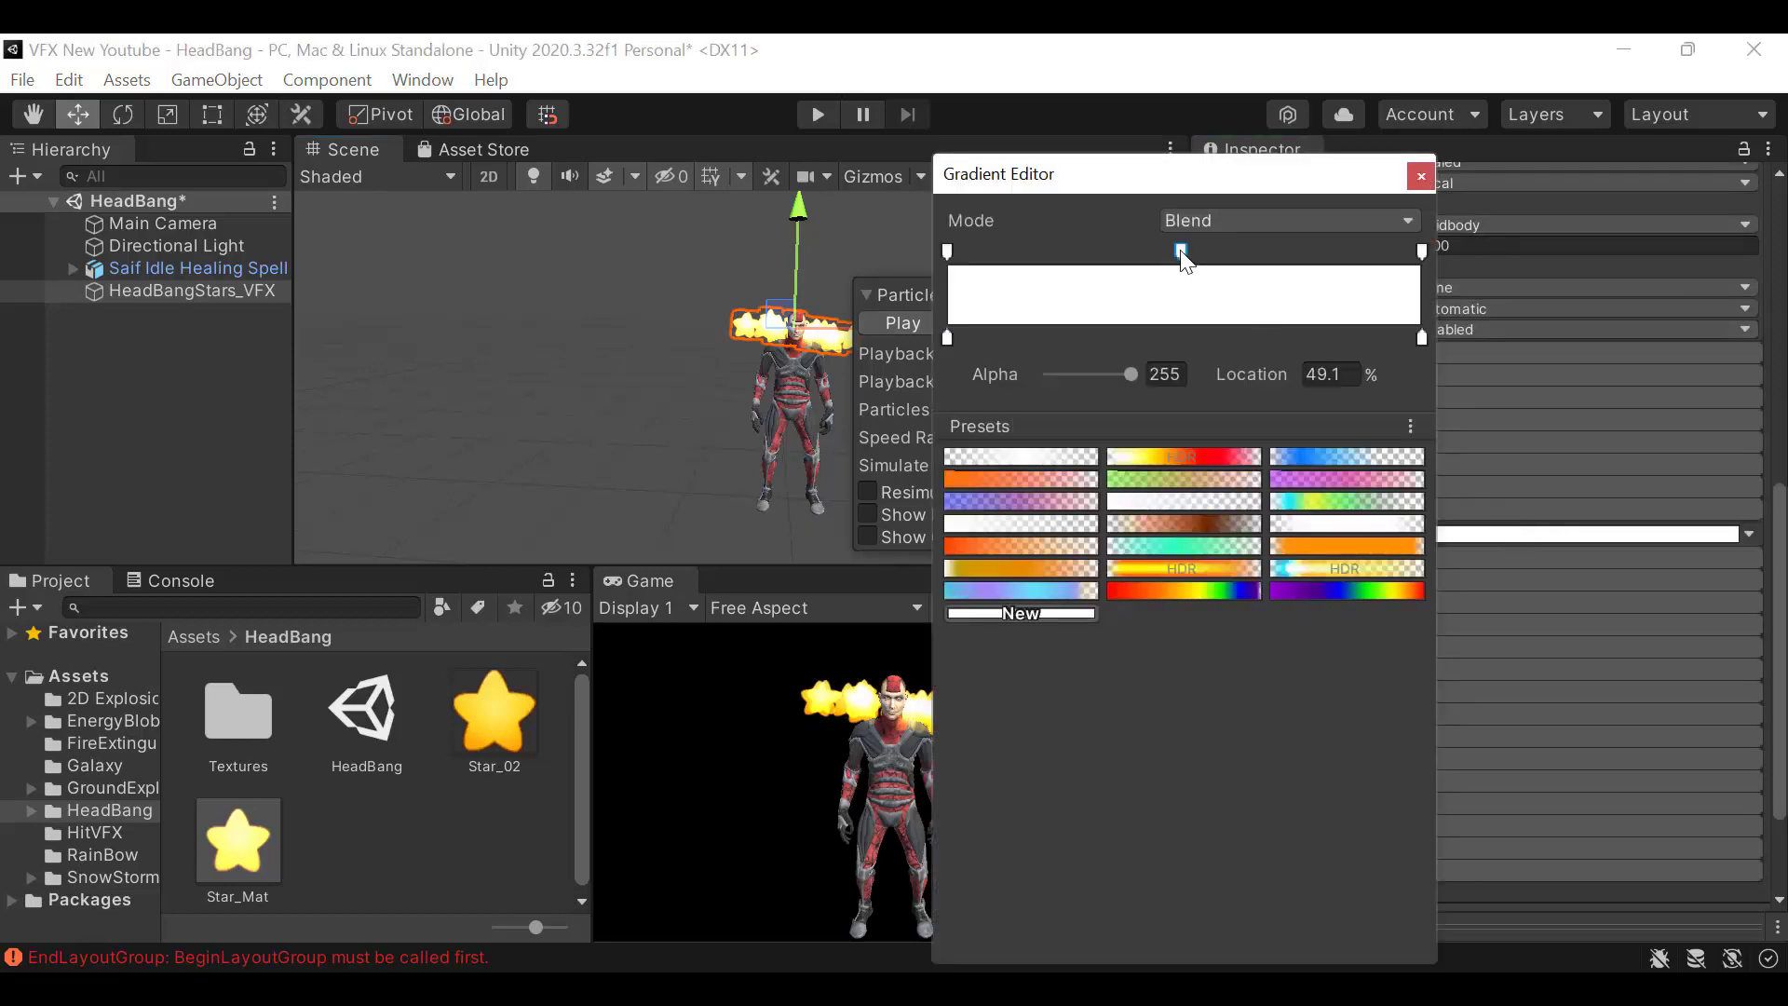
# Move a gradient key to the end and select the end key in the Gradient Editor
pyautogui.moveTo(1180, 251); pyautogui.dragTo(1419, 250)
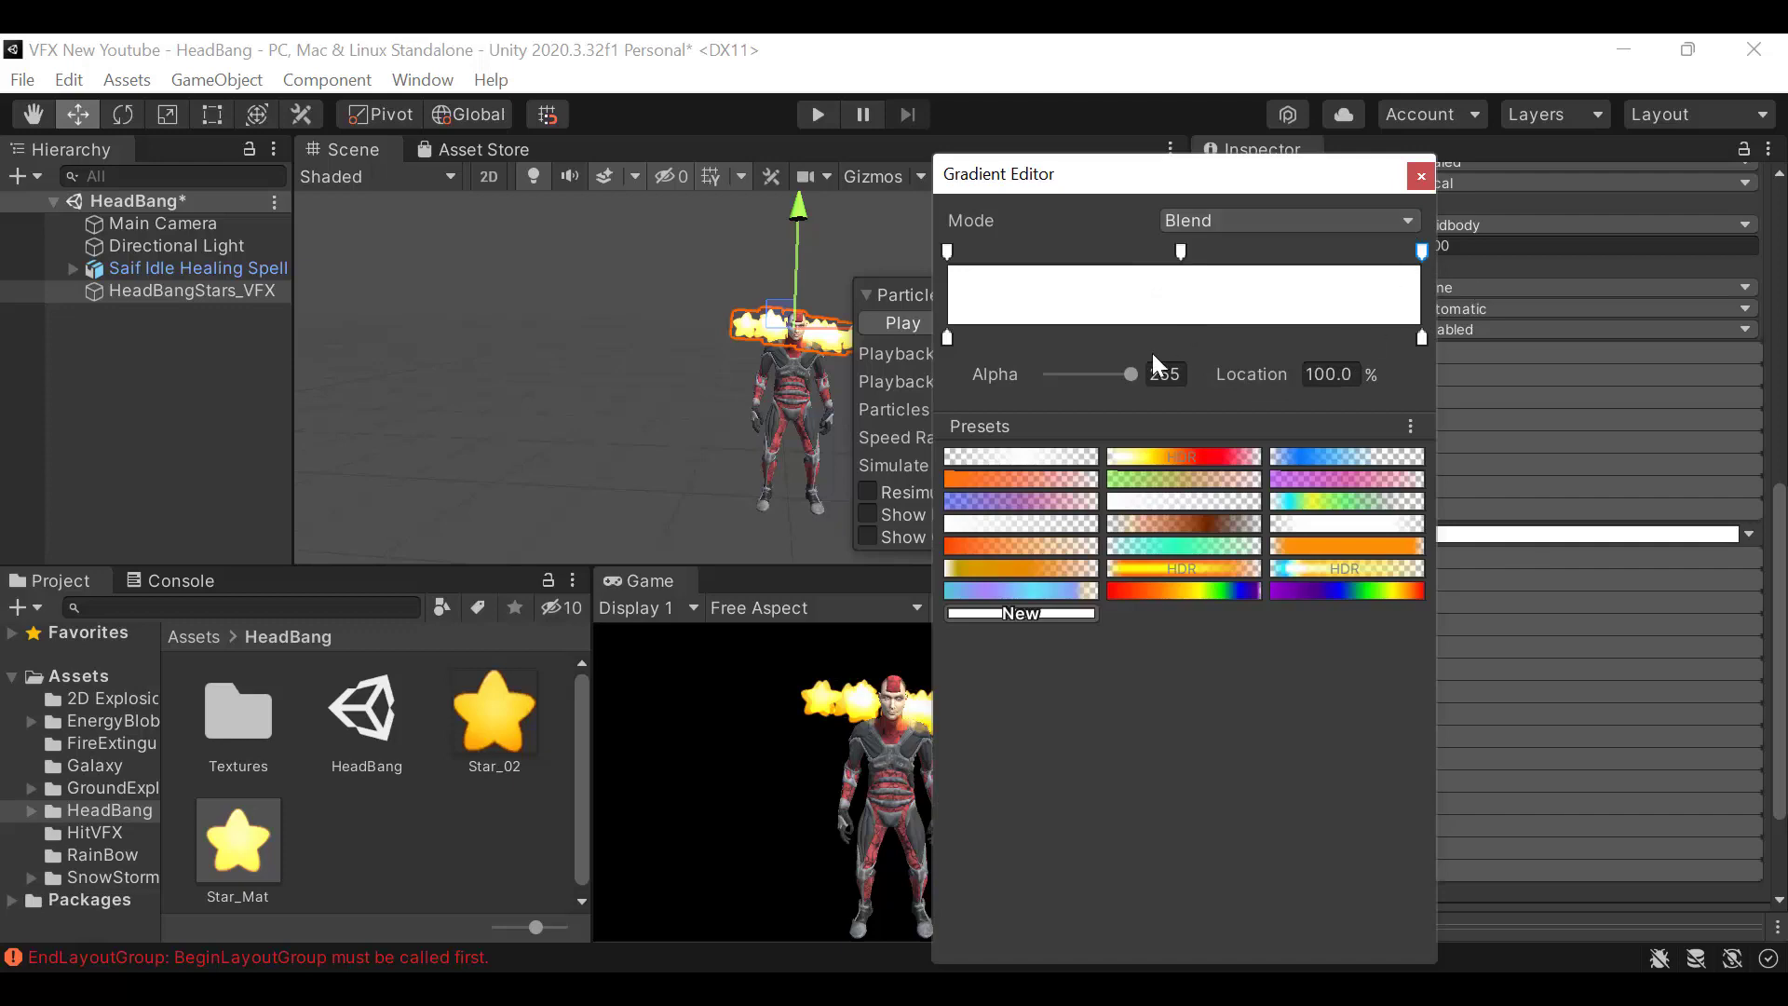
pyautogui.click(1421, 176)
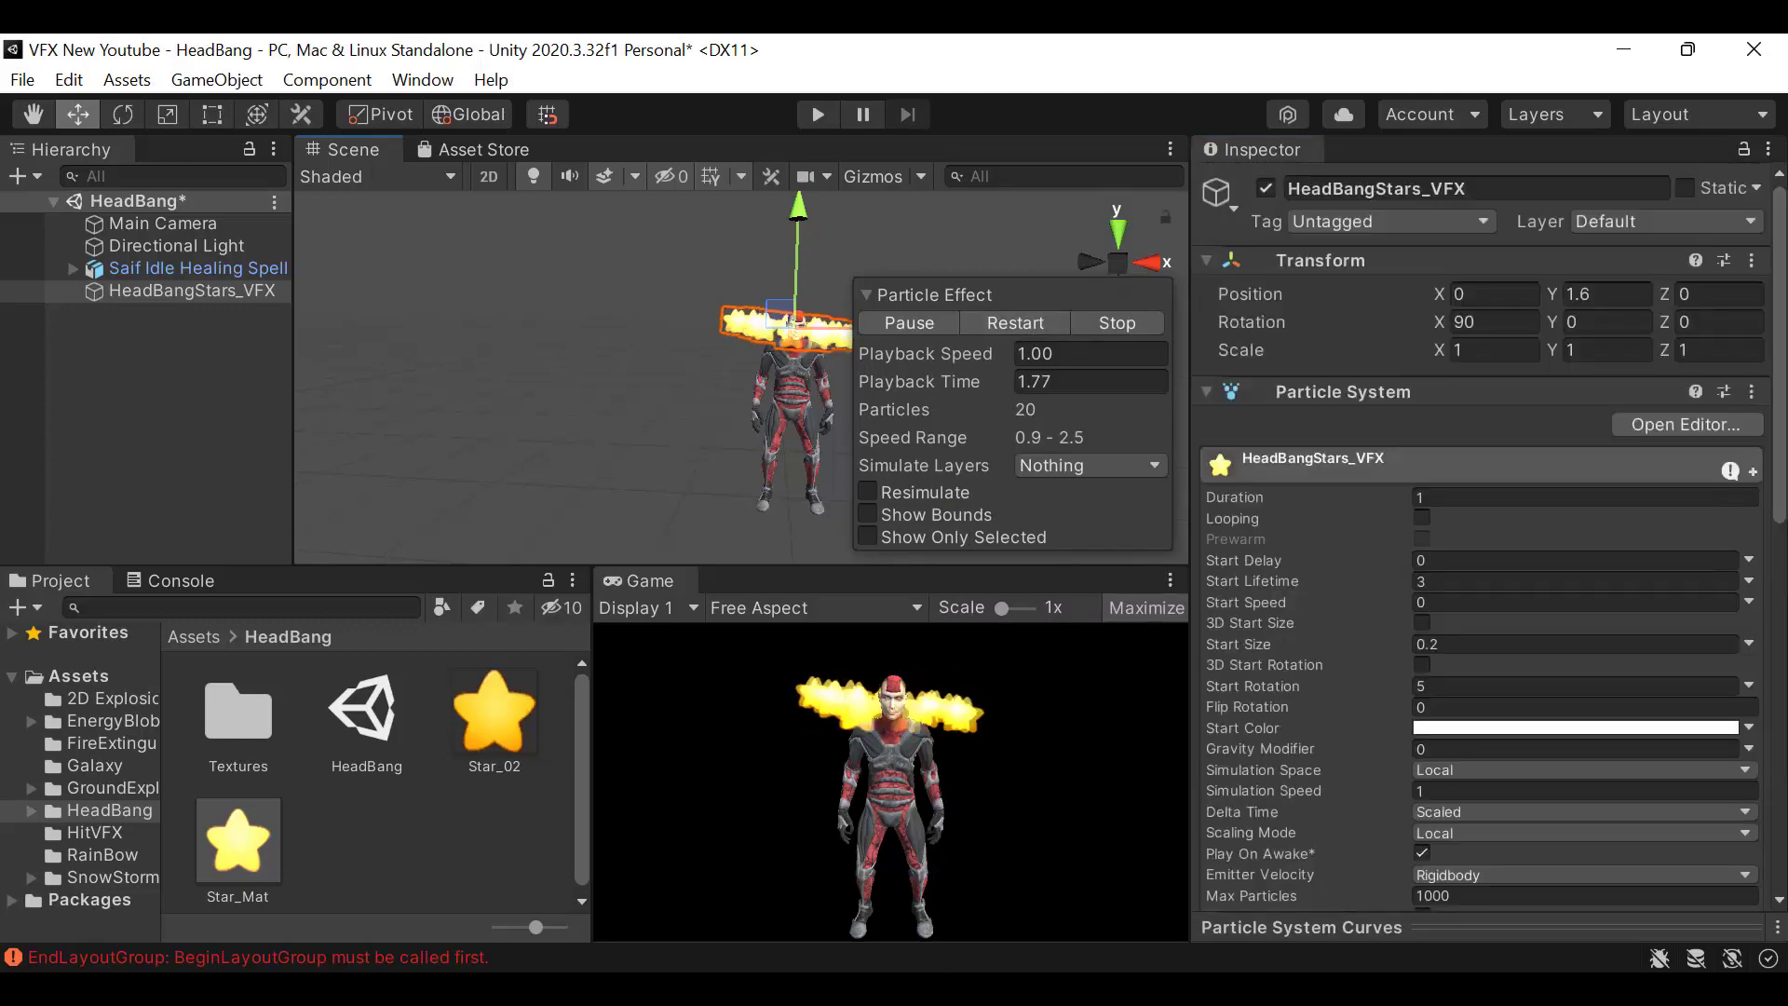
# Shrink the stars' Start Size to 0.1 and replay the smaller ring above the head
pyautogui.click(1114, 322)
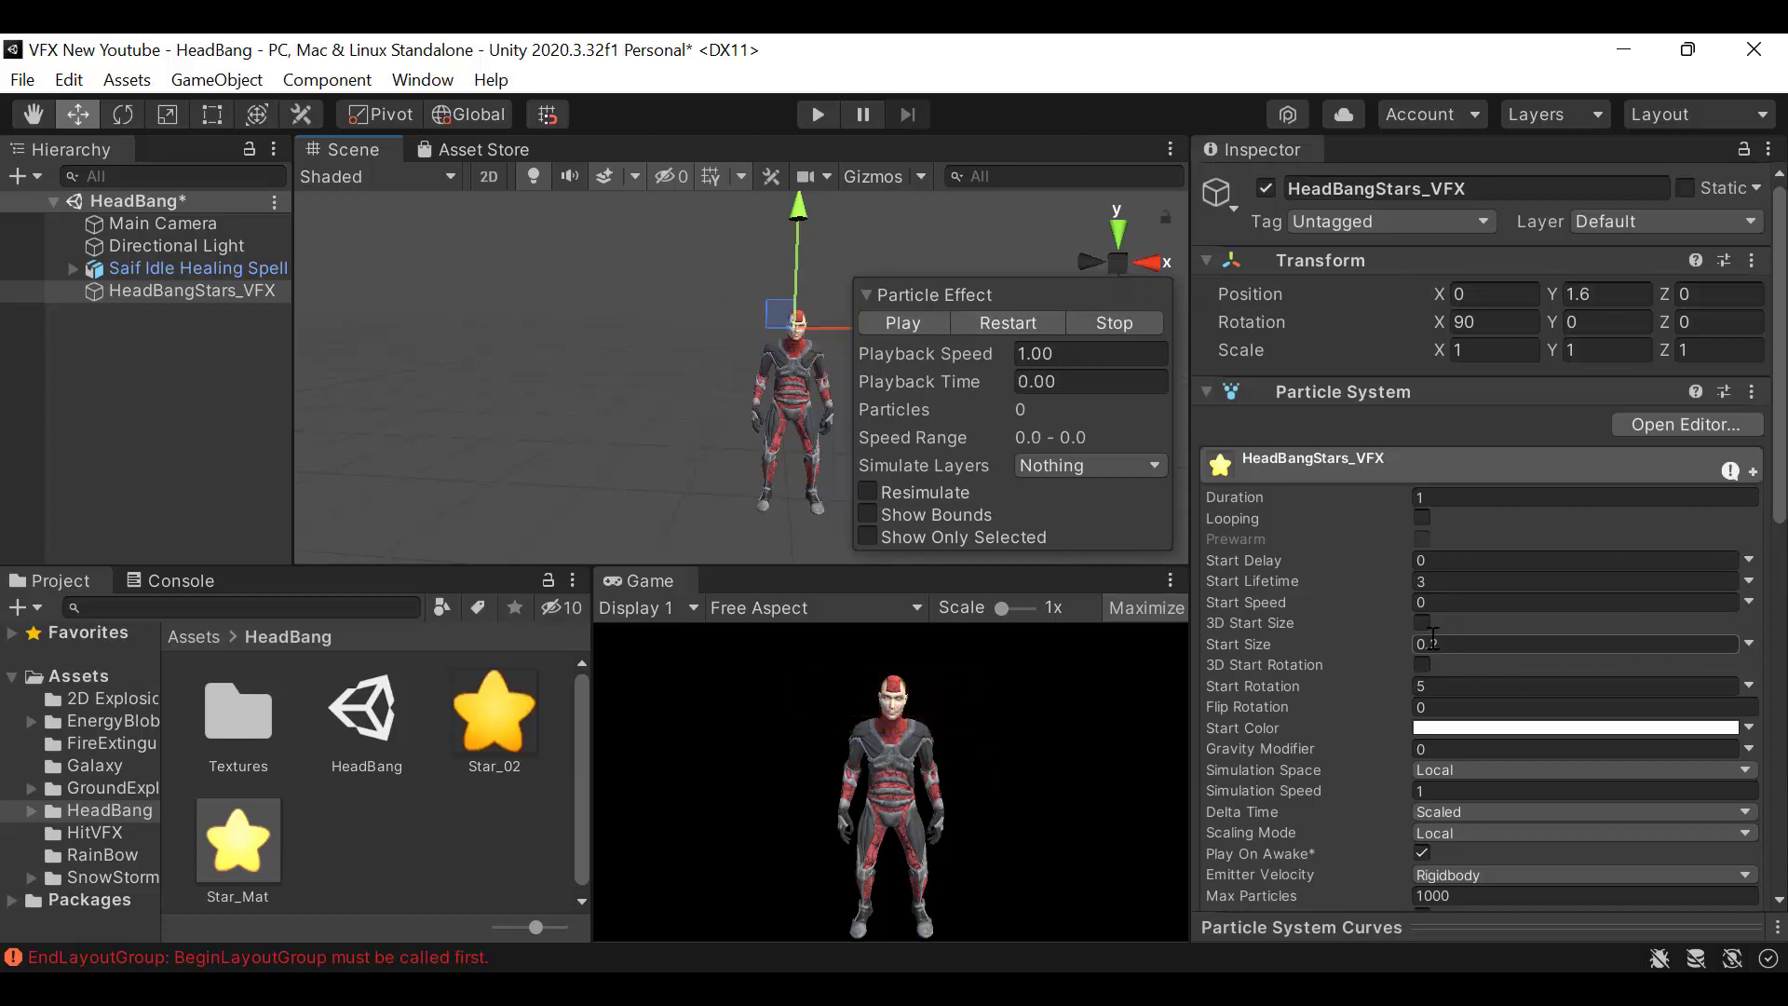
pyautogui.click(1573, 644)
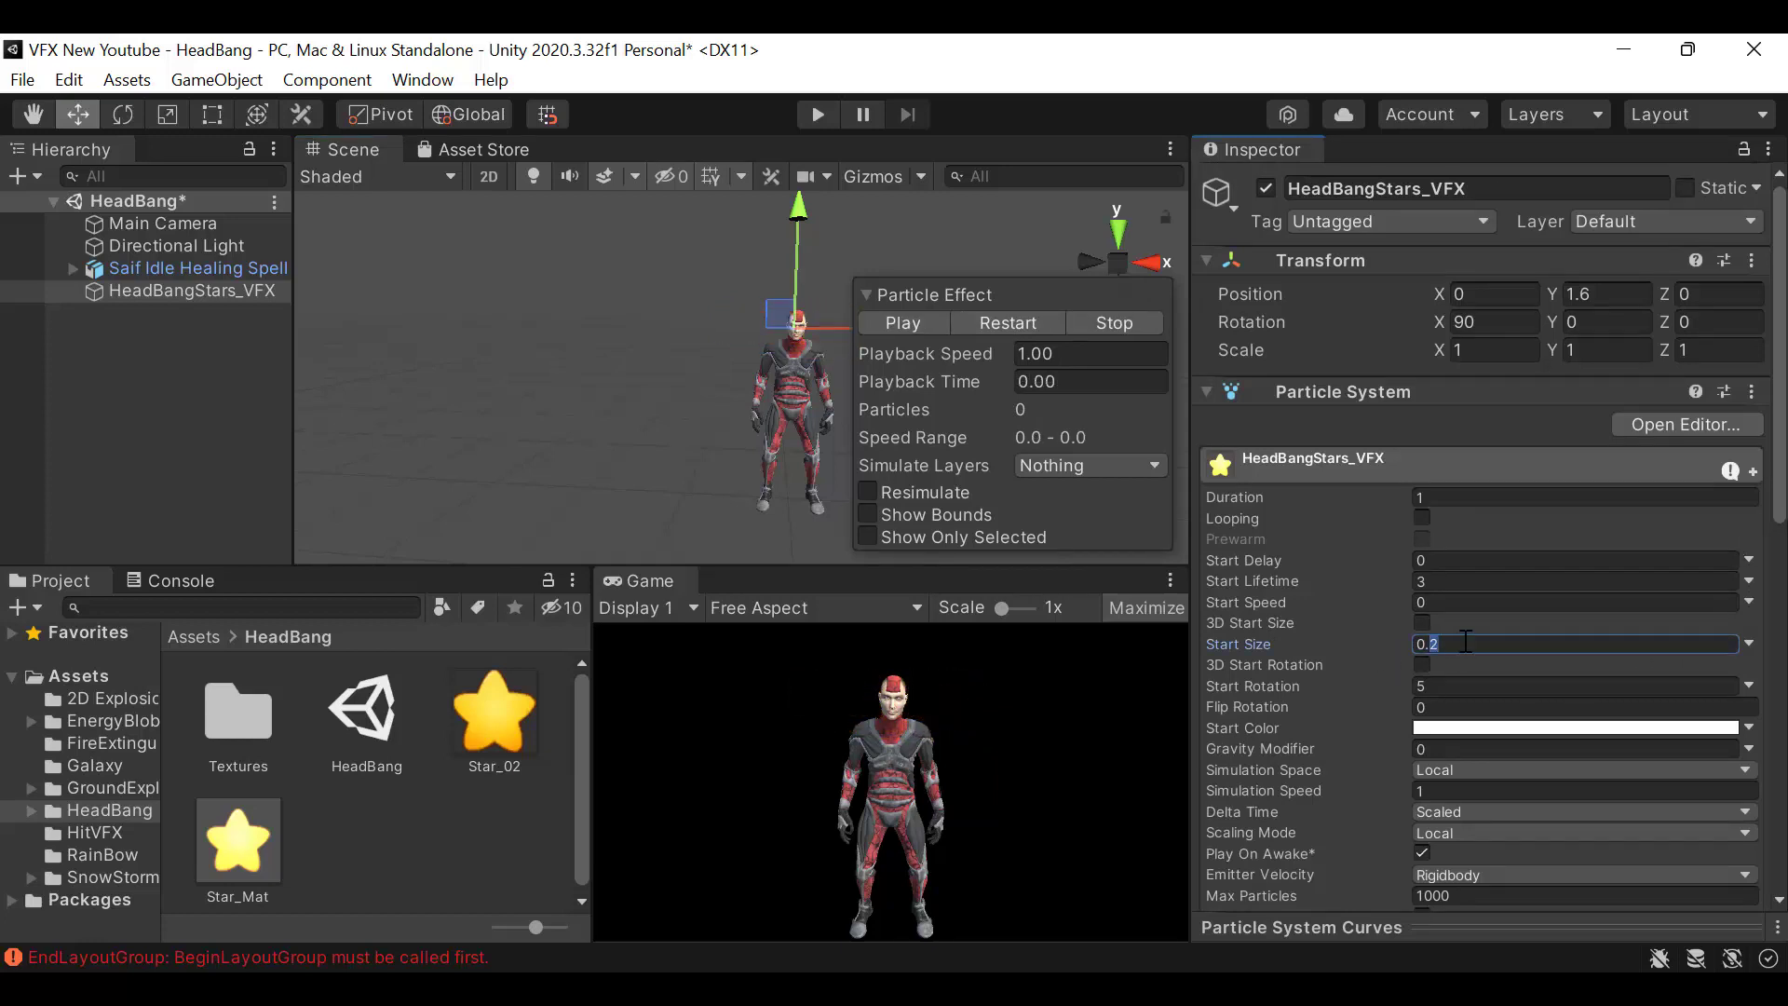
pyautogui.write('0.0')
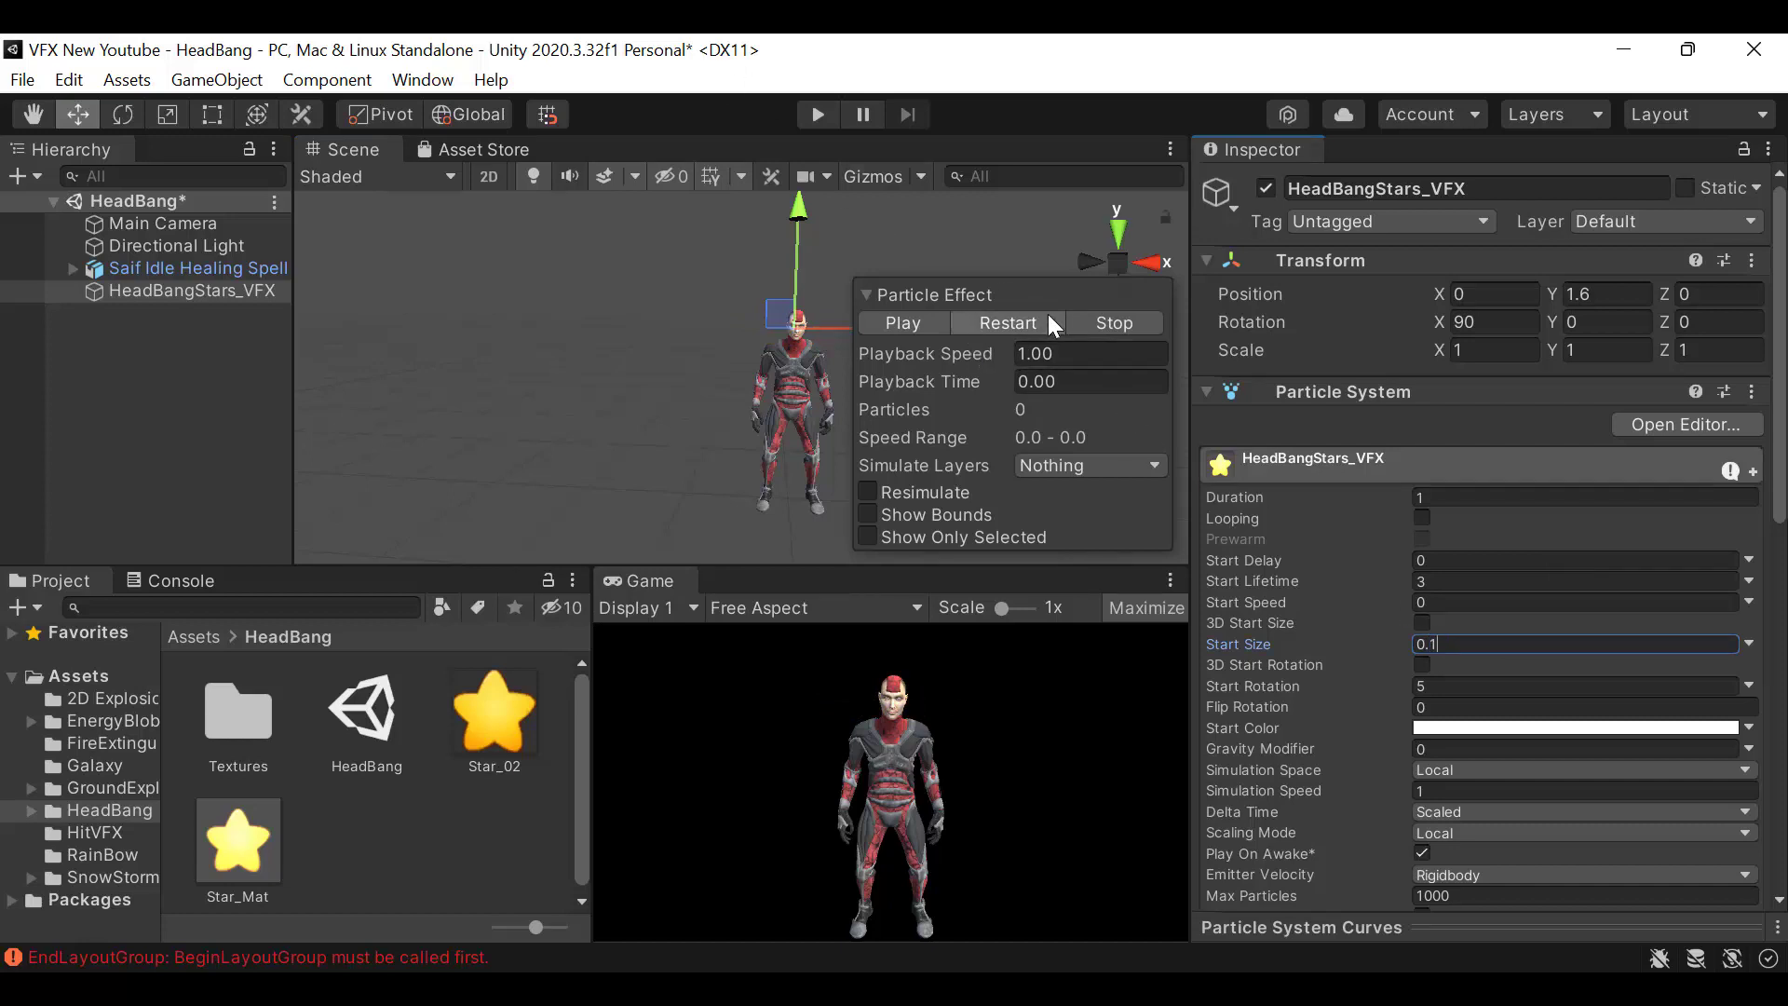
pyautogui.click(903, 324)
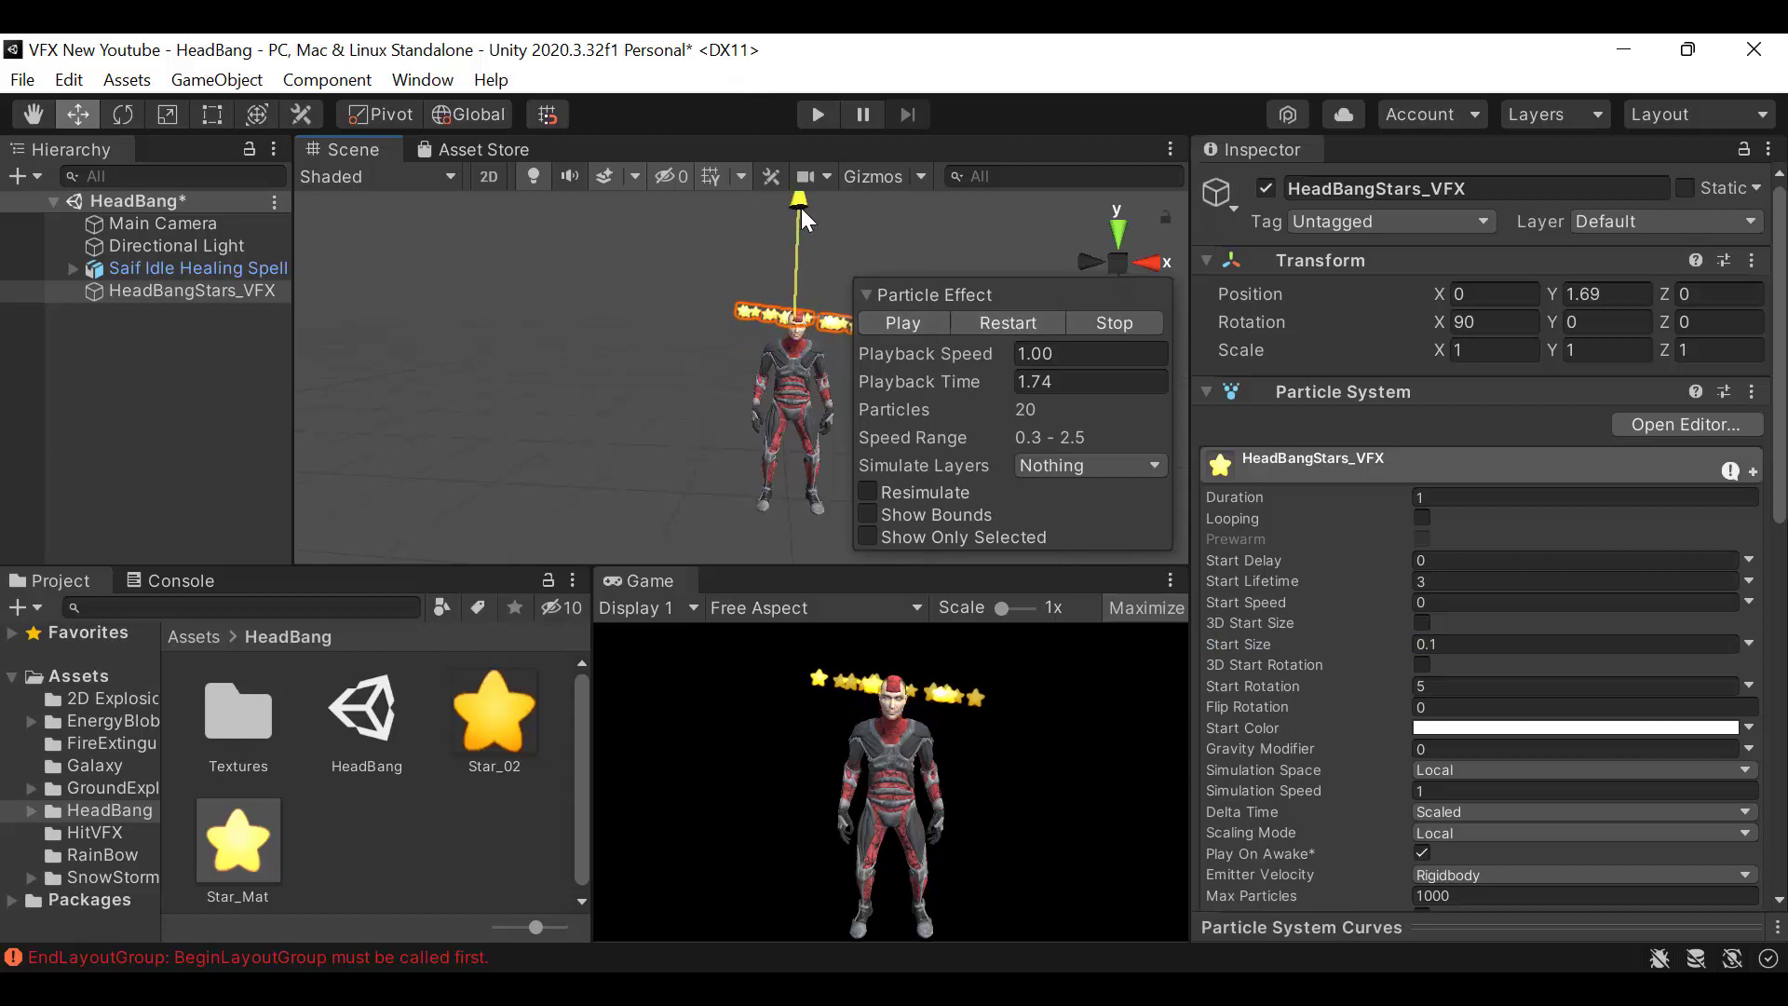
pyautogui.scroll(-3)
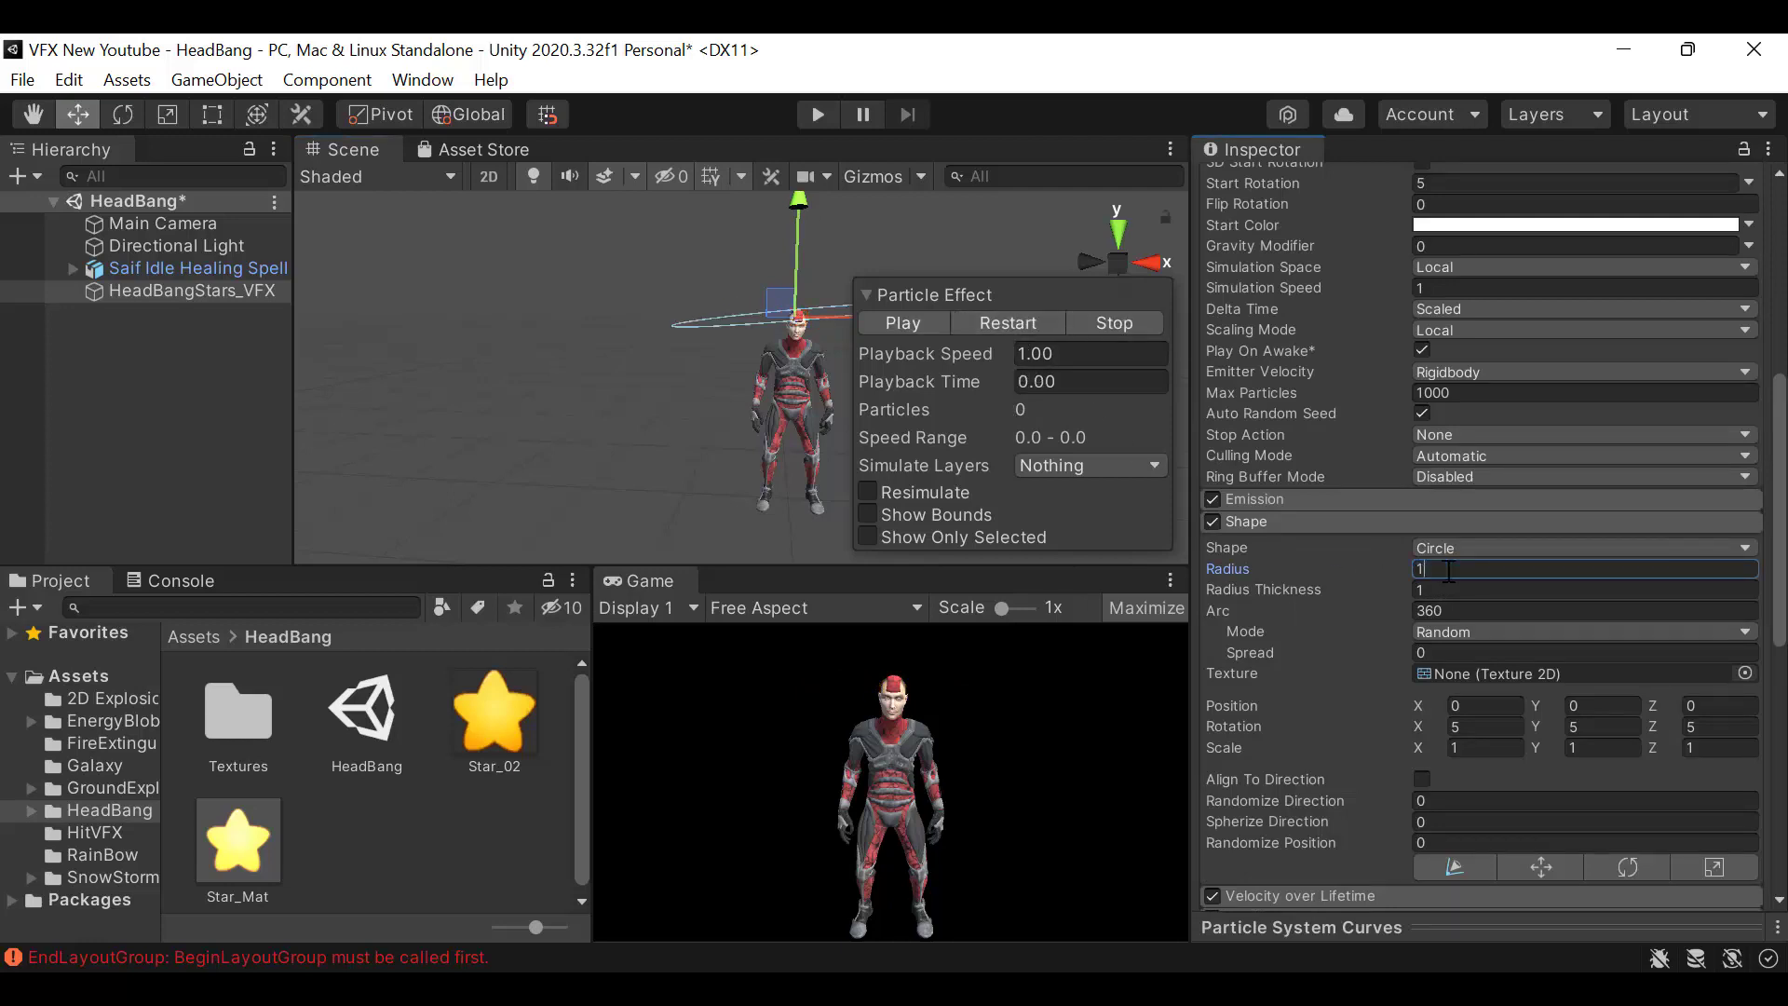
# Try a 0.1 ring radius, replay it, and edit the circle's Radius Thickness
pyautogui.write('0.1')
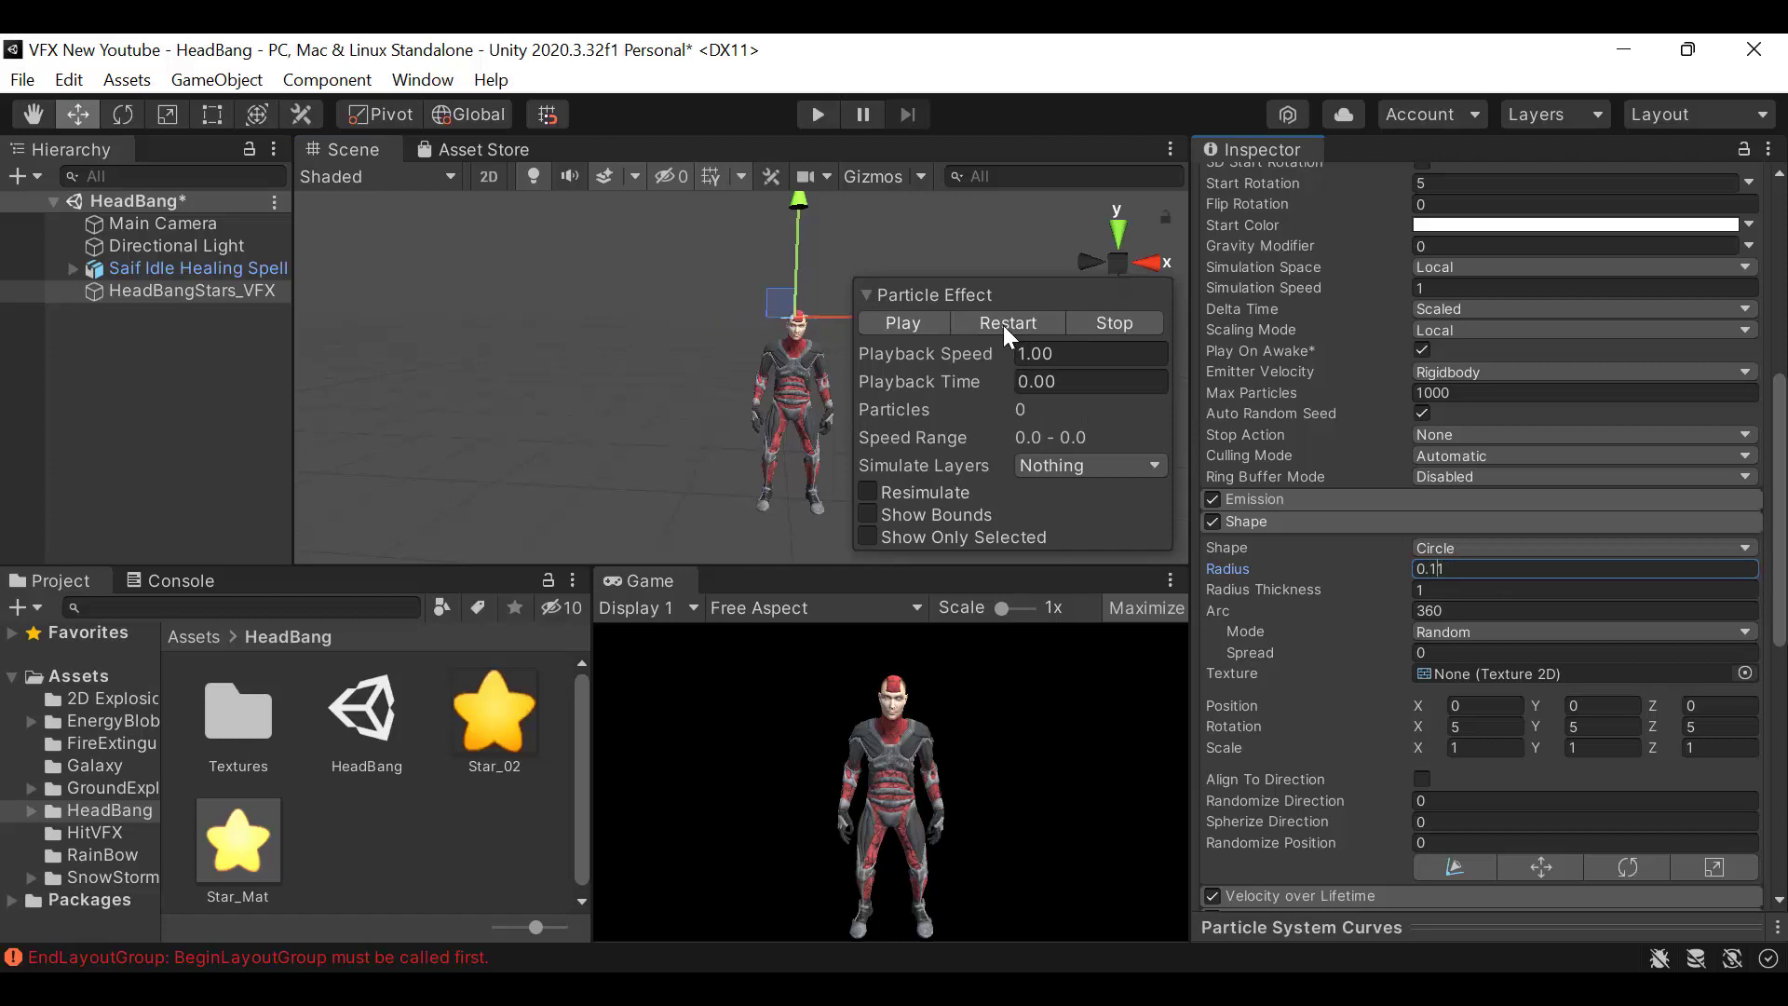
pyautogui.click(902, 323)
pyautogui.write('0.5')
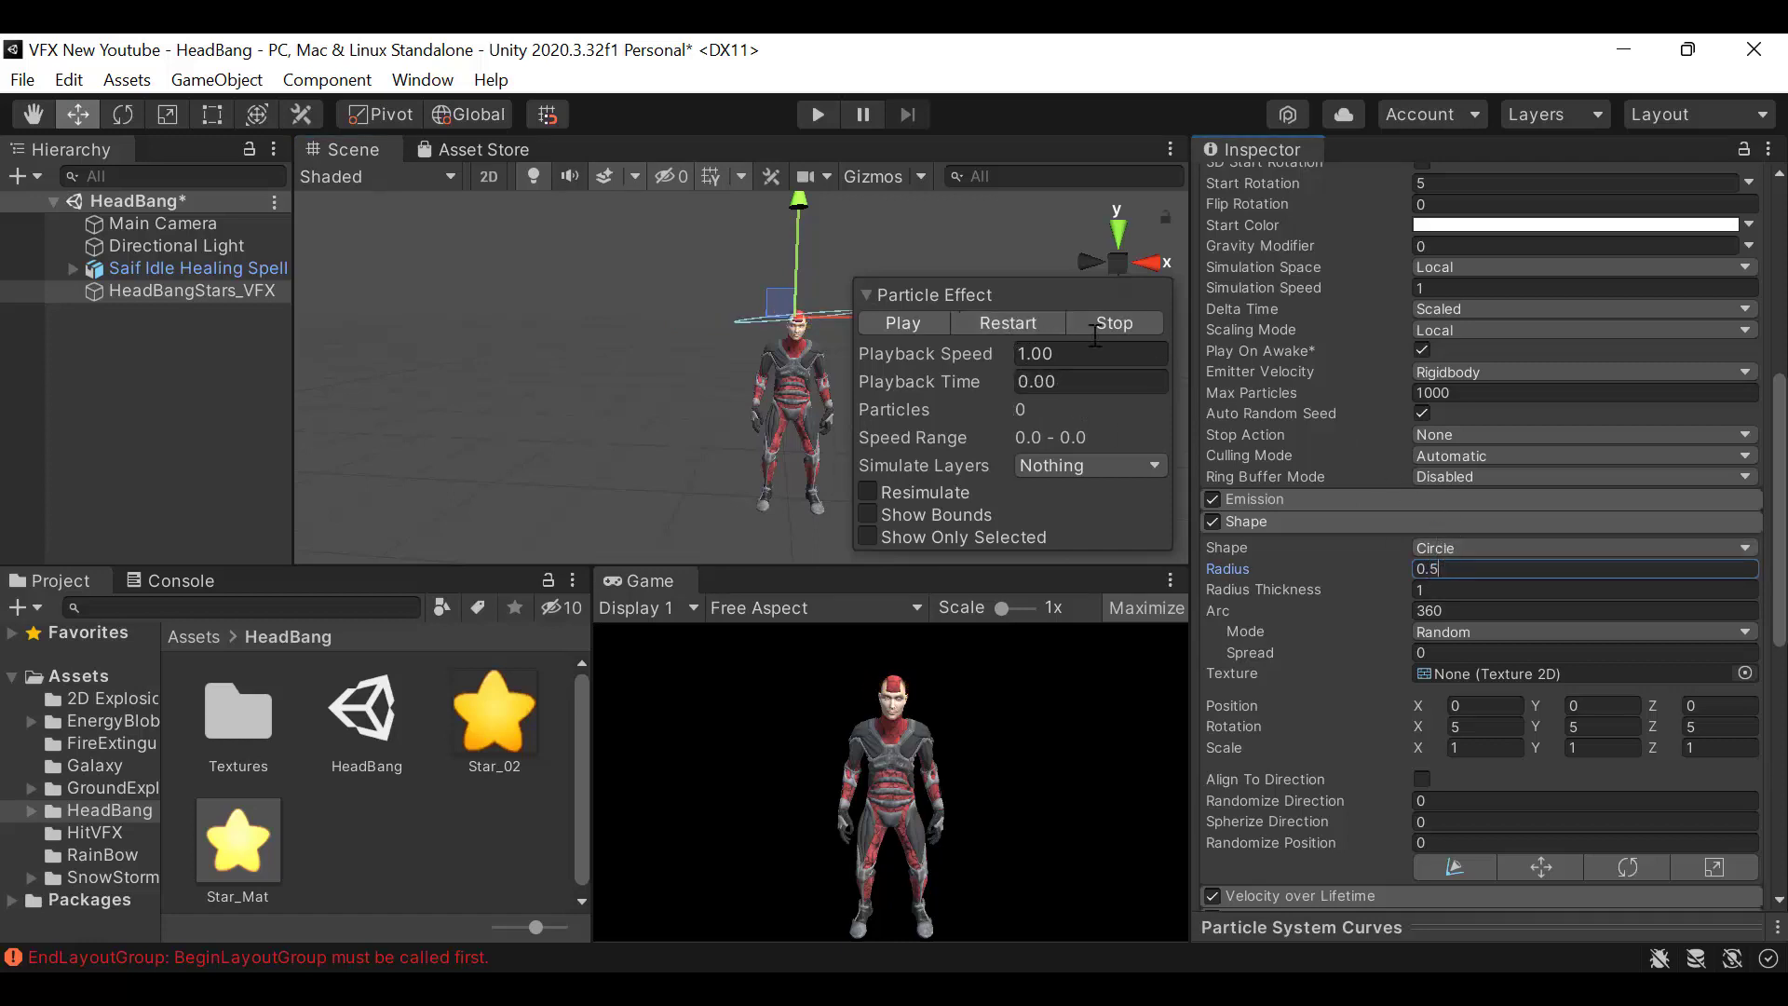
pyautogui.click(902, 323)
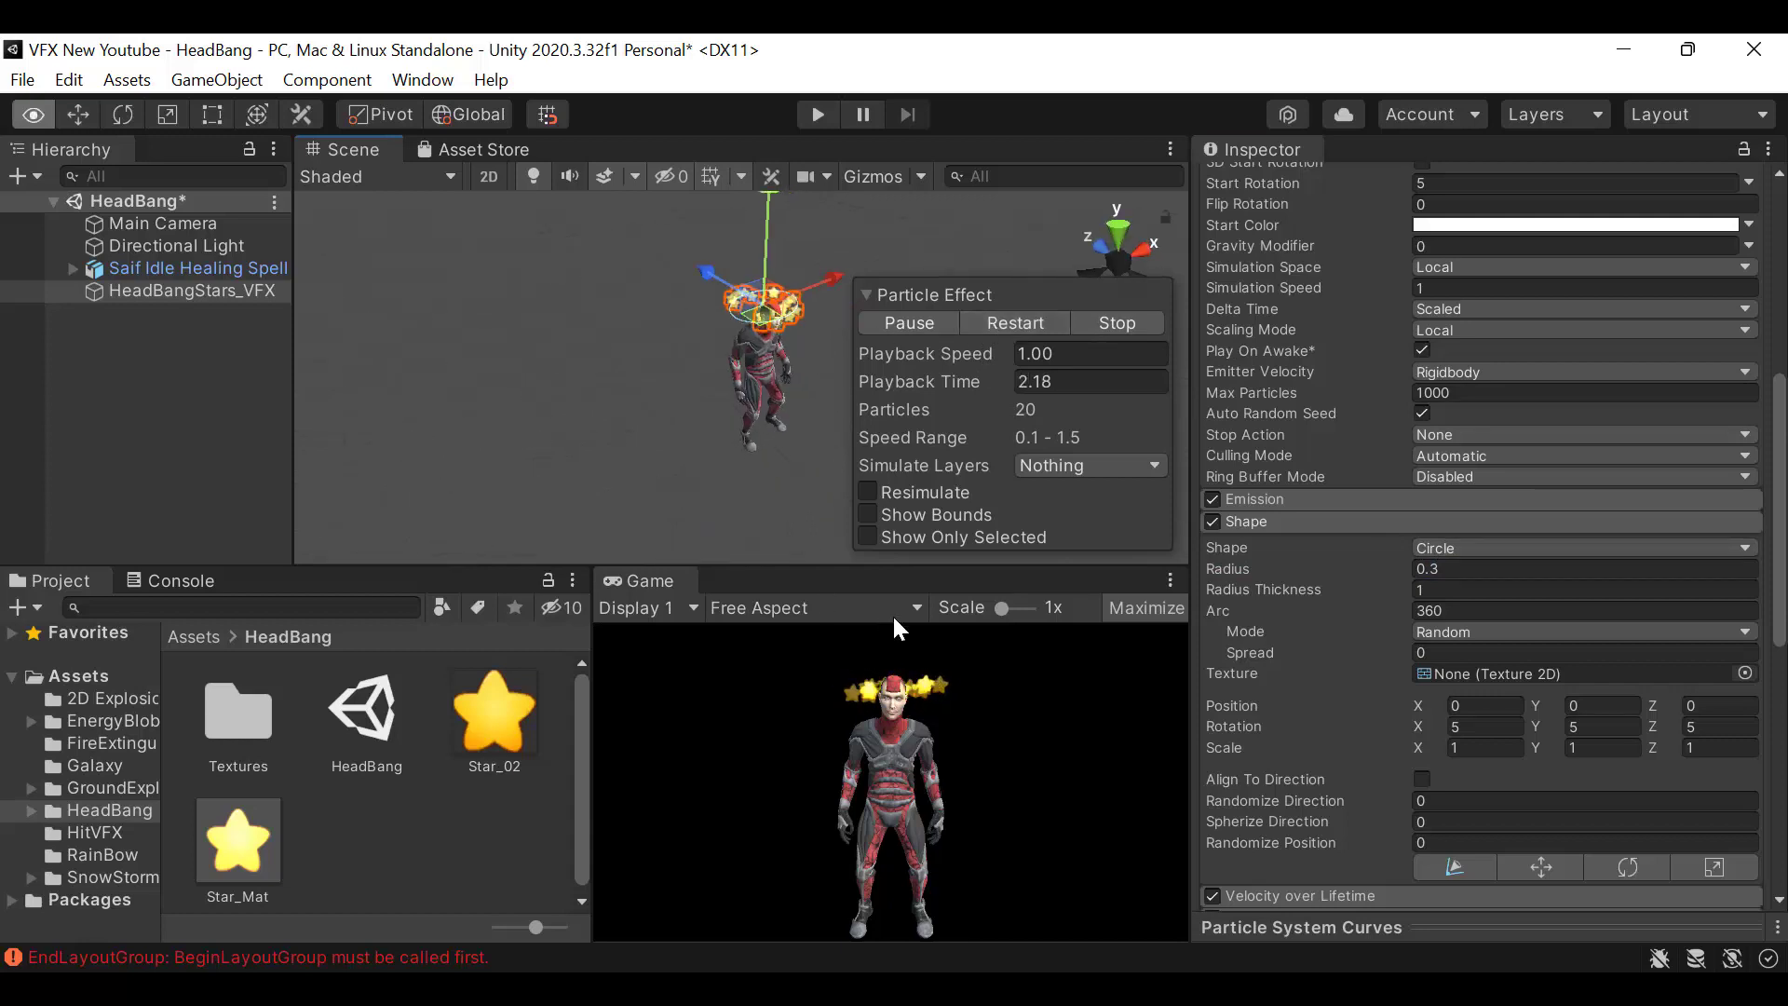
pyautogui.click(1115, 323)
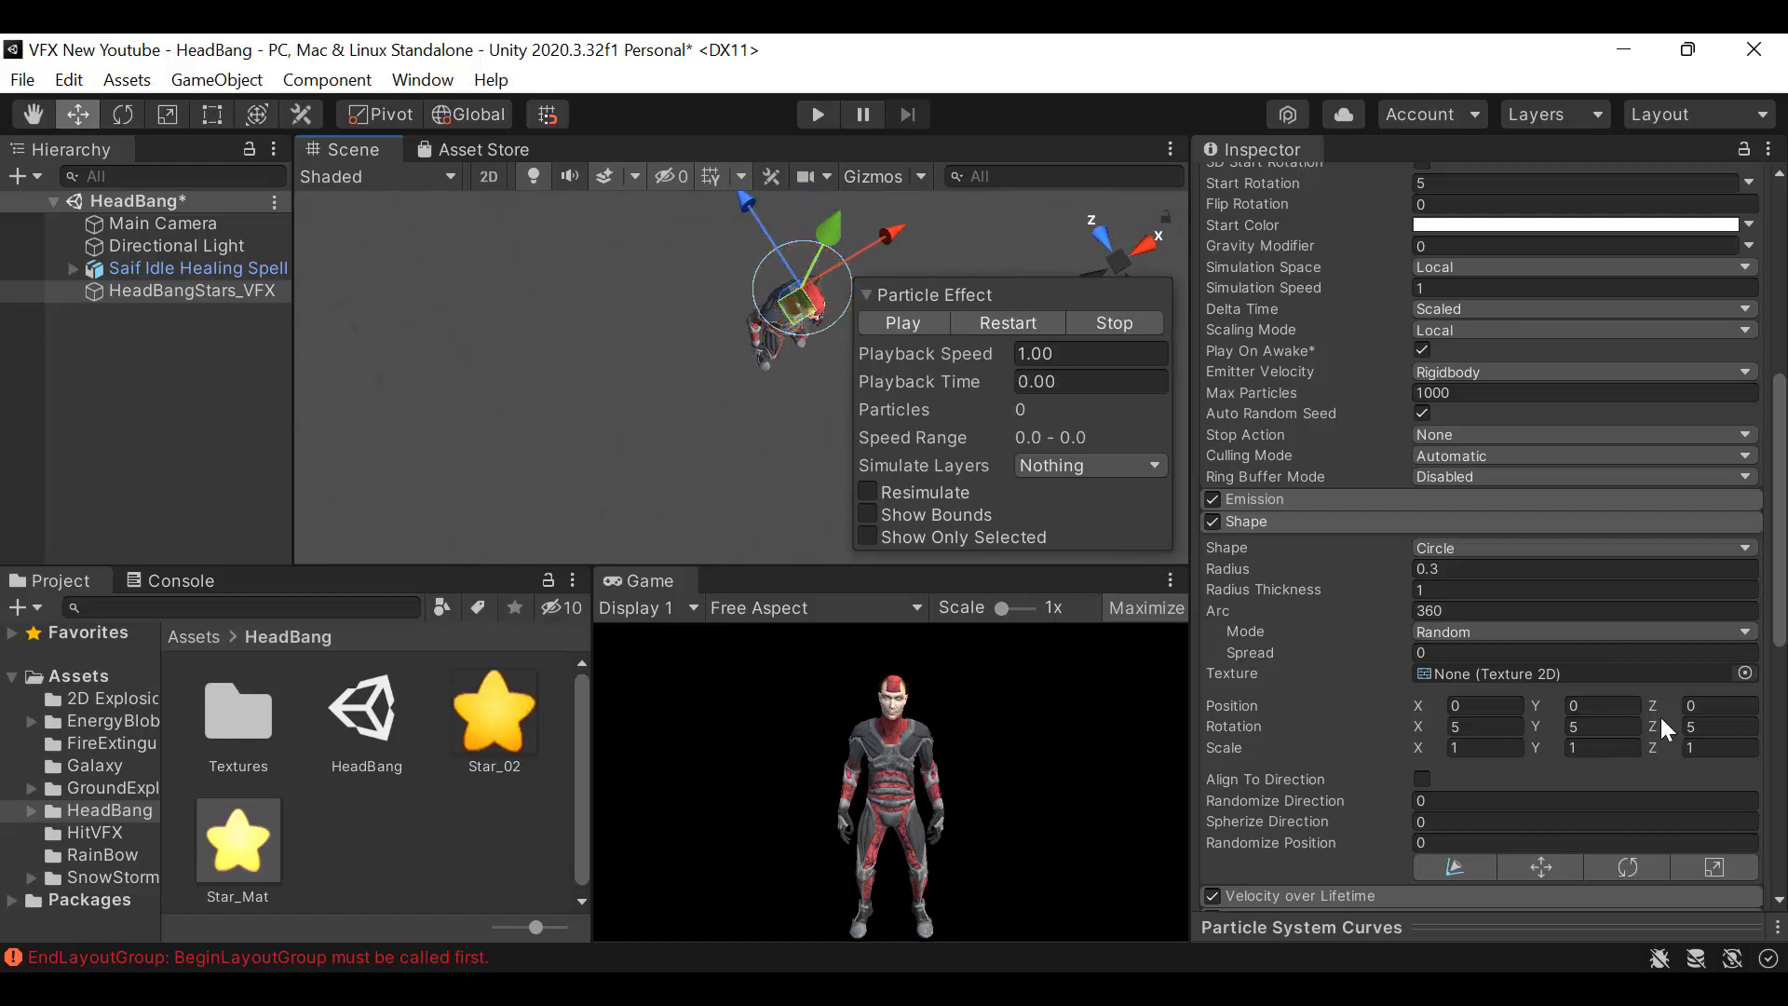
pyautogui.click(1585, 568)
pyautogui.write('0')
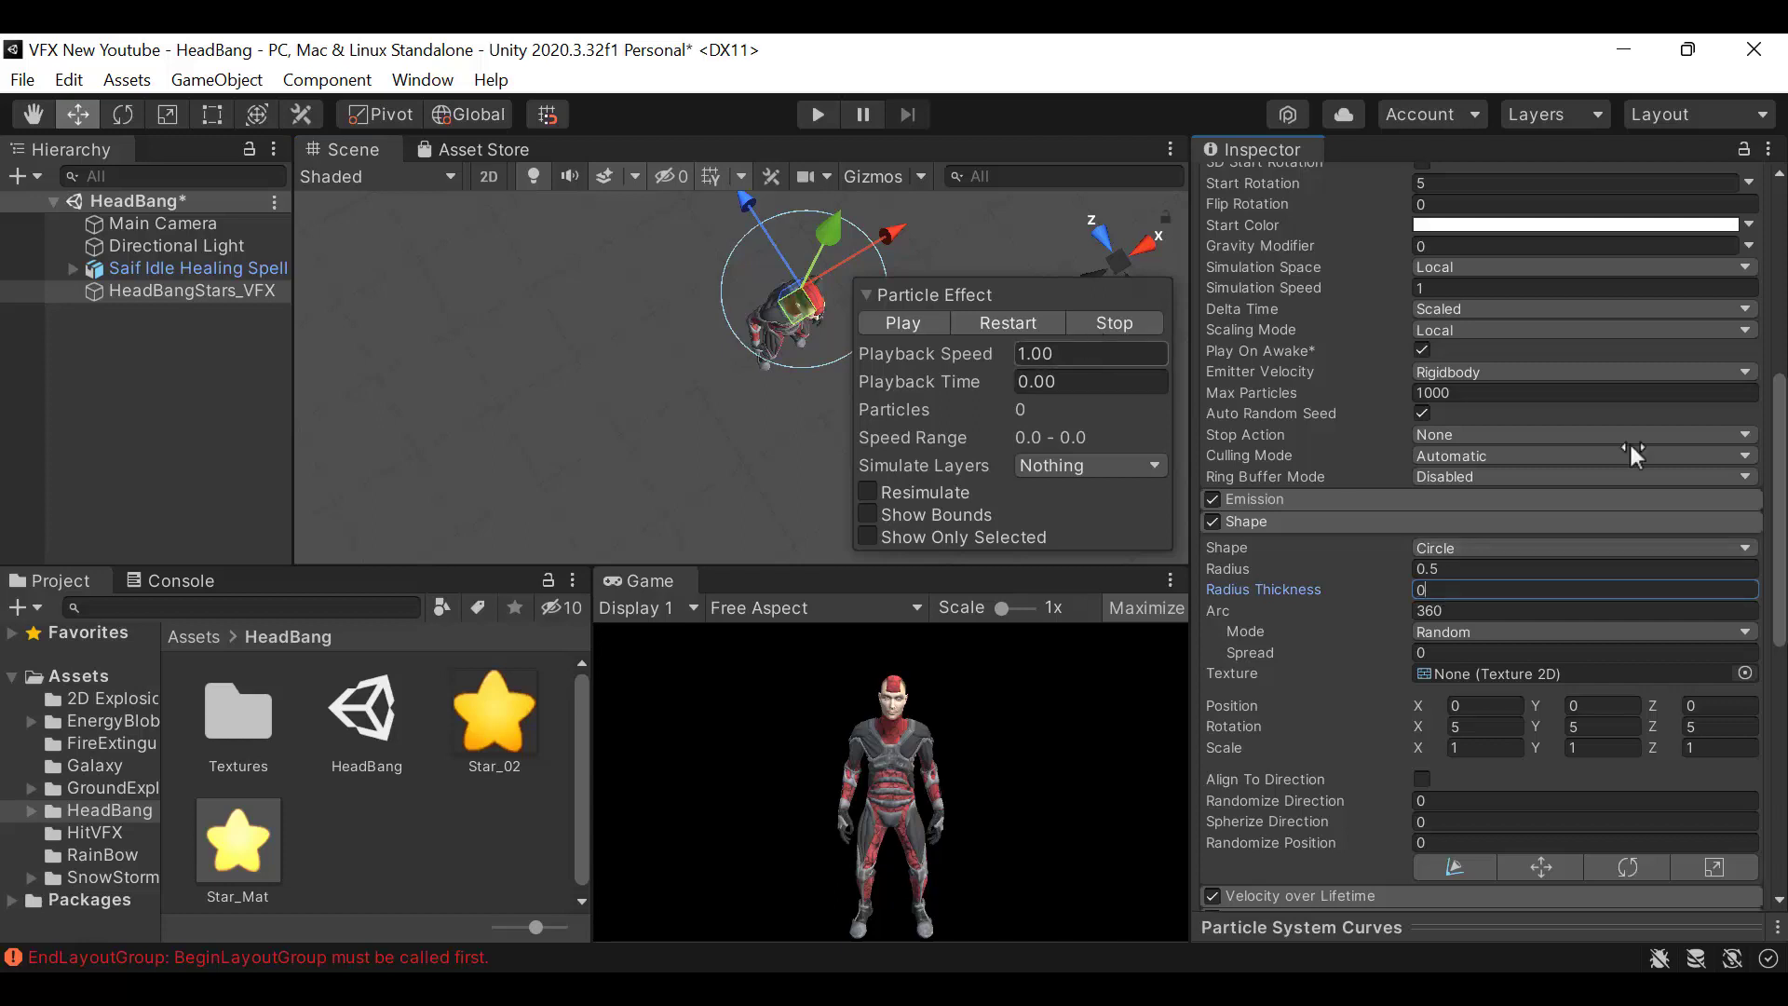
pyautogui.write('1')
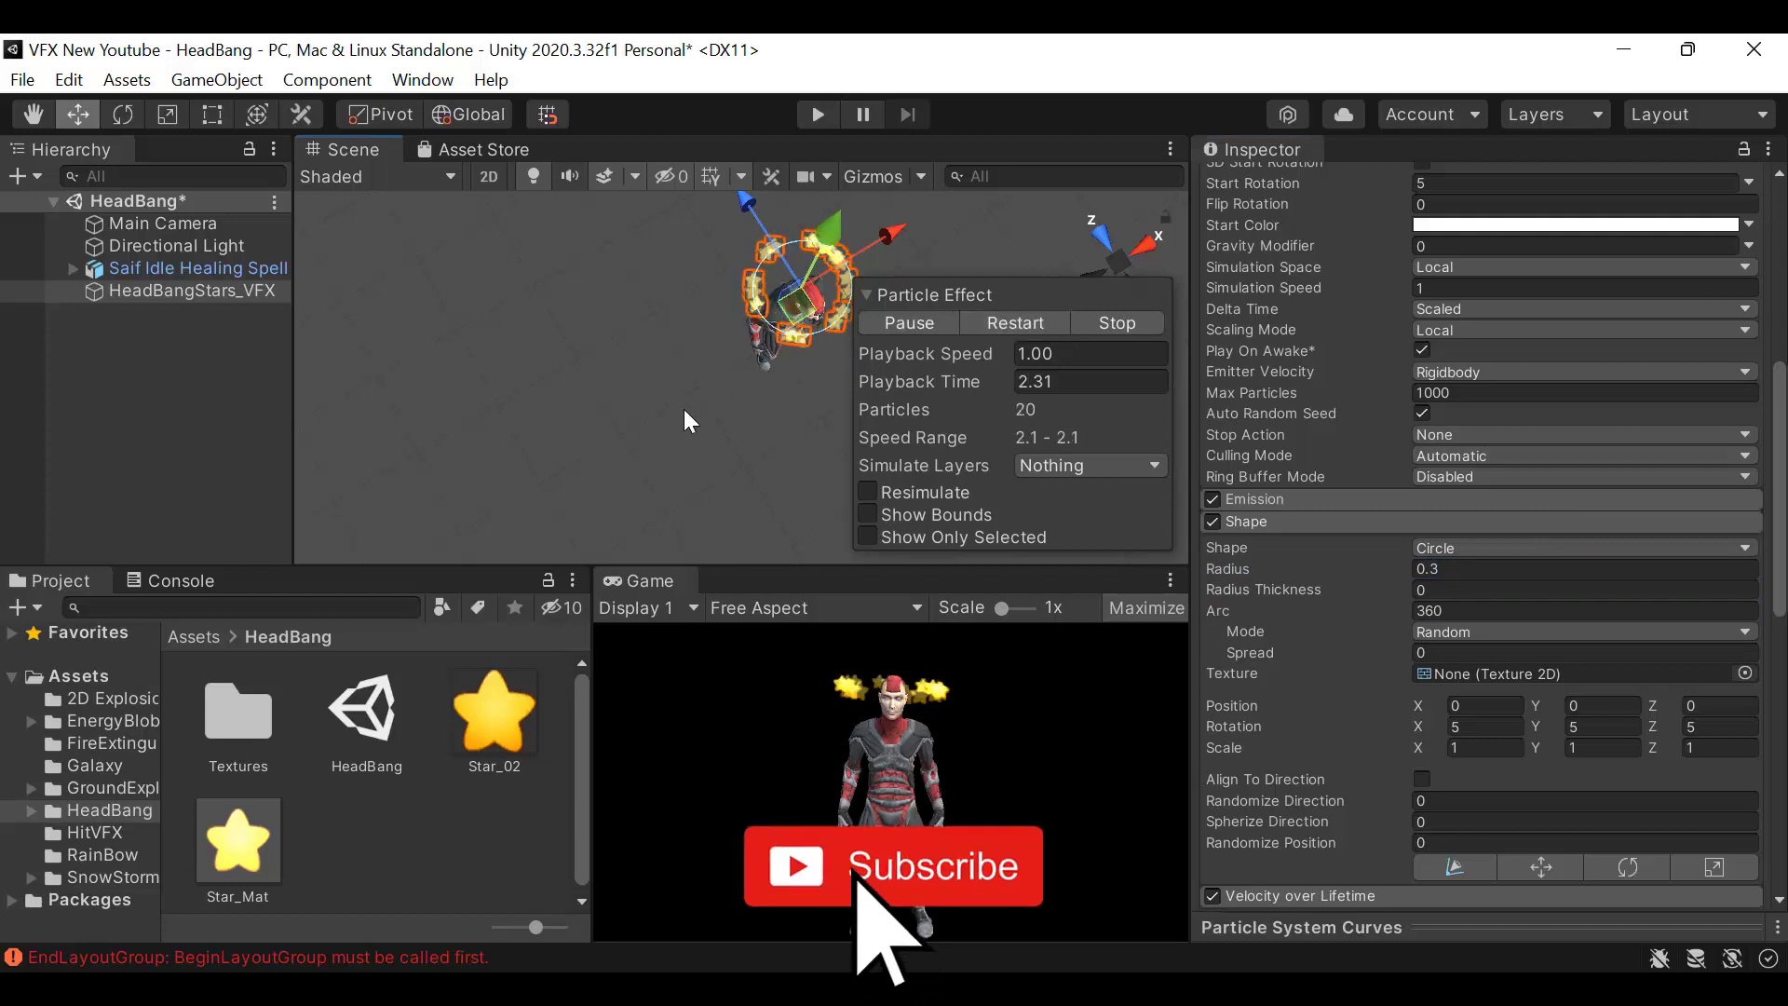
# Enter Play mode to test the star ring on the character
pyautogui.click(1114, 323)
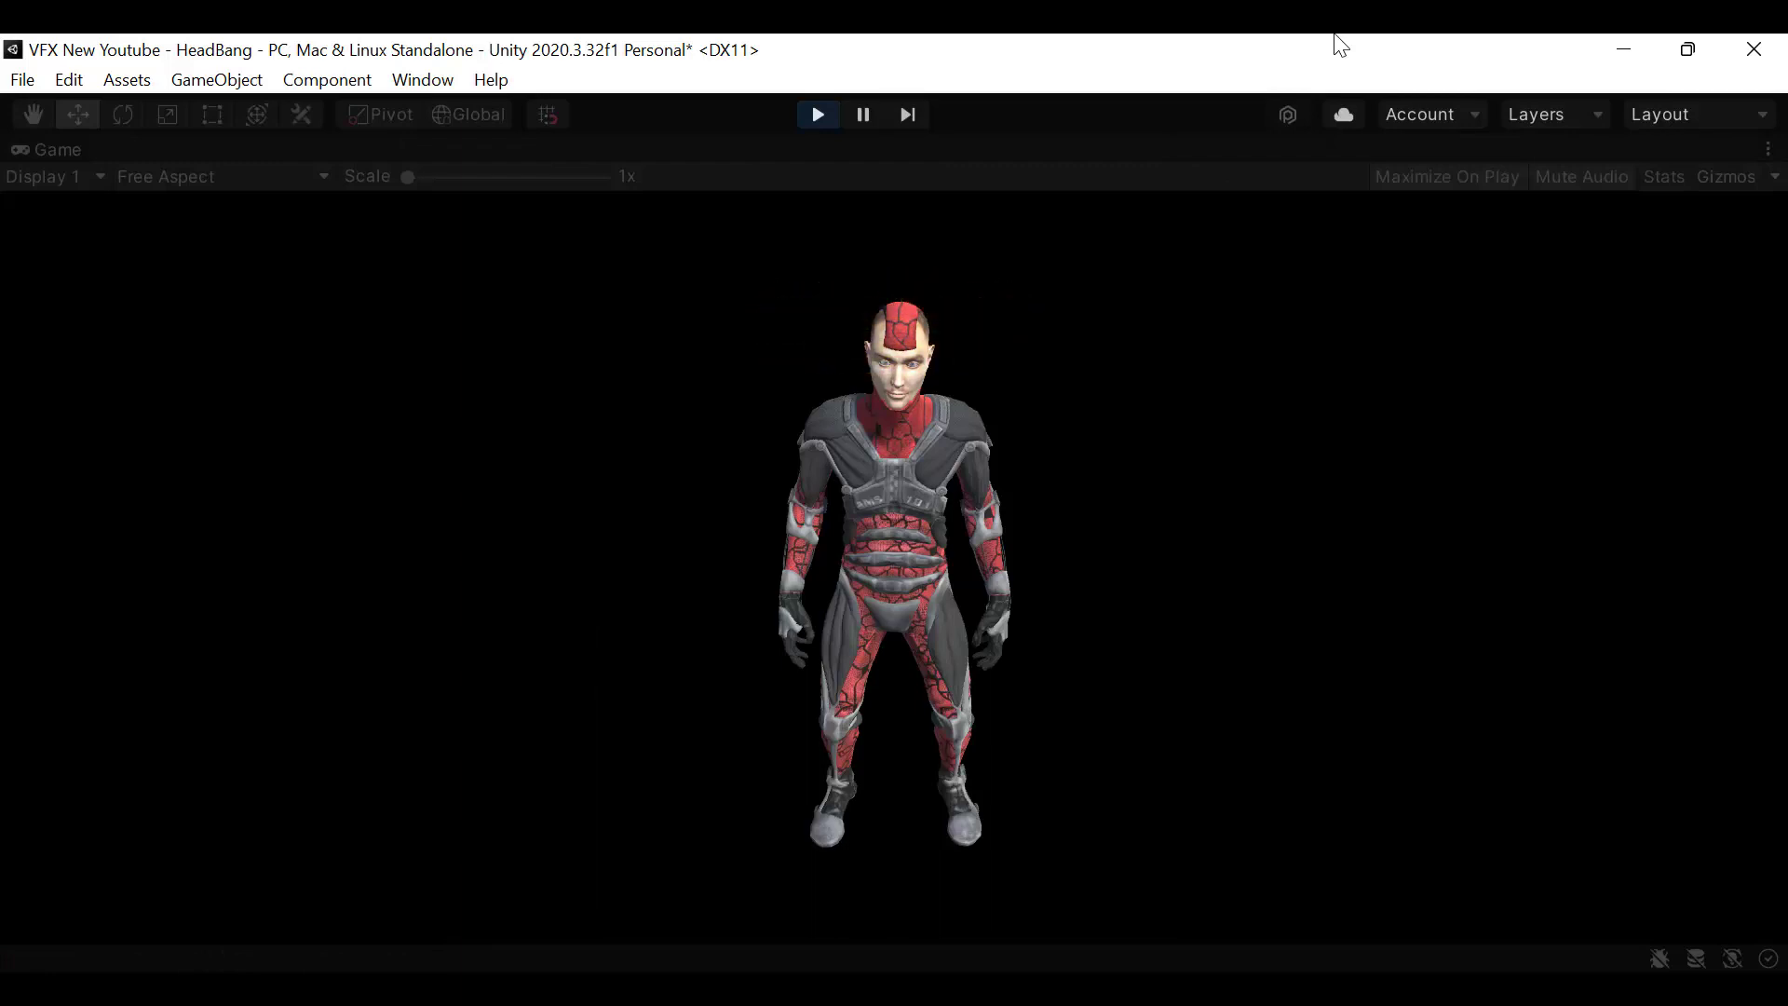
pyautogui.moveTo(1326, 44)
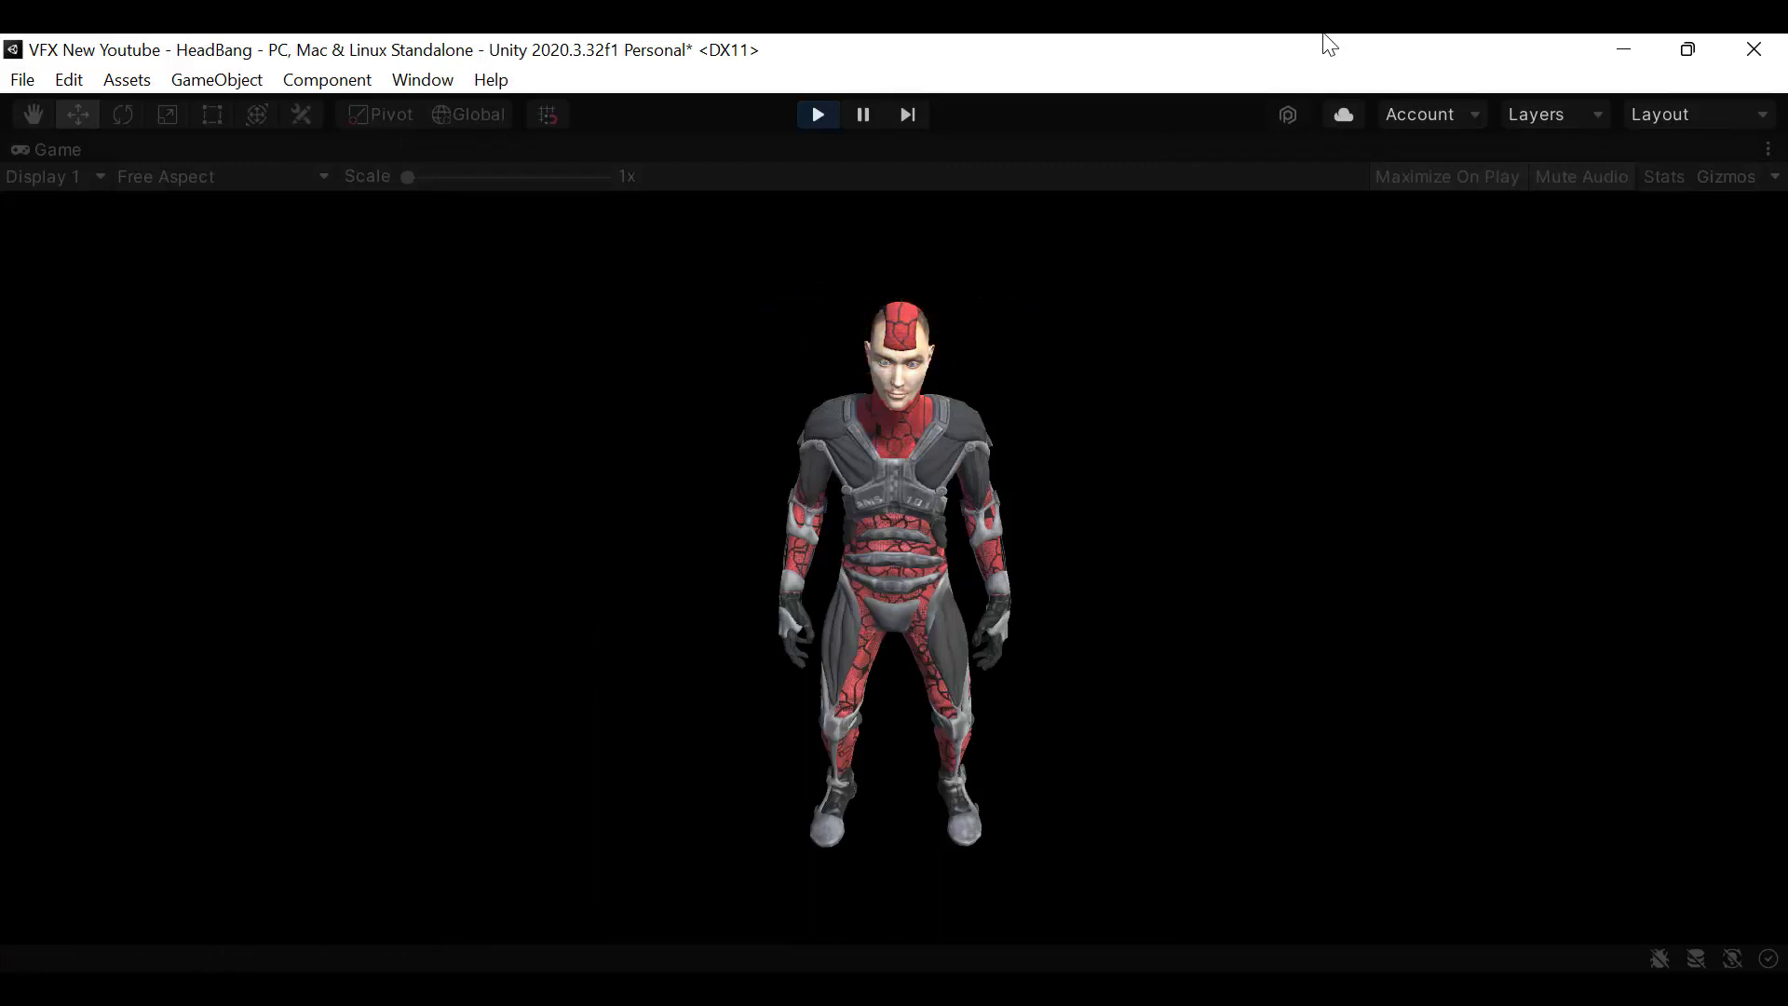
pyautogui.moveTo(1289, 47)
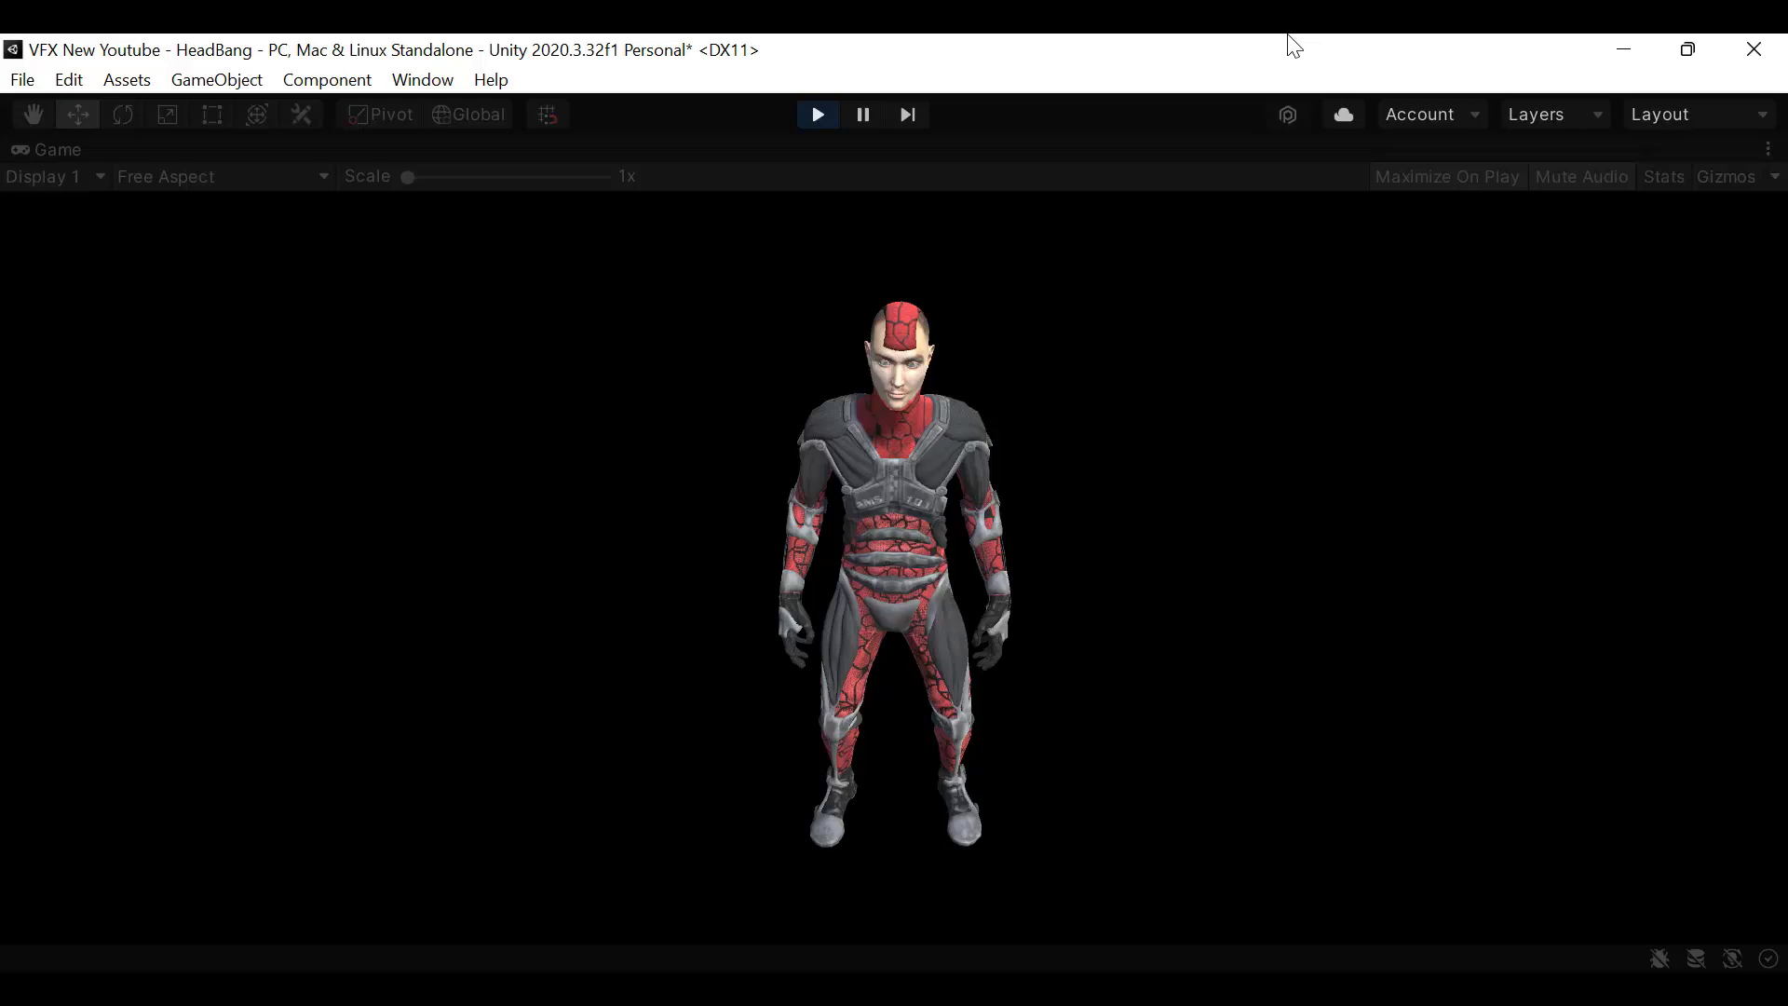